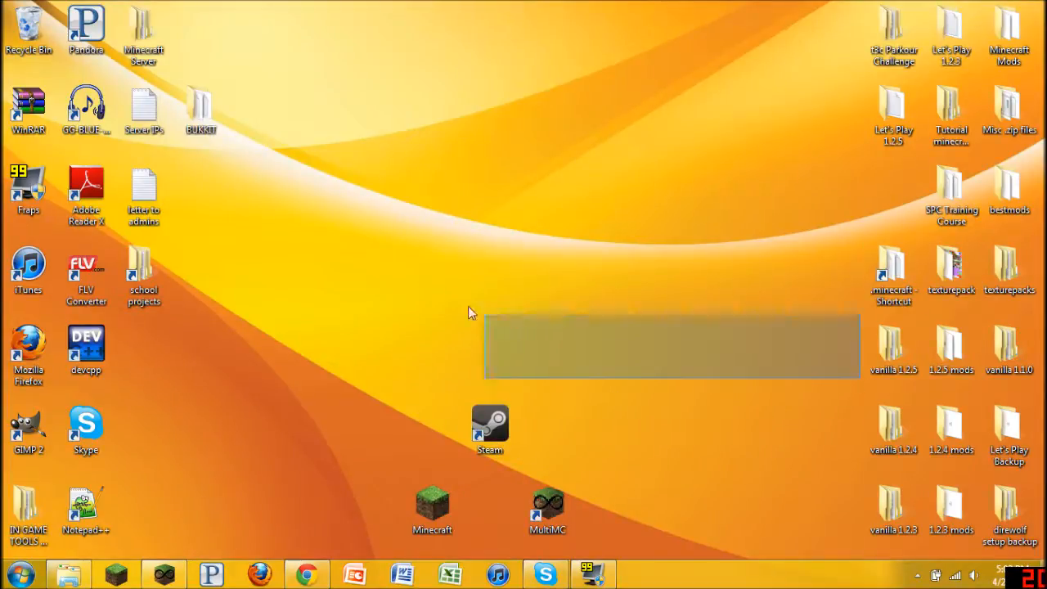
- Start the MultiMC launcher from its desktop shortcut, showing the Let's Play instance
left_click_drag(470, 313, 229, 23)
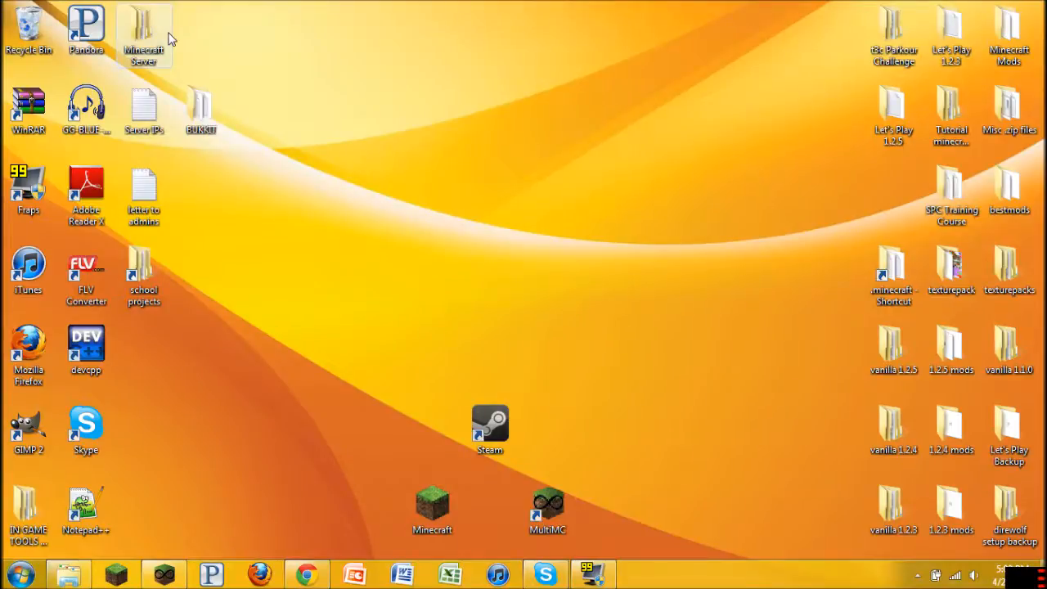
mouse_move(145, 37)
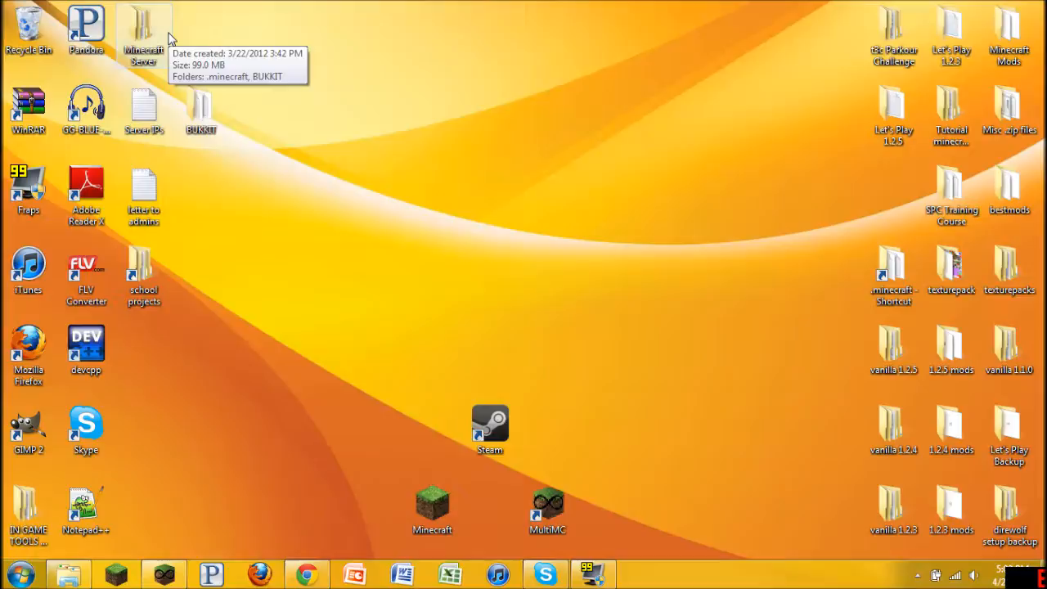
mouse_move(628, 219)
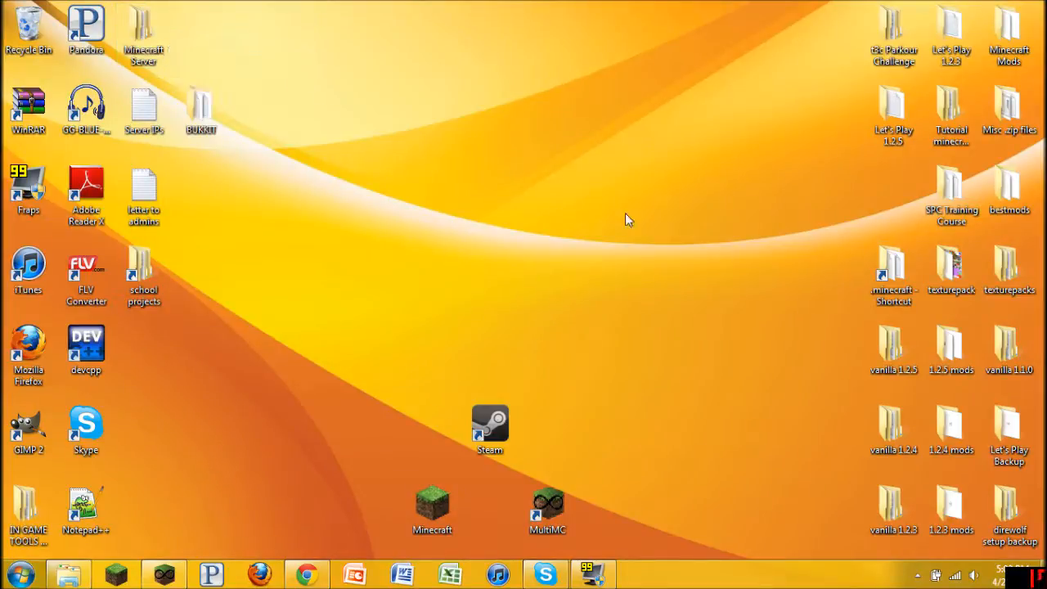
mouse_move(592, 223)
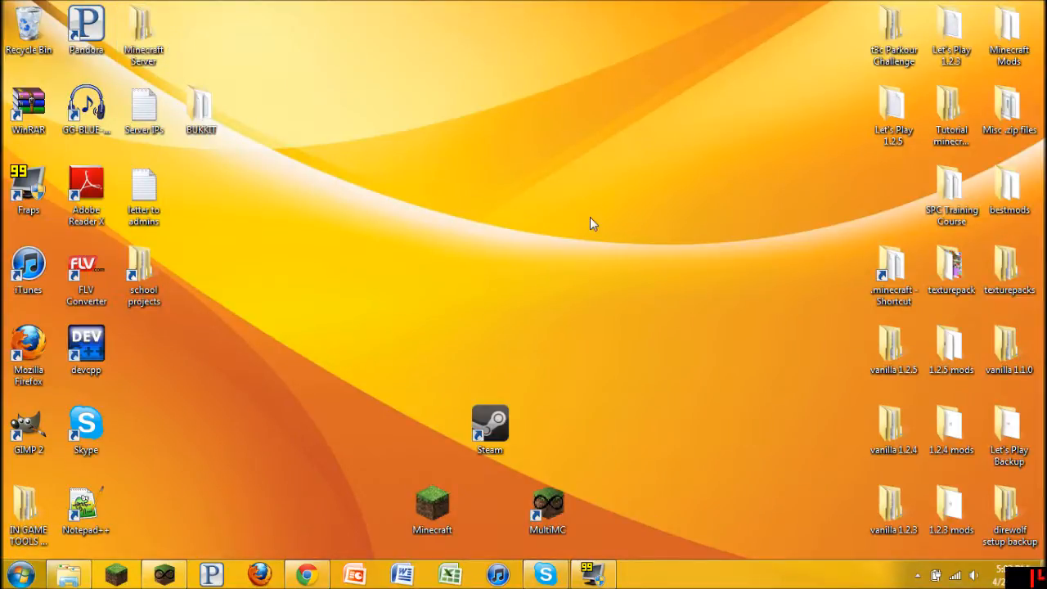
mouse_move(607, 302)
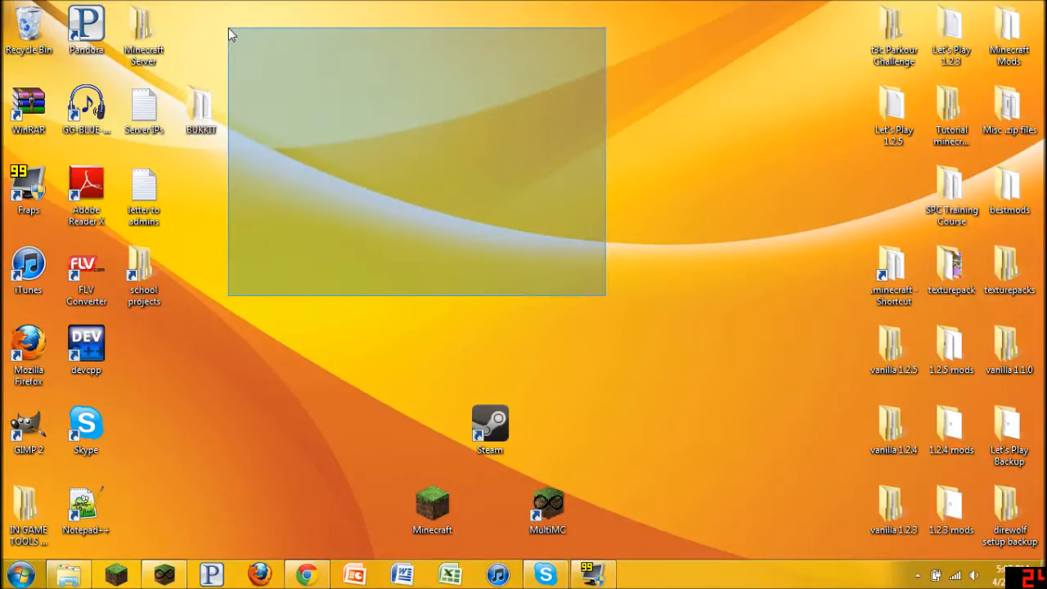
left_click_drag(605, 298, 331, 122)
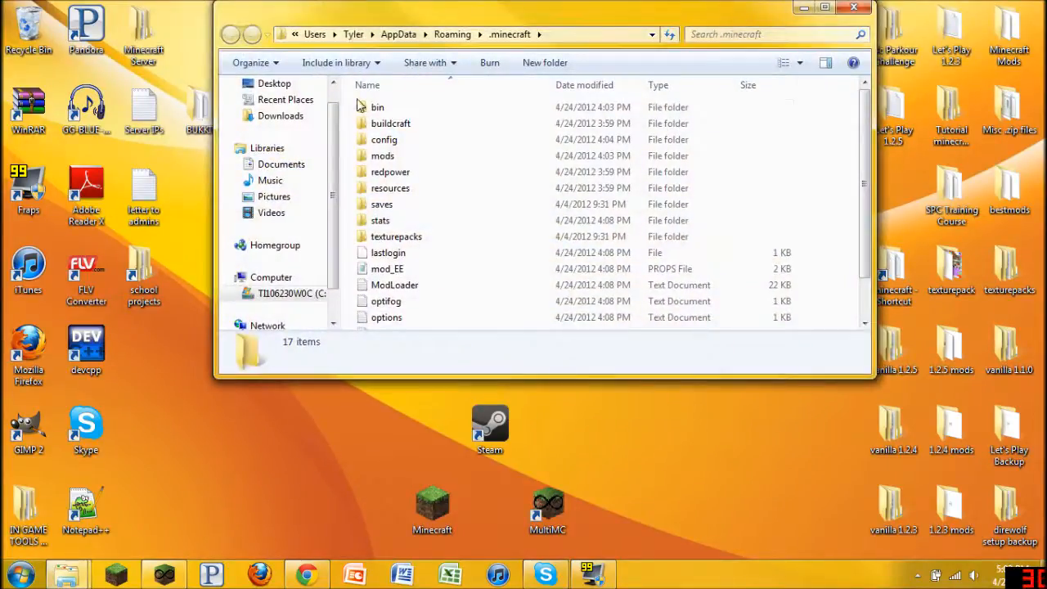
double_click(377, 106)
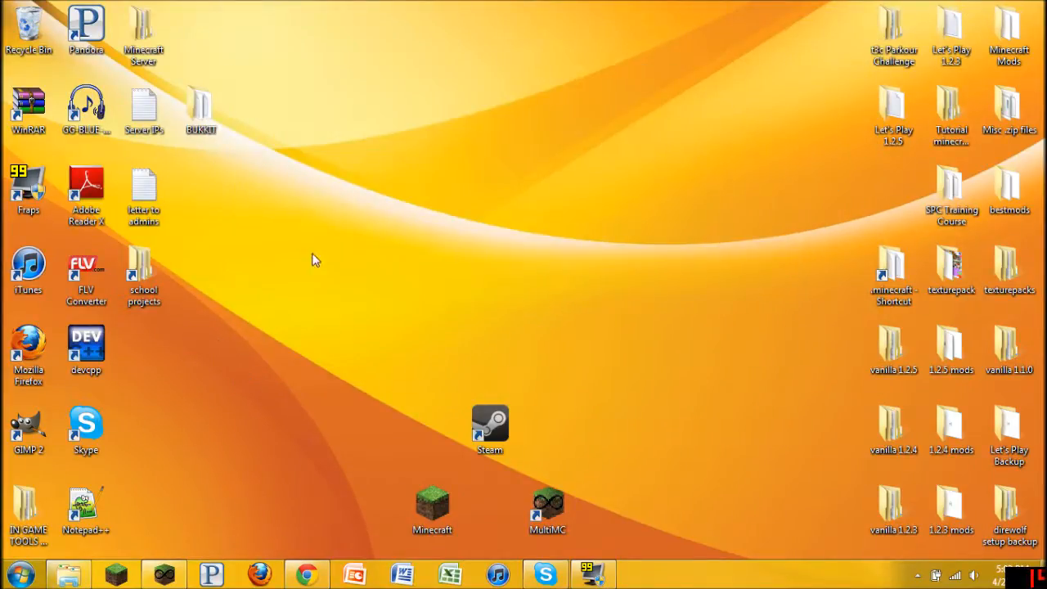
mouse_move(593, 460)
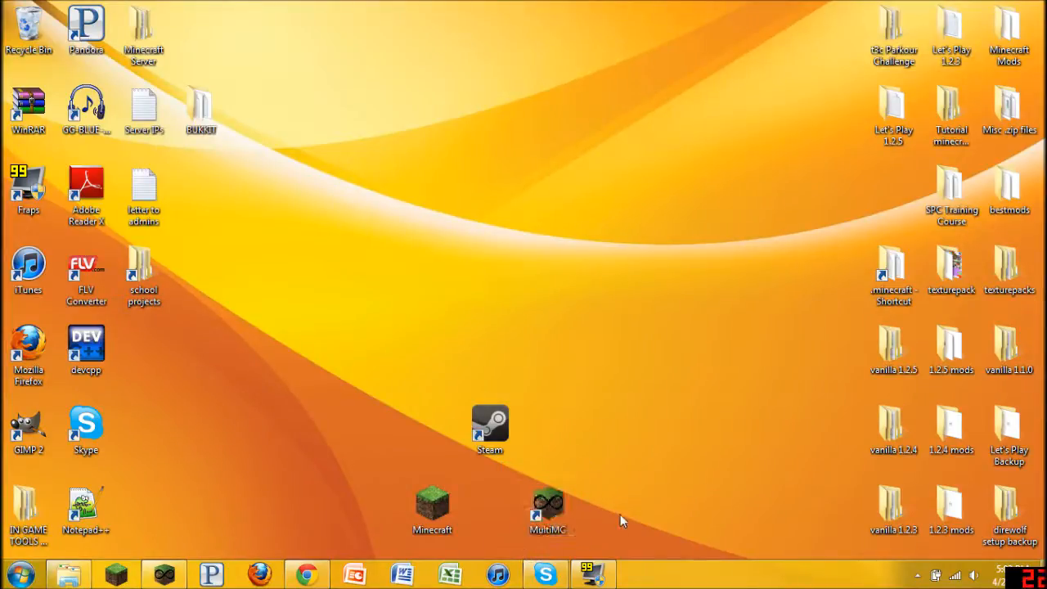
double_click(547, 503)
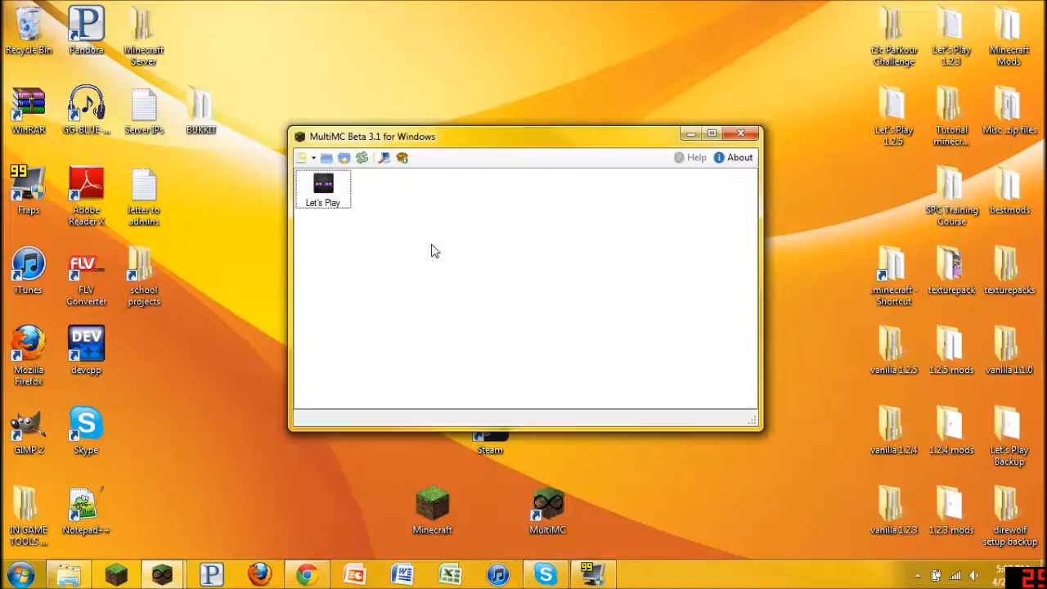
mouse_move(441, 332)
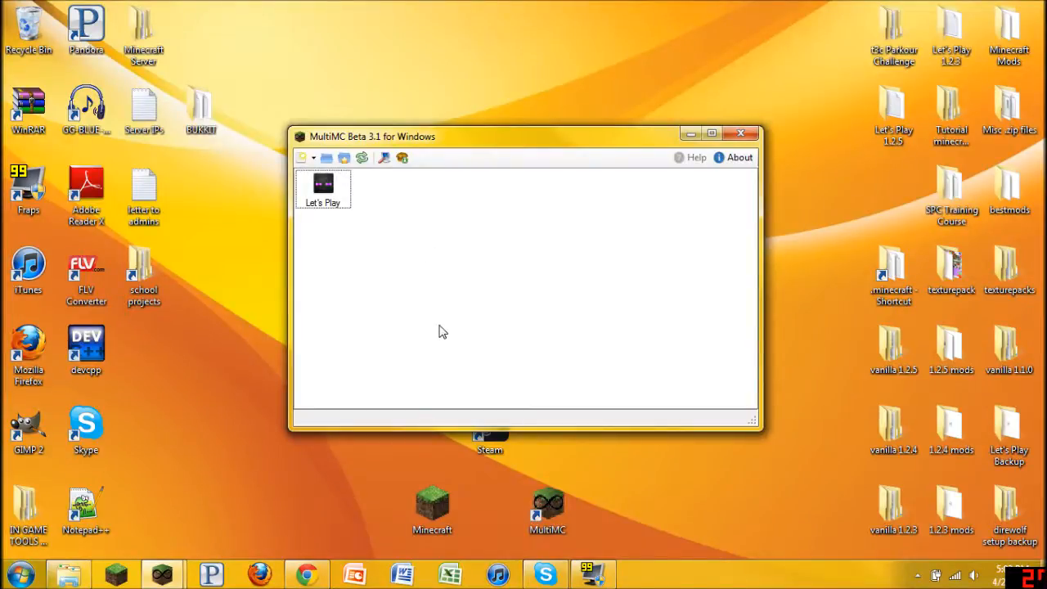
mouse_move(471, 286)
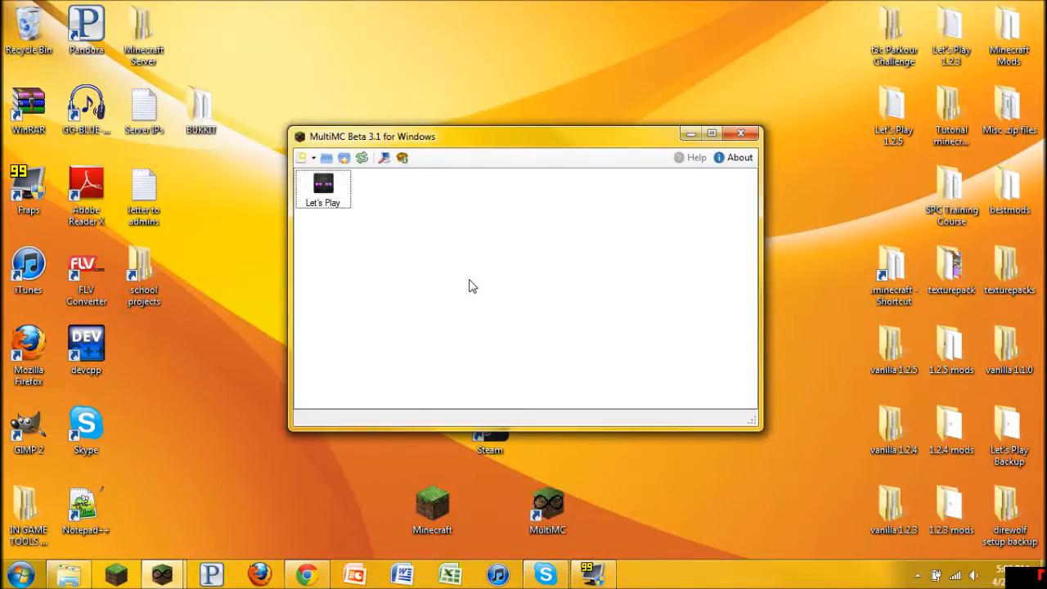
mouse_move(458, 210)
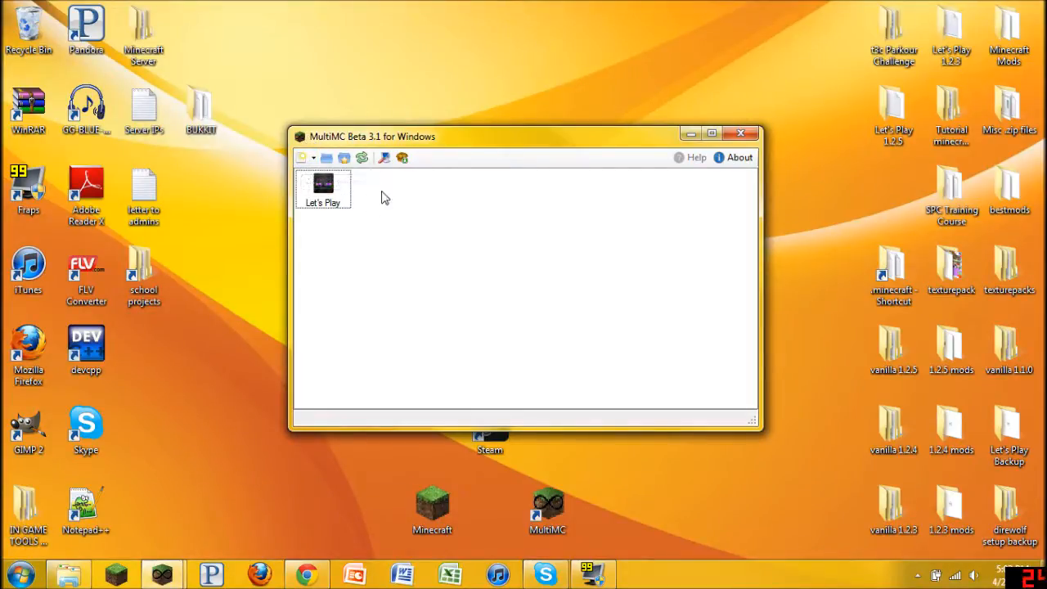
mouse_move(306, 157)
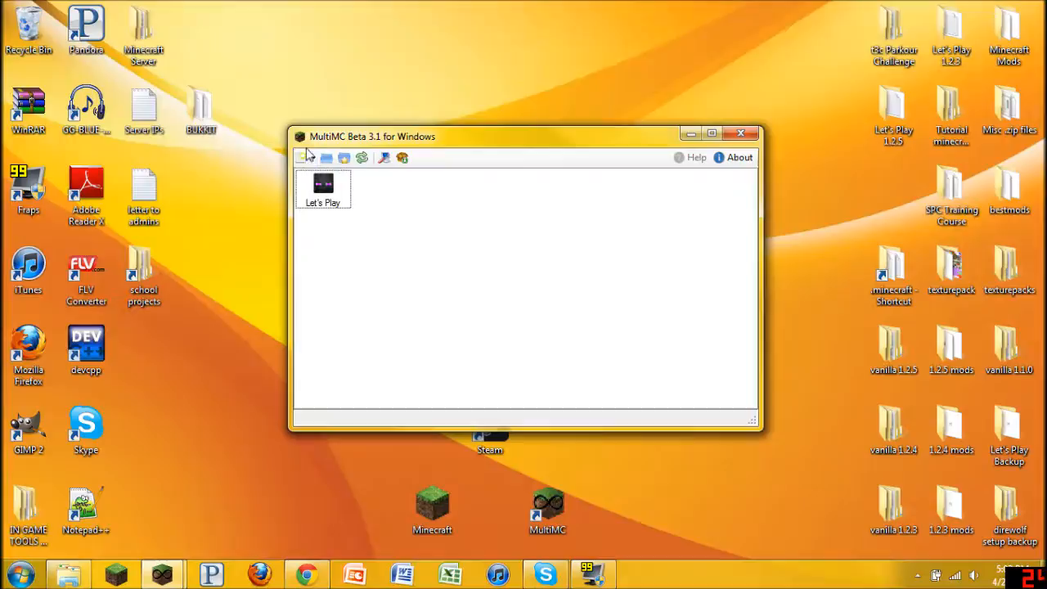
mouse_move(305, 158)
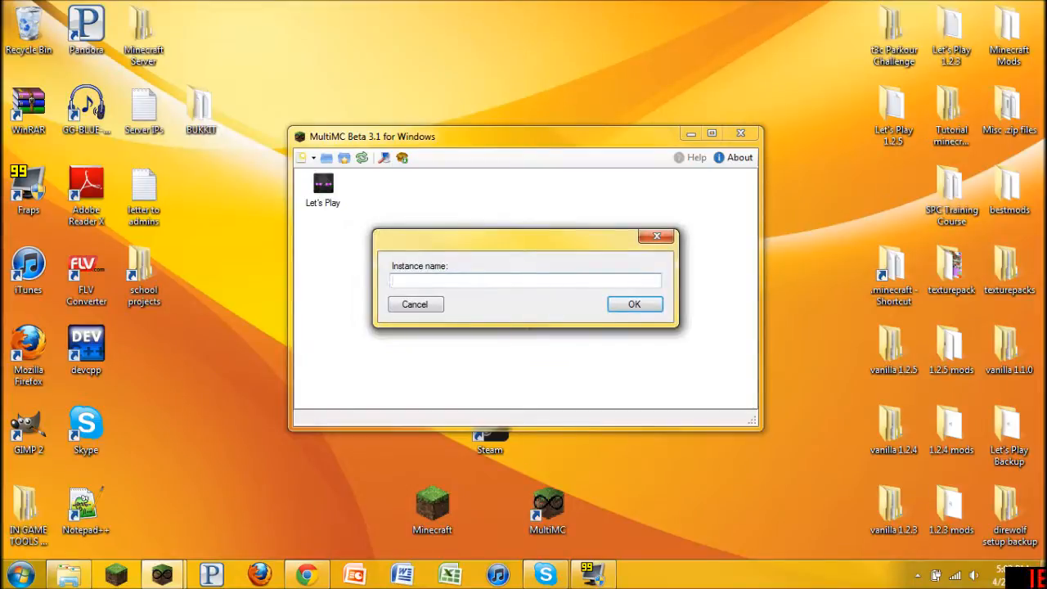
- Create an instance named Tutorial, launch it and log in to start the game
type("Tu")
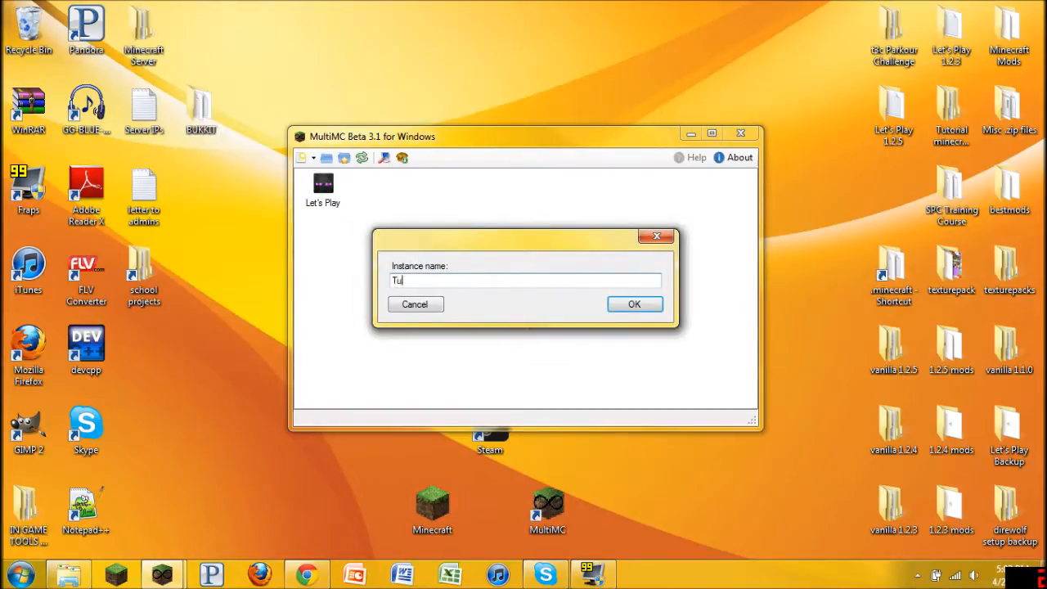
left_click(633, 303)
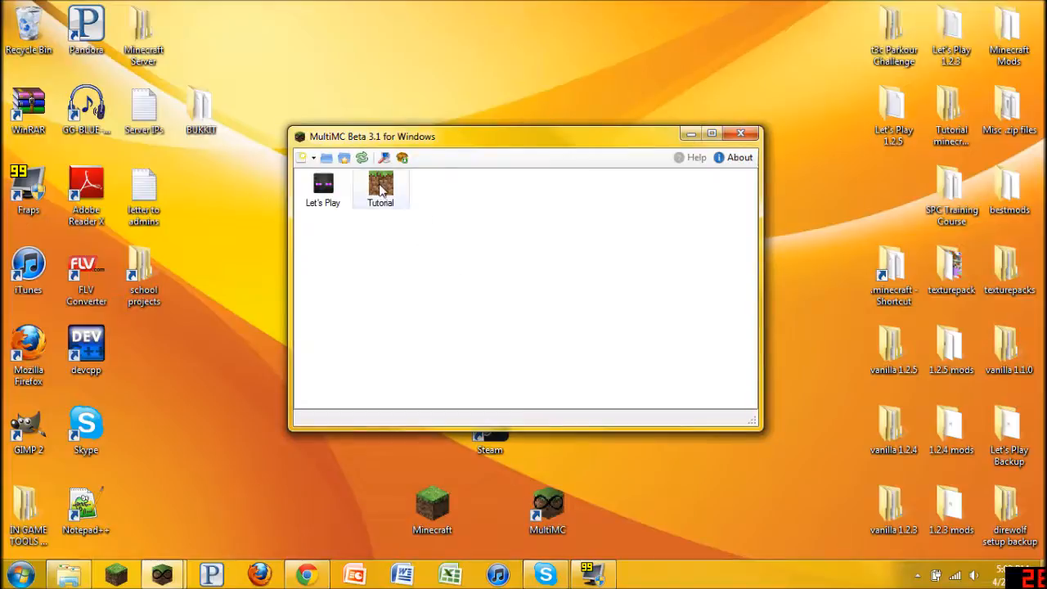
double_click(379, 184)
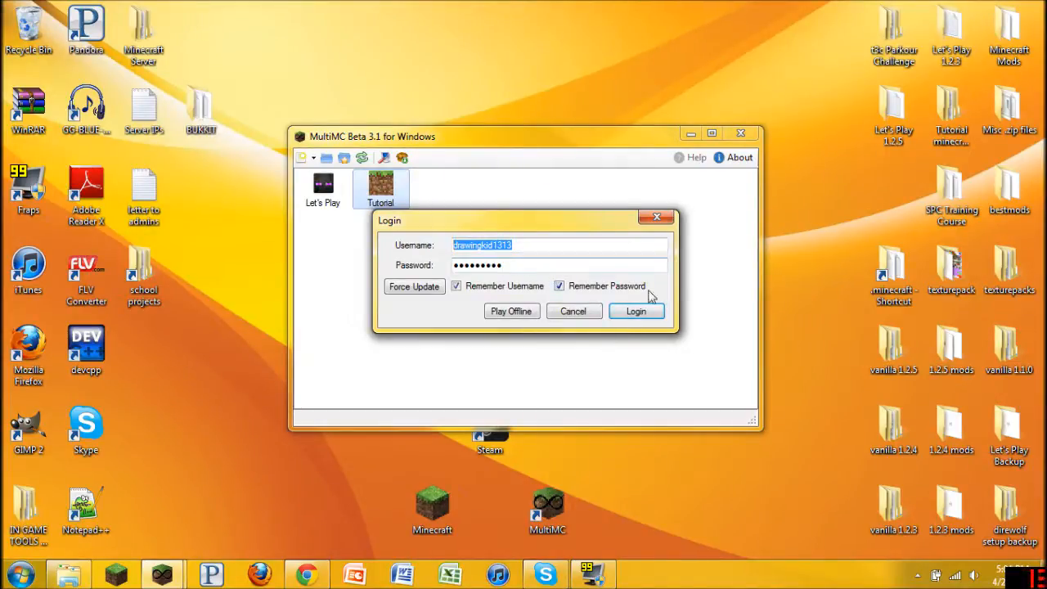
left_click(636, 311)
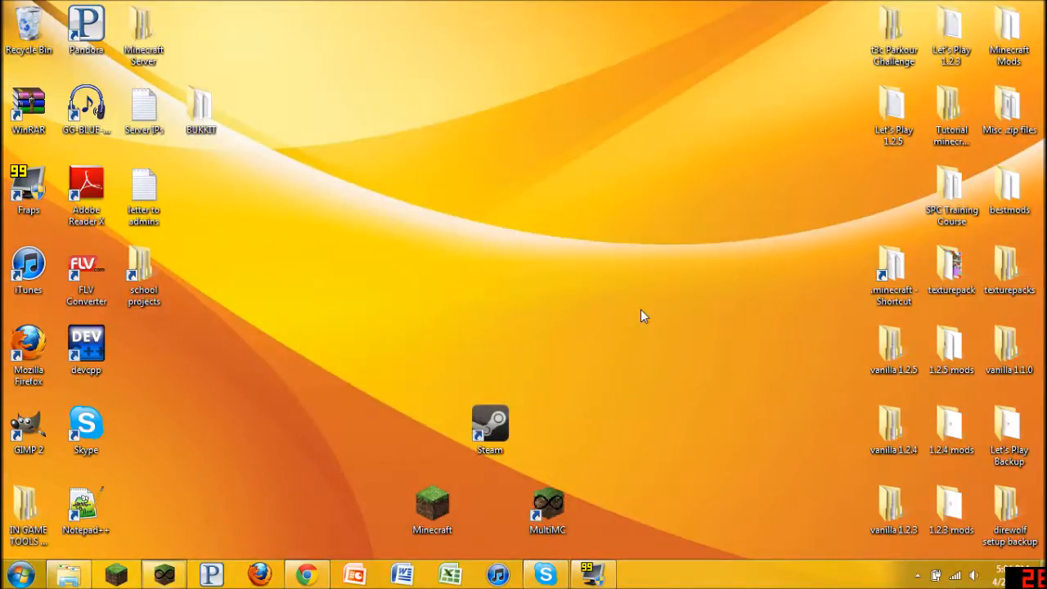
- Close the Minecraft 1.2.5 window once its title screen appears
double_click(432, 503)
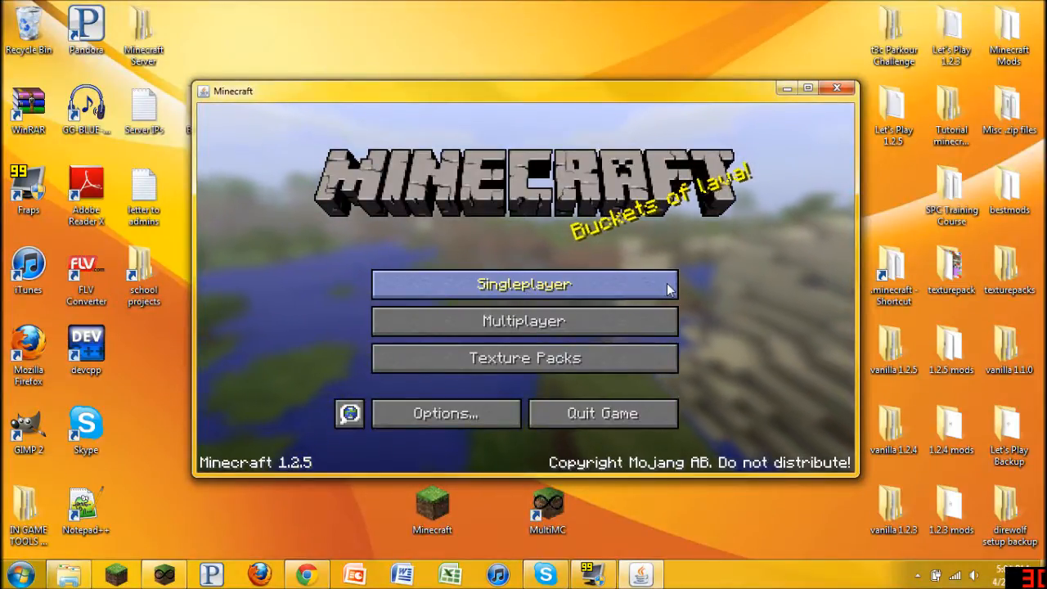
mouse_move(837, 88)
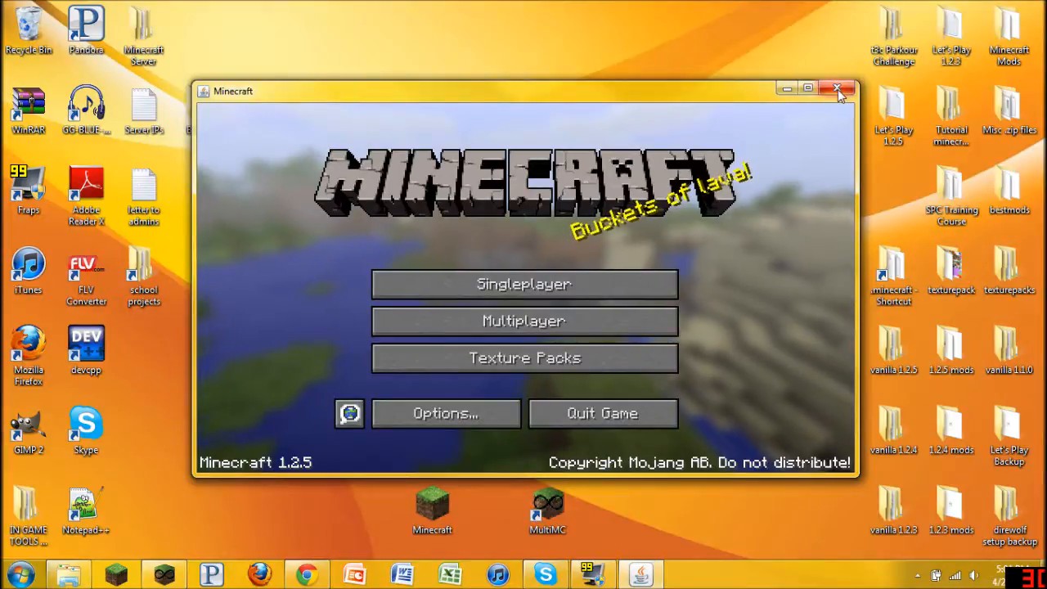
mouse_move(810, 269)
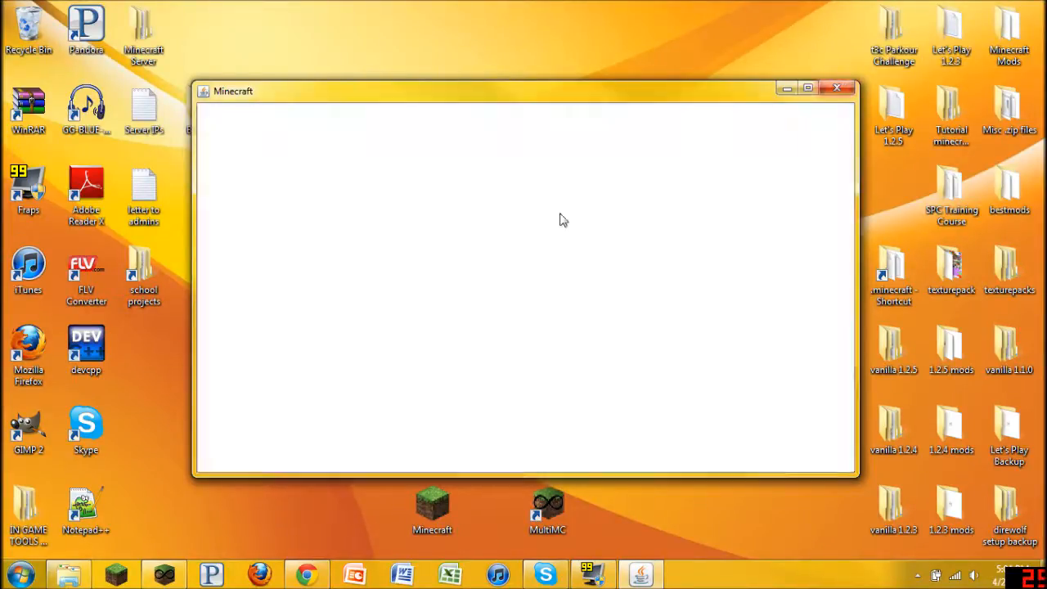
- Open the Tutorial instance's folder from its context menu and go up to the MultiMC data folder
right_click(380, 188)
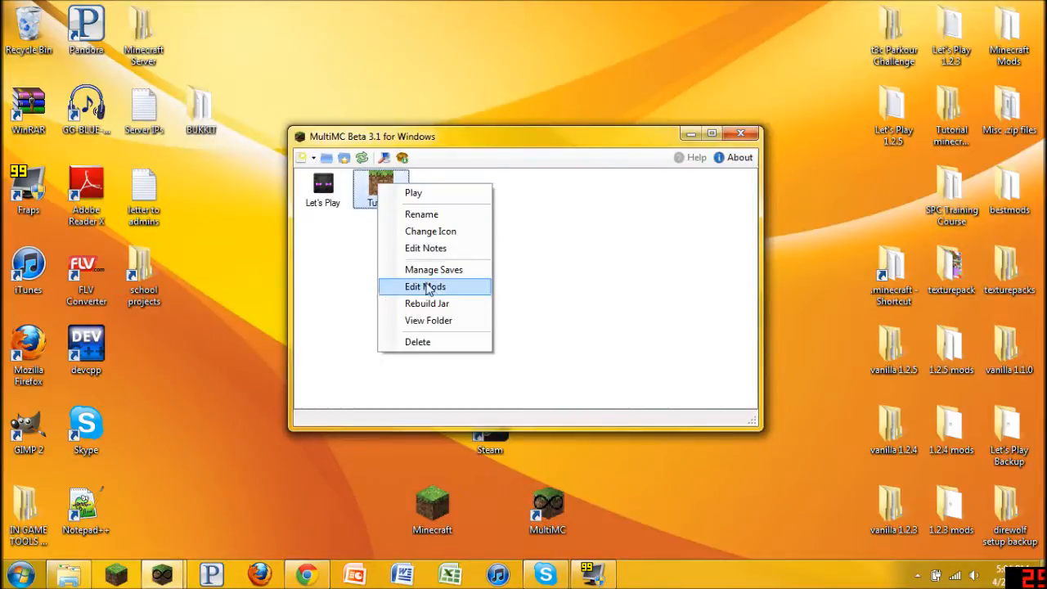
mouse_move(429, 320)
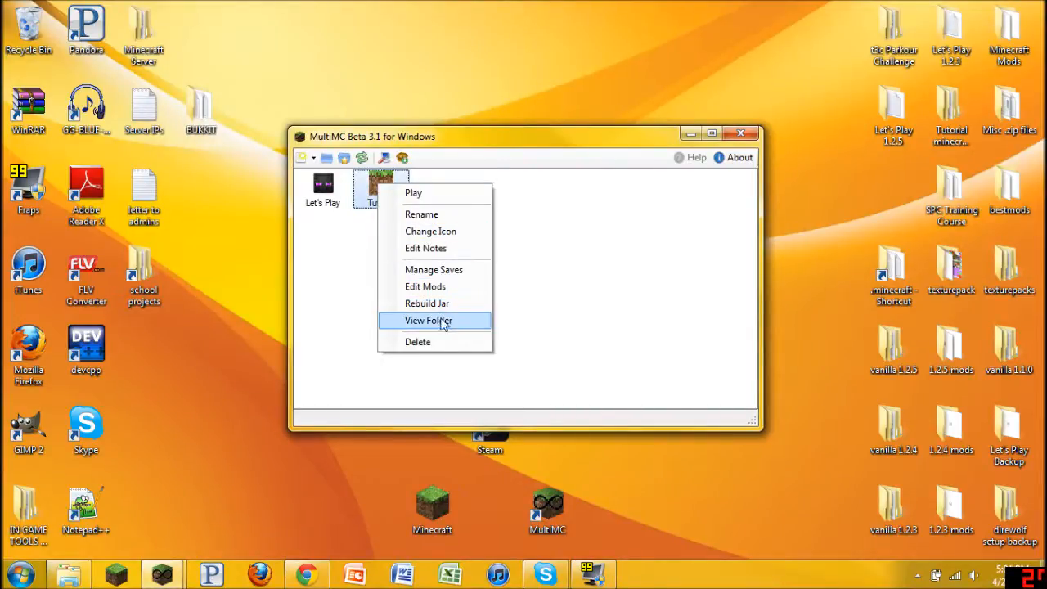
left_click(428, 320)
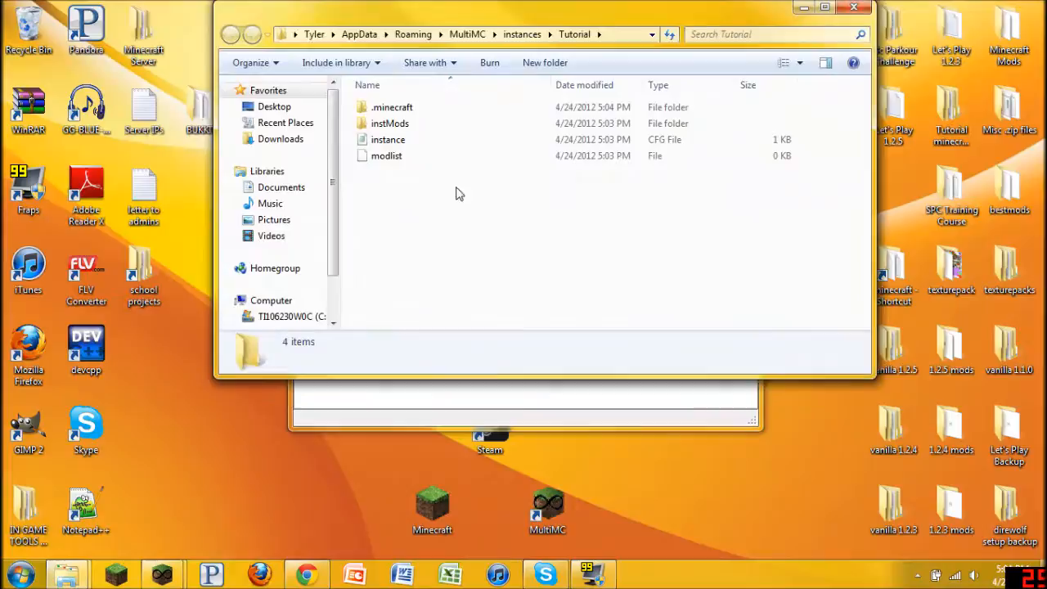
left_click(467, 34)
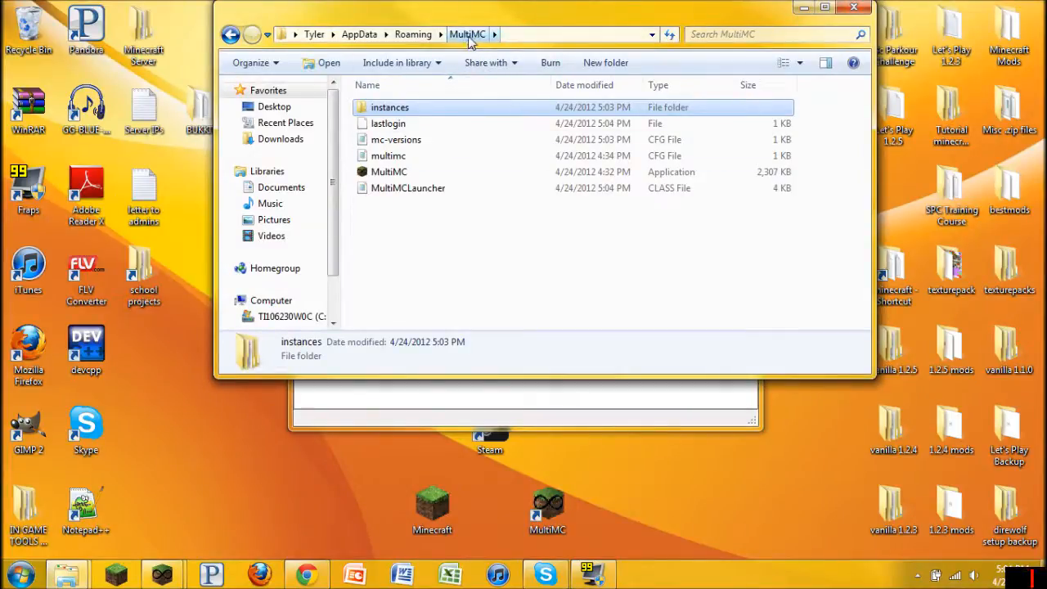
mouse_move(524, 287)
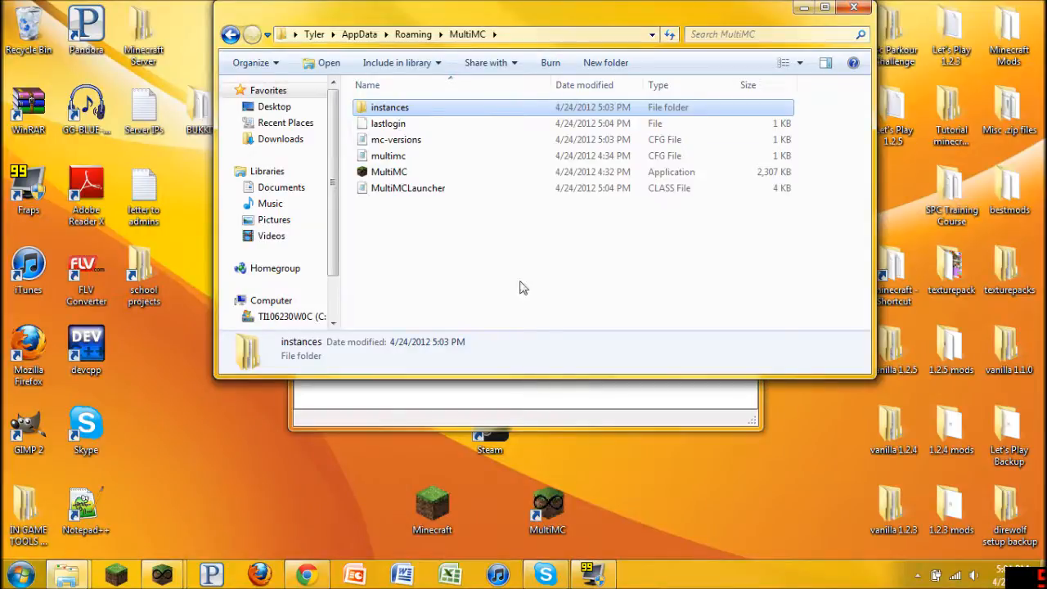
mouse_move(417, 27)
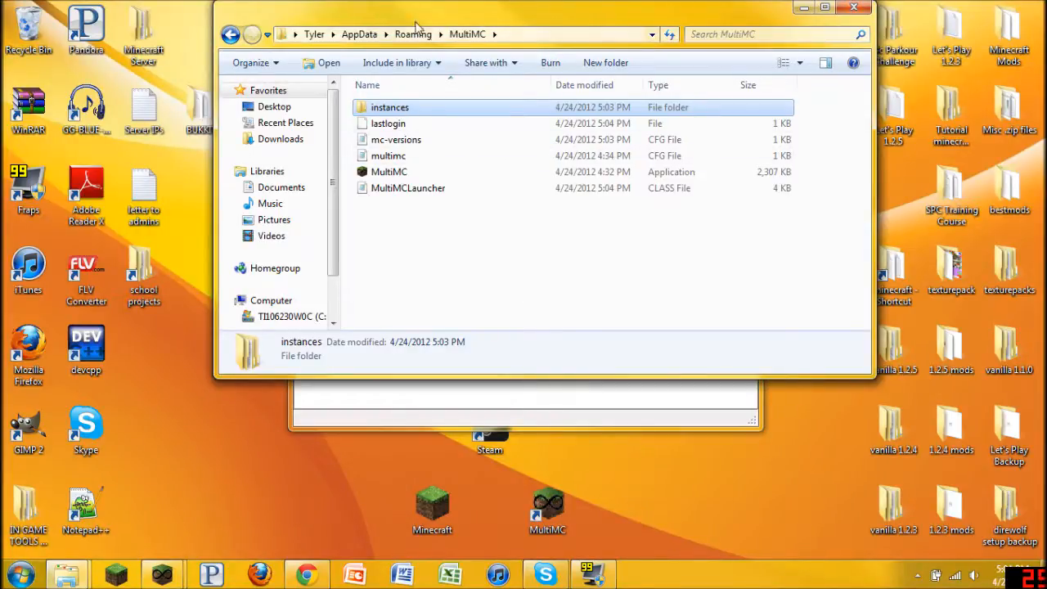
mouse_move(481, 47)
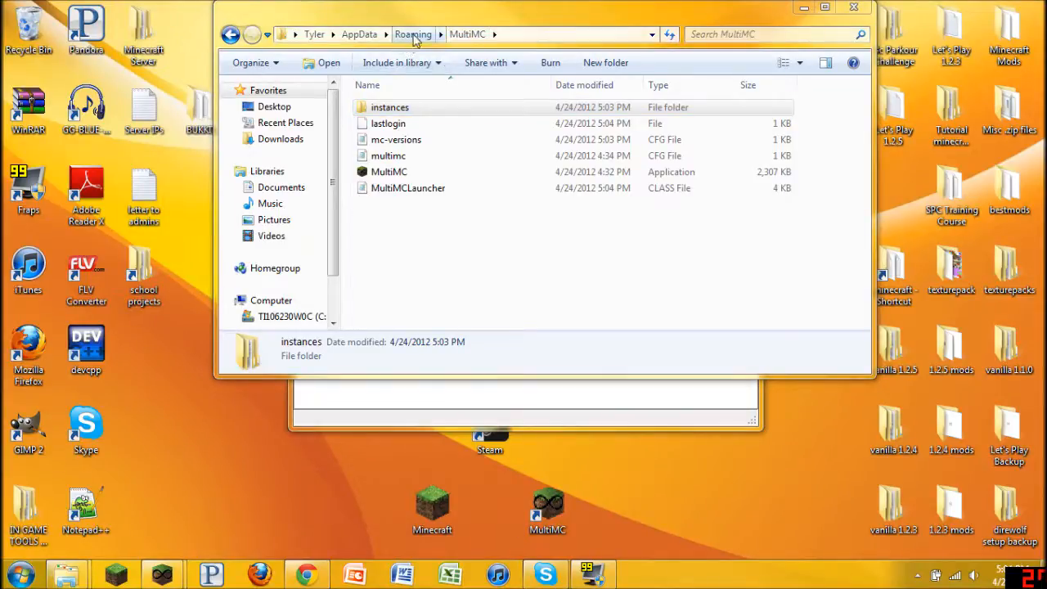
left_click(389, 107)
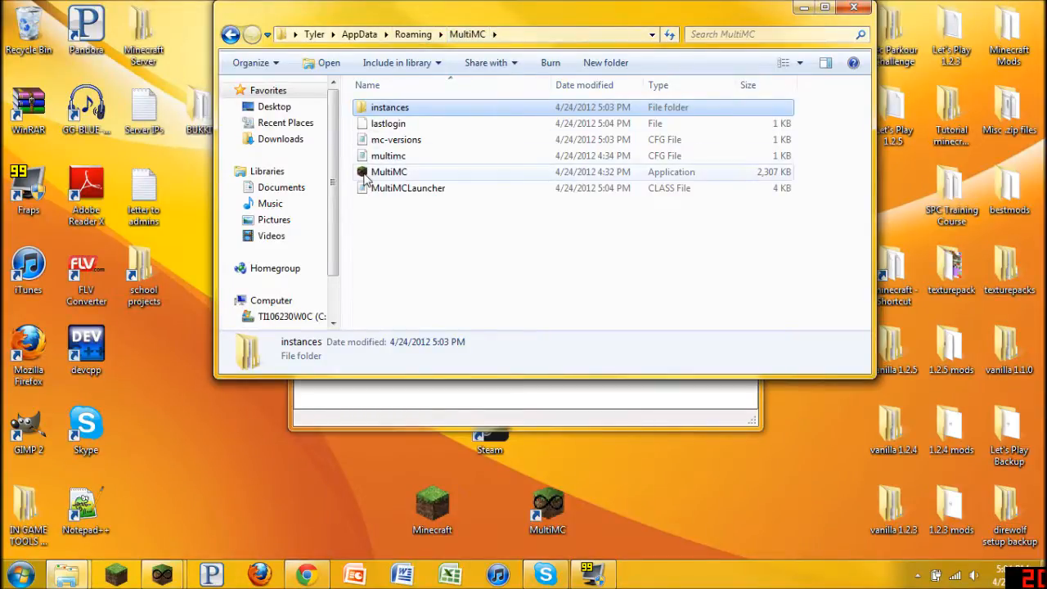
mouse_move(389, 172)
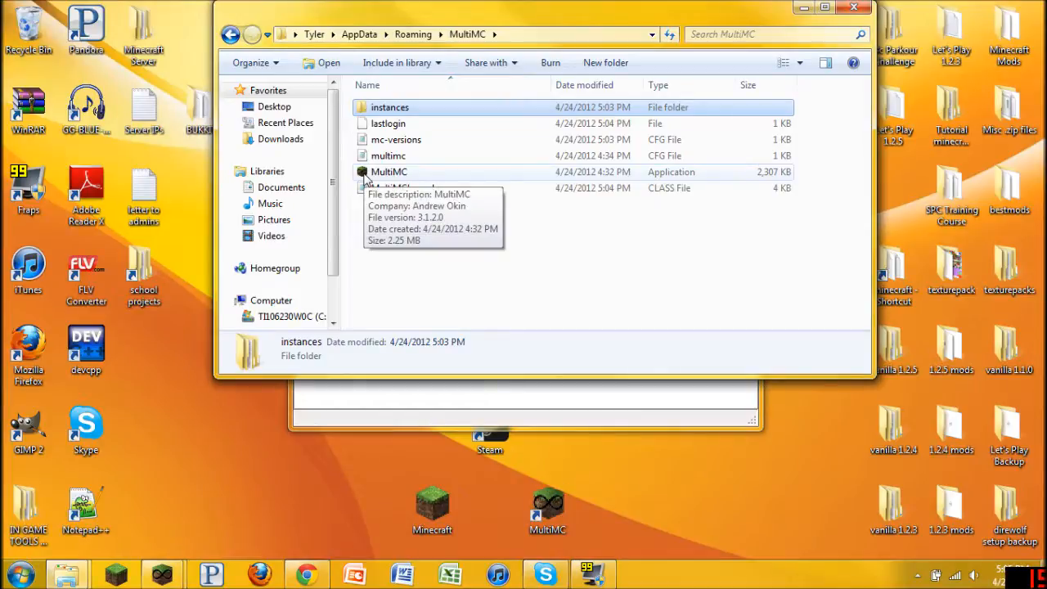
mouse_move(458, 156)
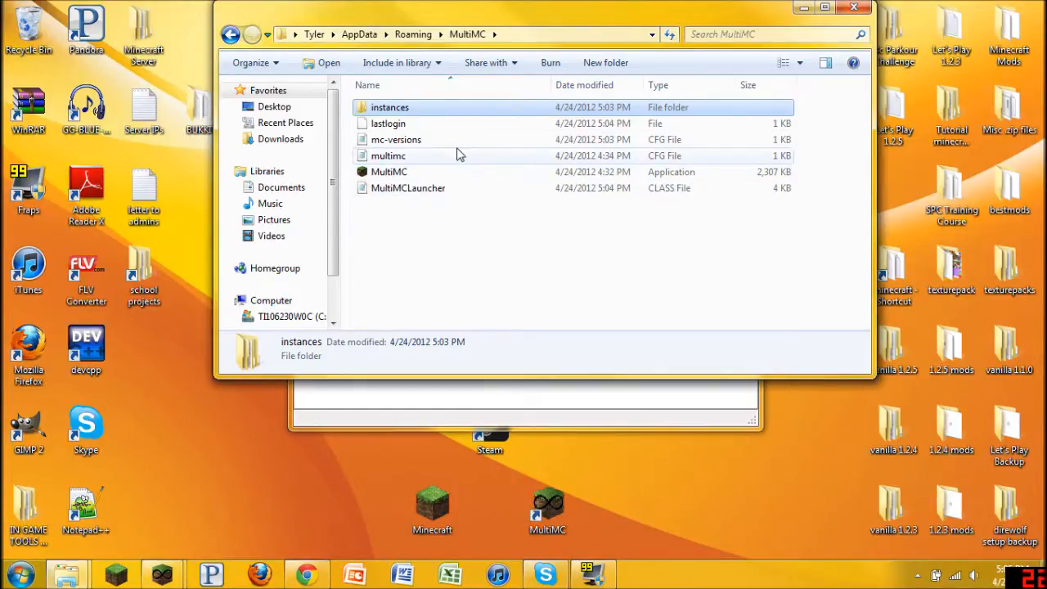
mouse_move(352, 174)
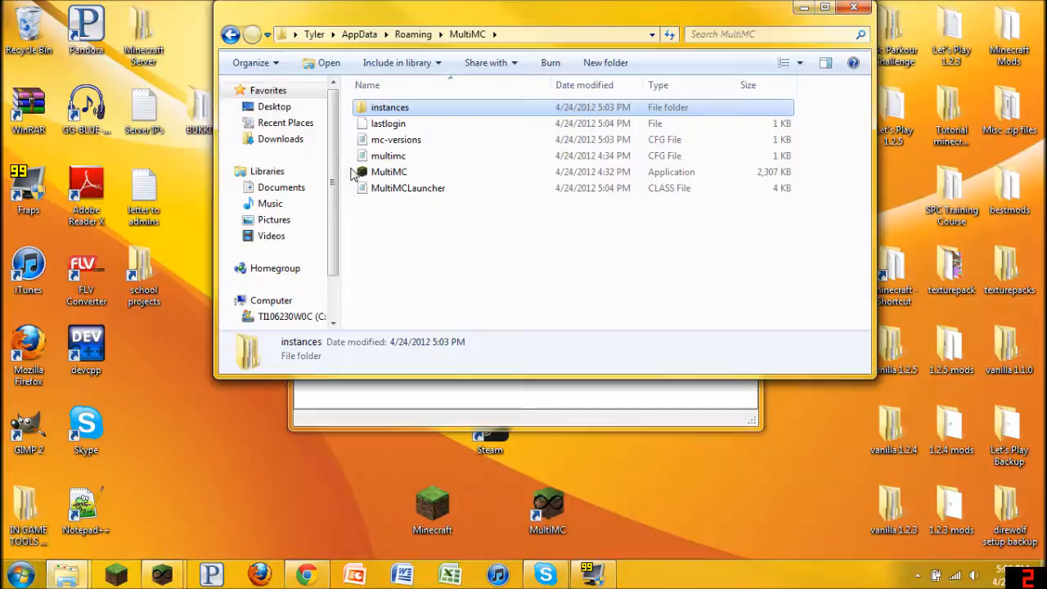
left_click(491, 302)
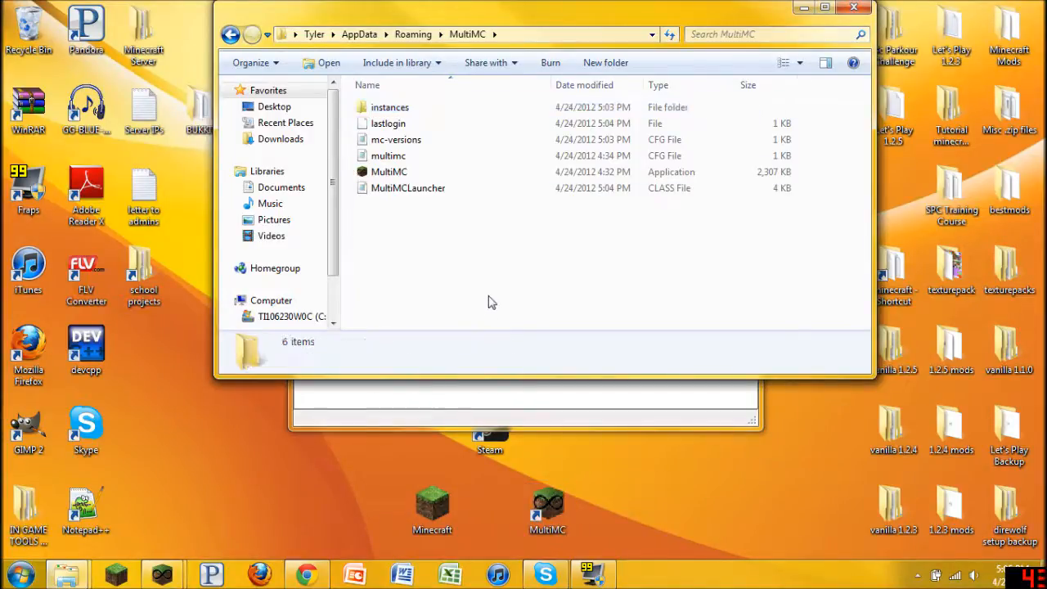
- Browse instances > Tutorial, noting its .minecraft and instMods folders, then close Explorer
double_click(389, 106)
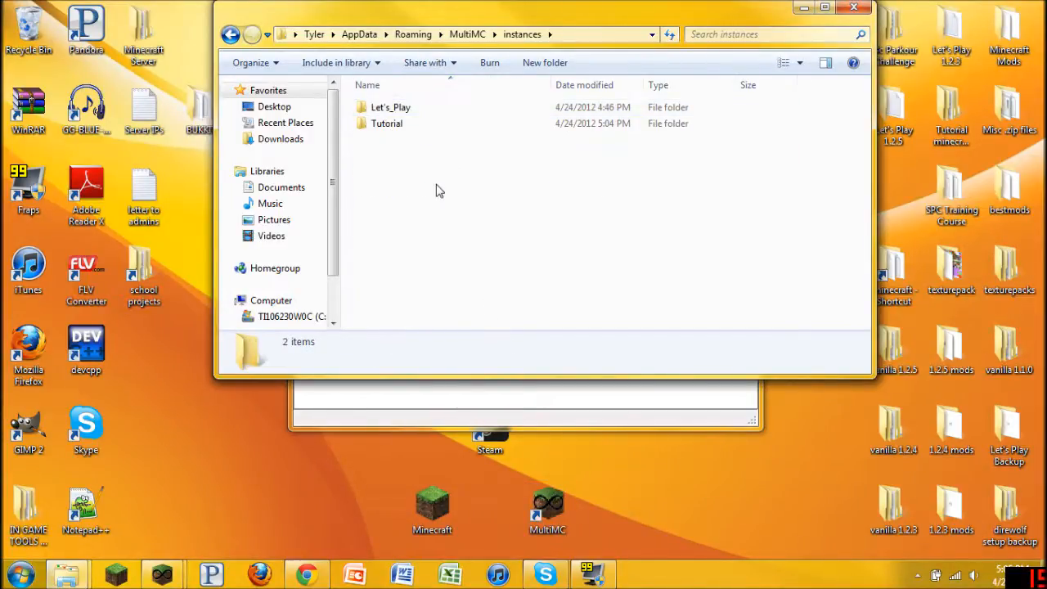
left_click(390, 107)
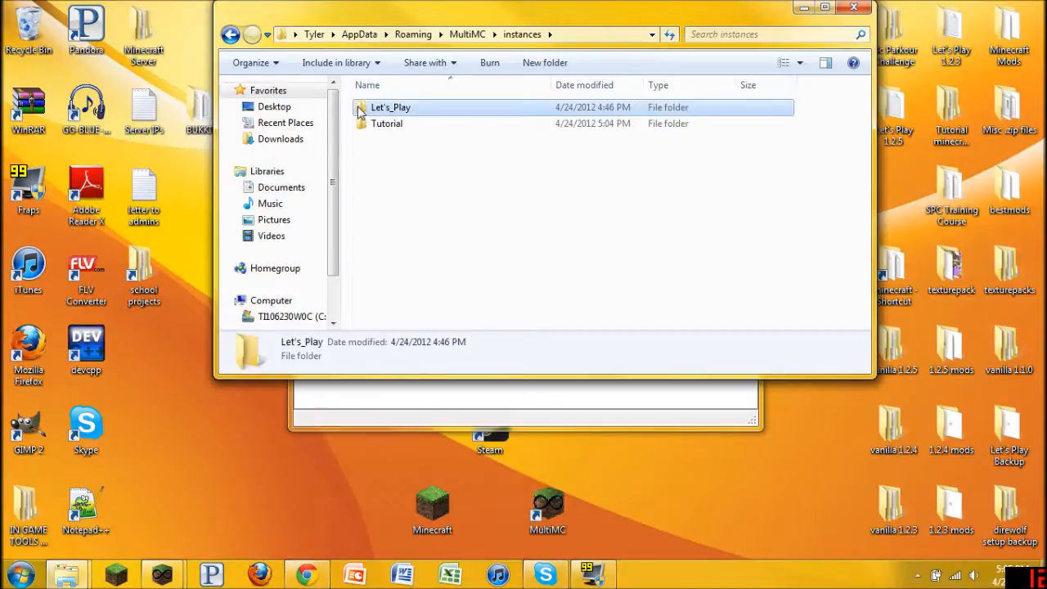
double_click(387, 124)
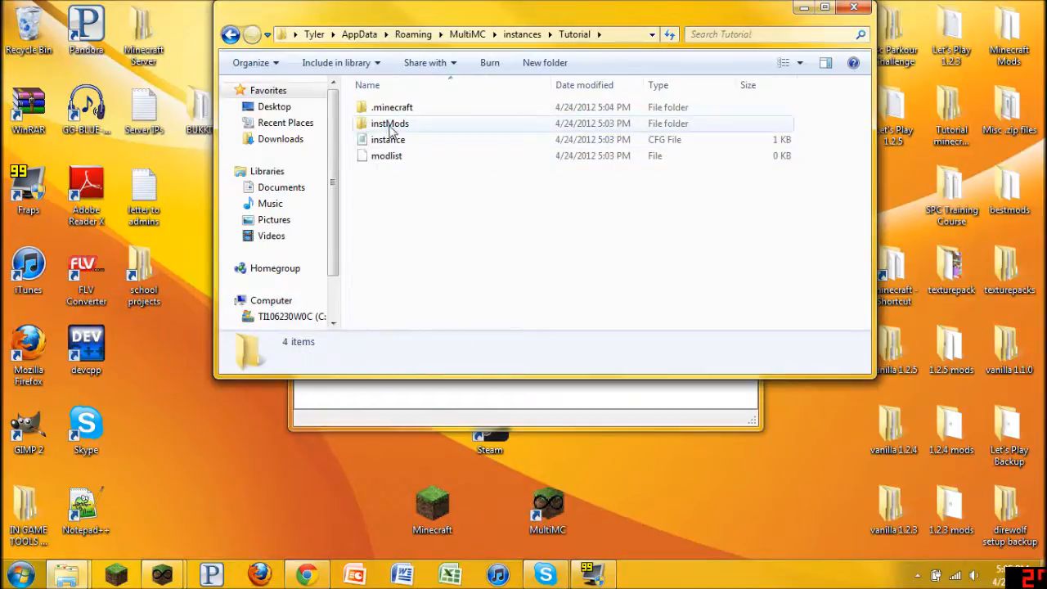
left_click(393, 107)
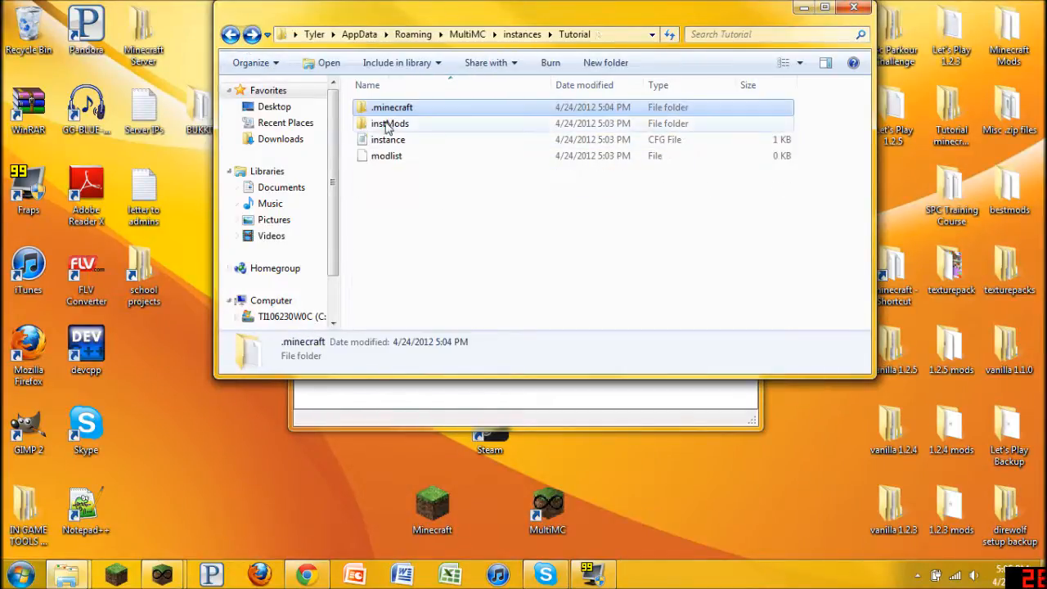
left_click(390, 123)
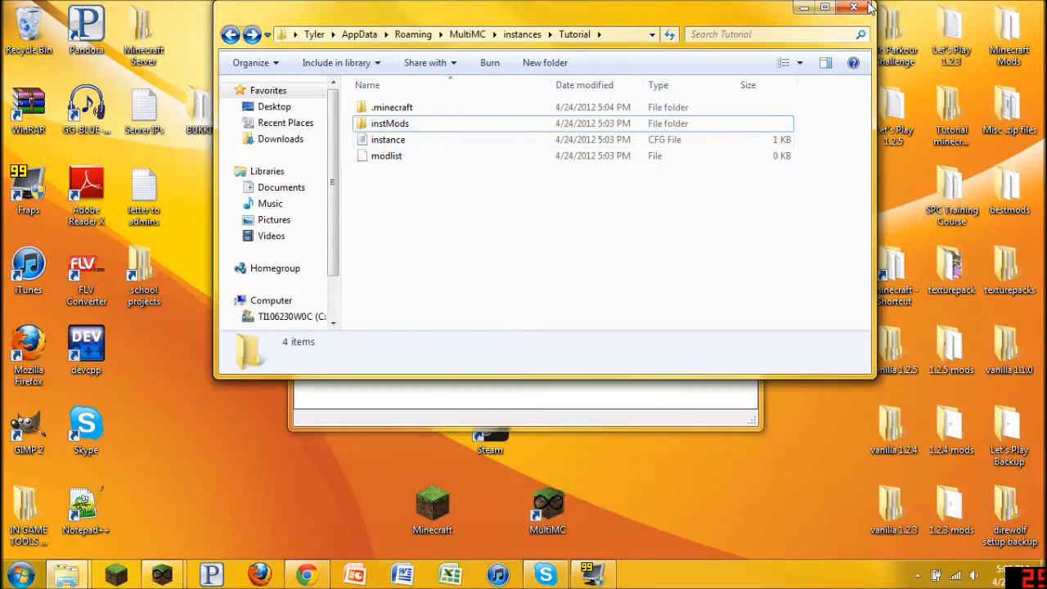
left_click(854, 8)
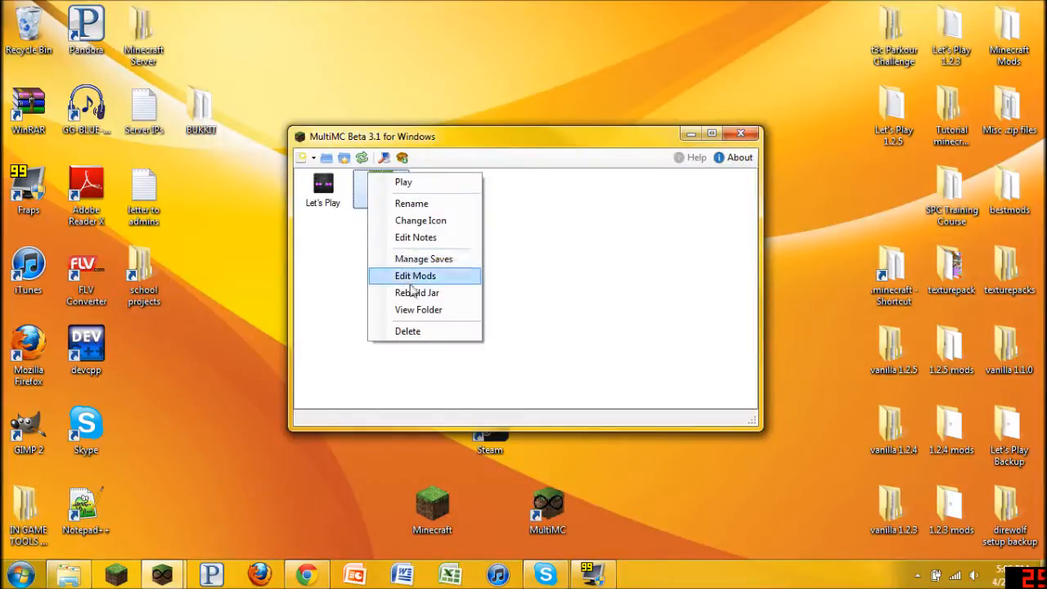
mouse_move(425, 281)
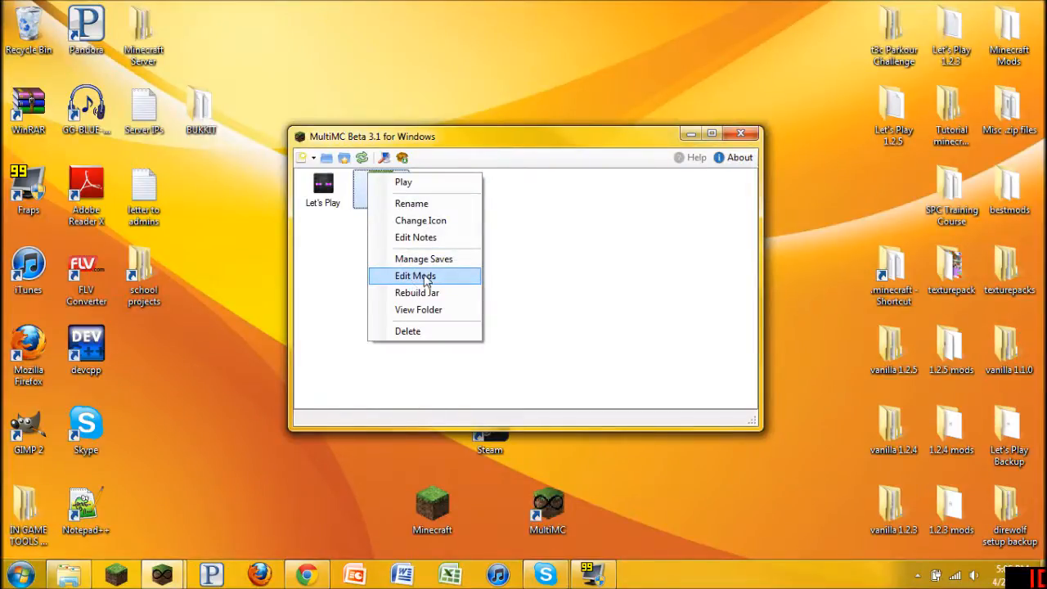
- Open Edit Mods for Tutorial and look over its empty minecraft.jar, mods and resources lists
left_click(416, 276)
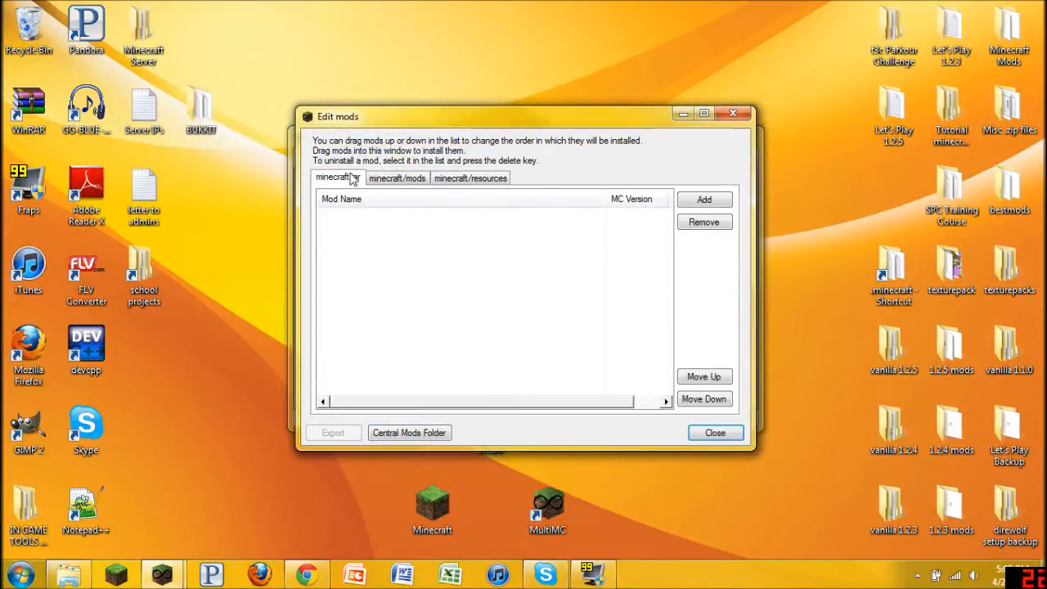
left_click(397, 178)
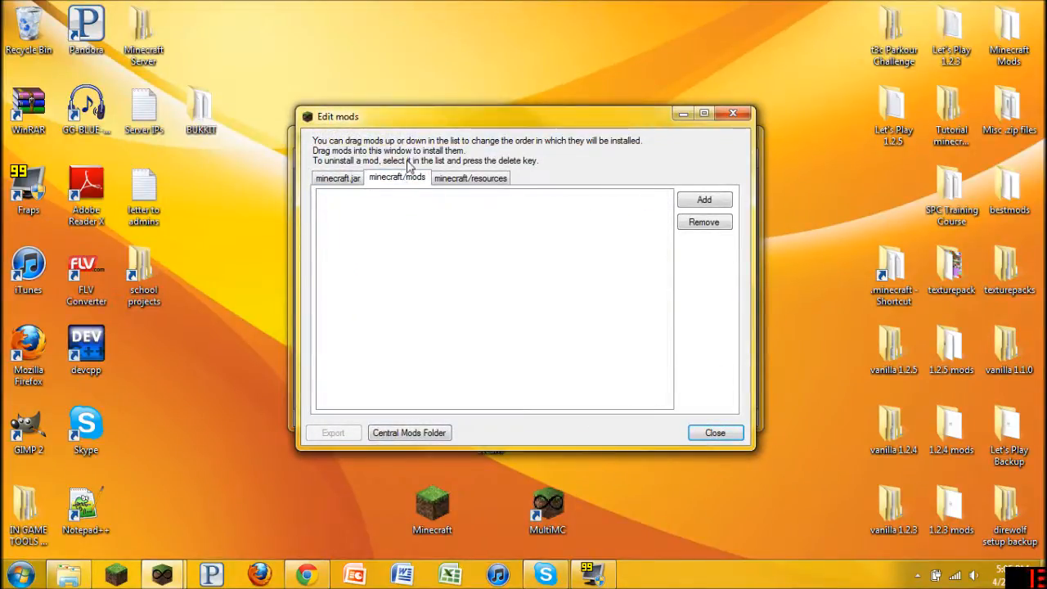
left_click(470, 177)
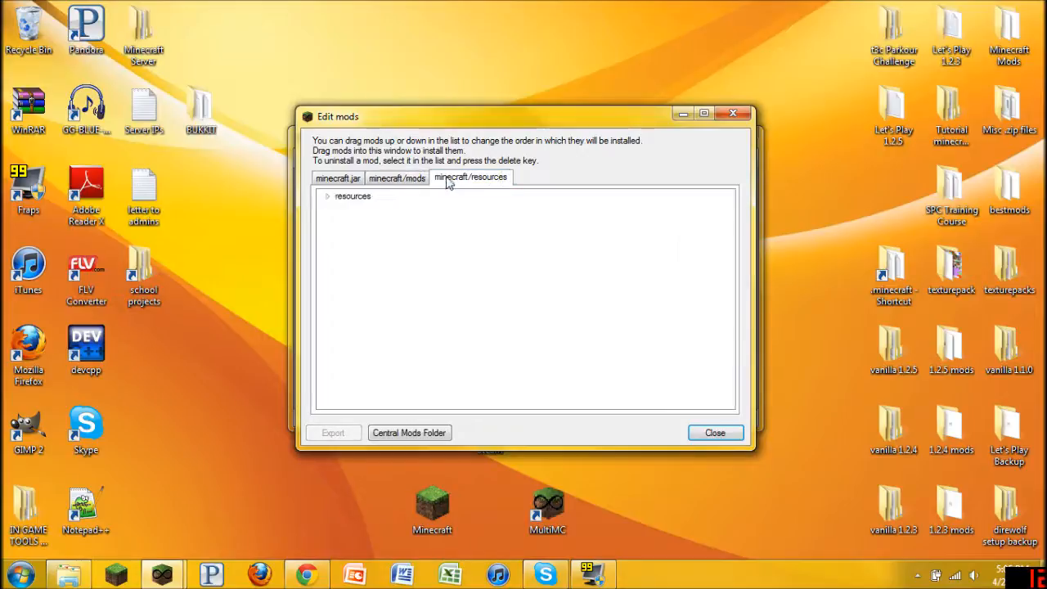
left_click(337, 178)
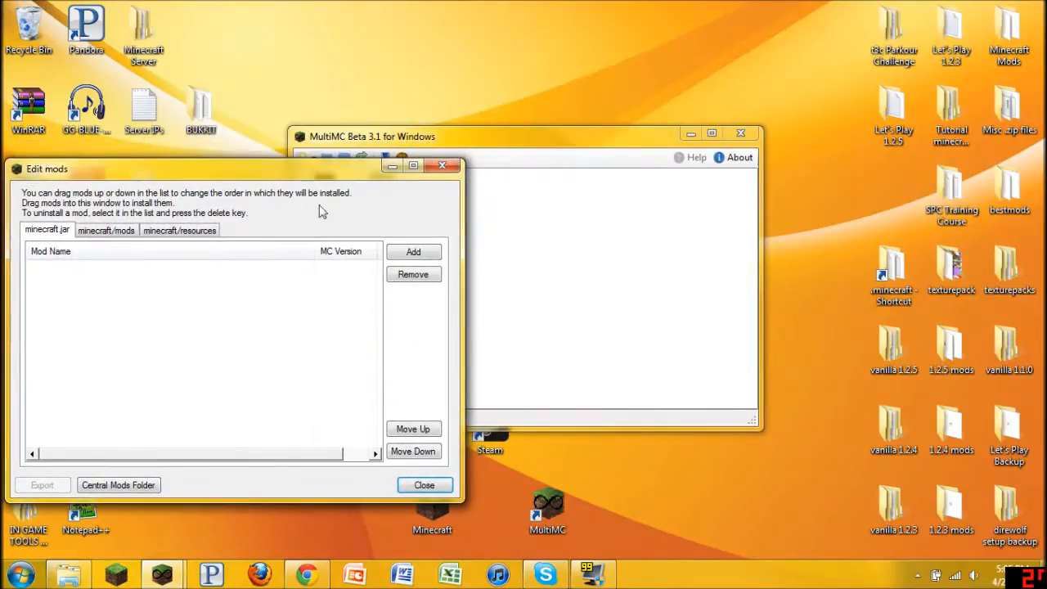
- Move the mod editor aside and pick out the InfiCraft-1.2.5-Client folder in Let's Play 1.2.5
left_click_drag(237, 168, 810, 128)
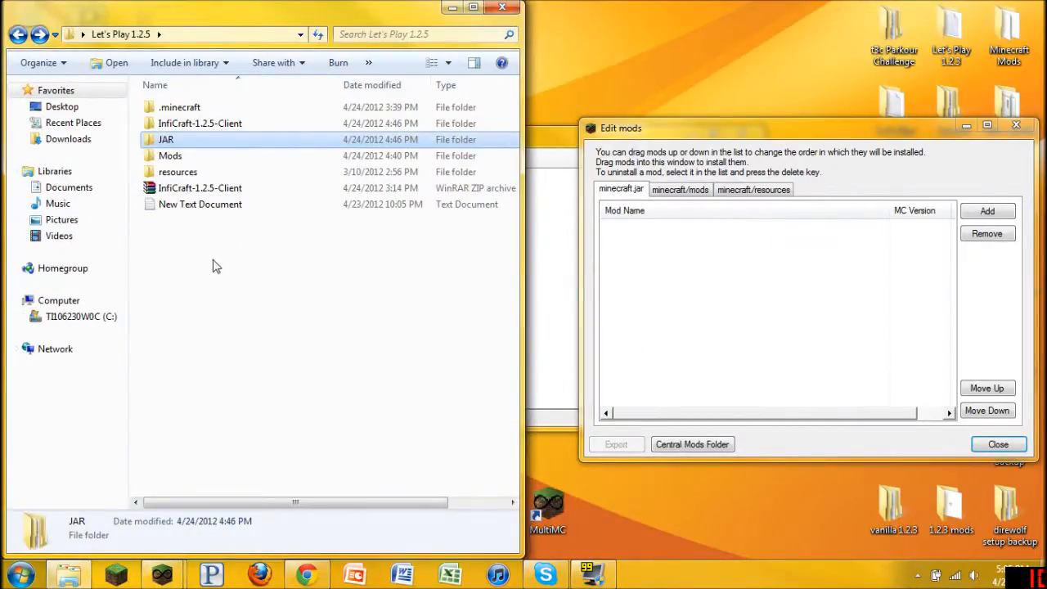
mouse_move(587, 306)
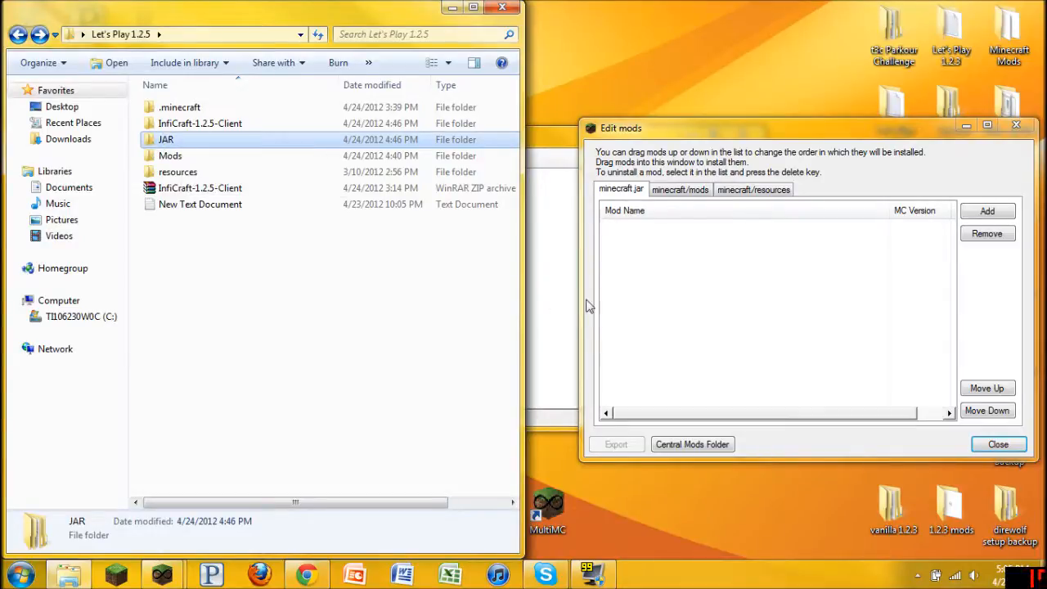
mouse_move(720, 254)
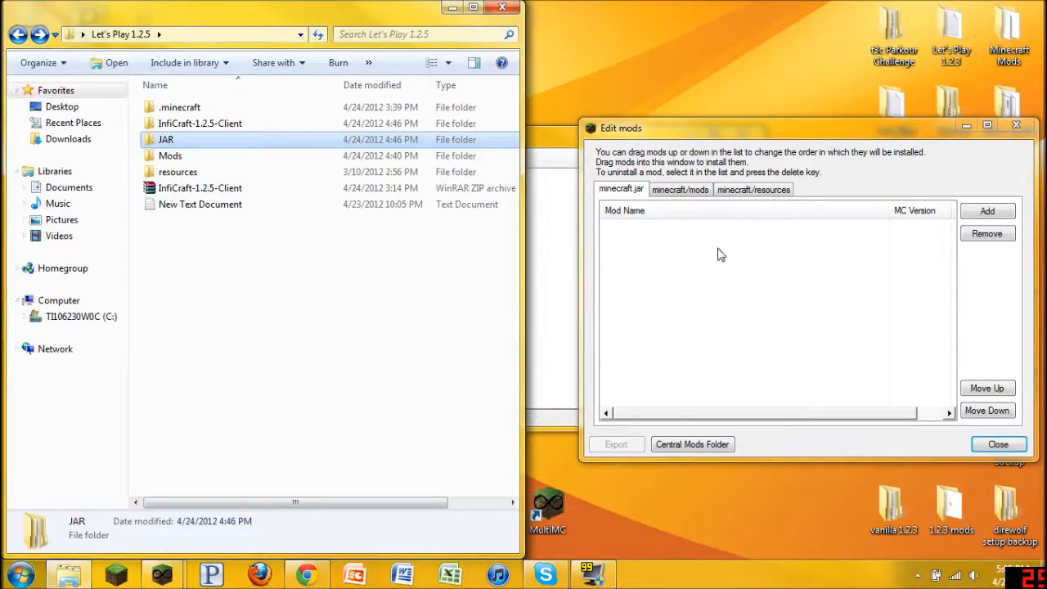
mouse_move(697, 279)
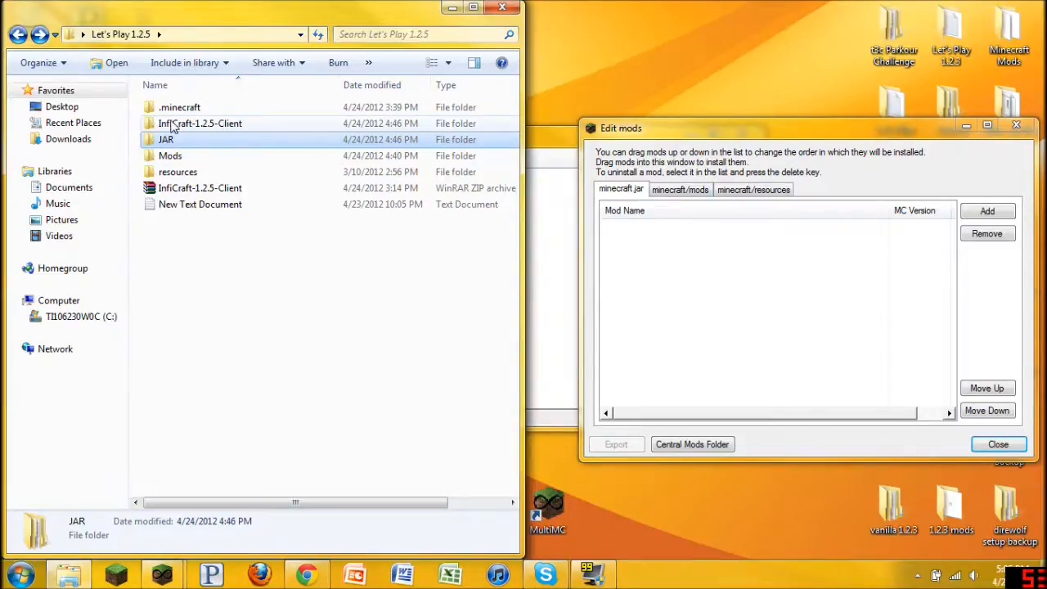
left_click(200, 123)
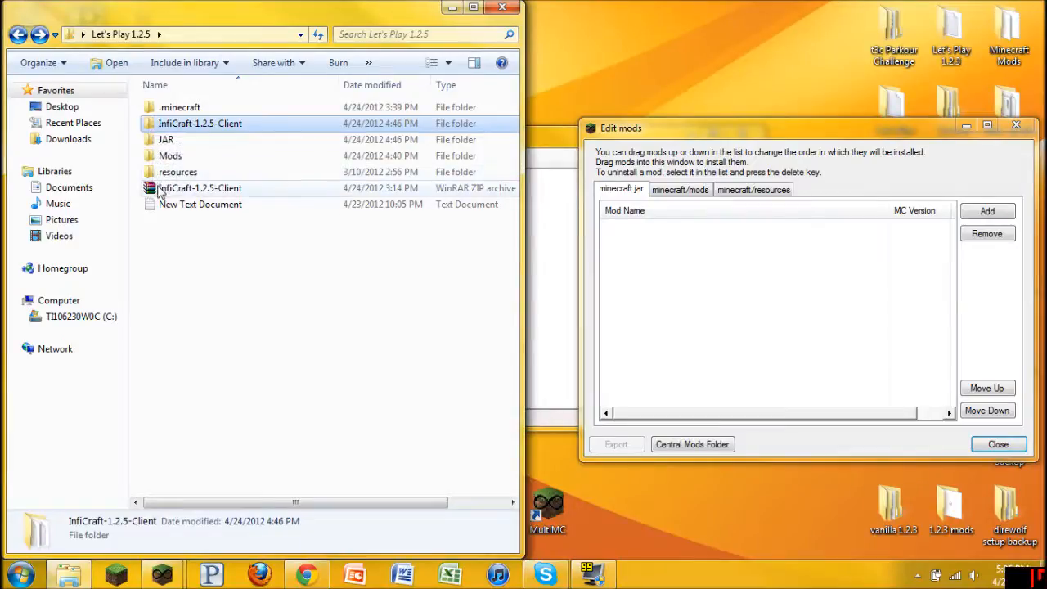
mouse_move(275, 201)
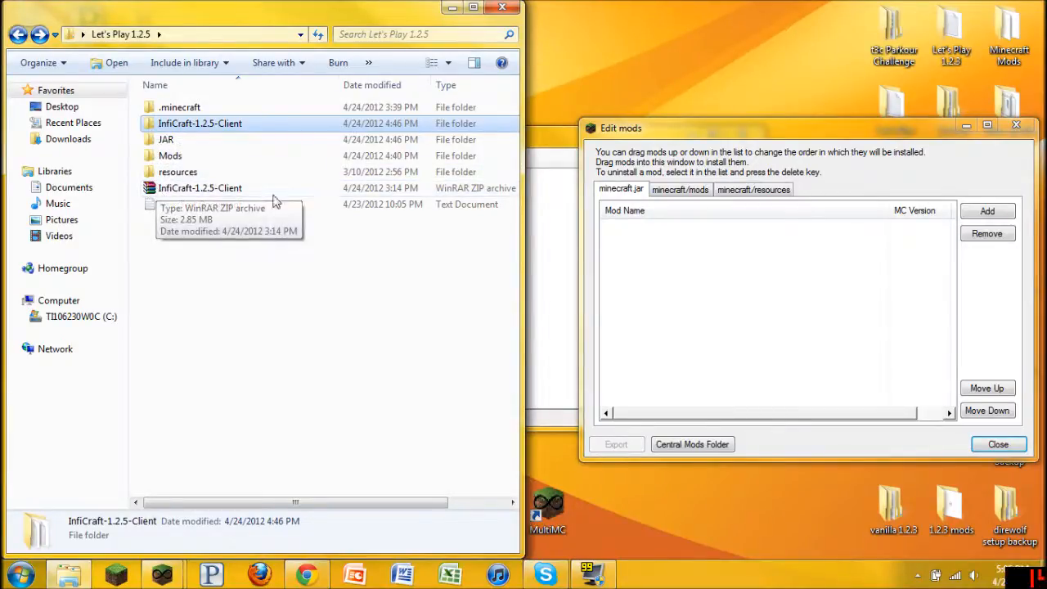
- Browse InfiCraft-1.2.5-Client's Jar mods and Clean Jar folders, then return to the client folder
double_click(199, 123)
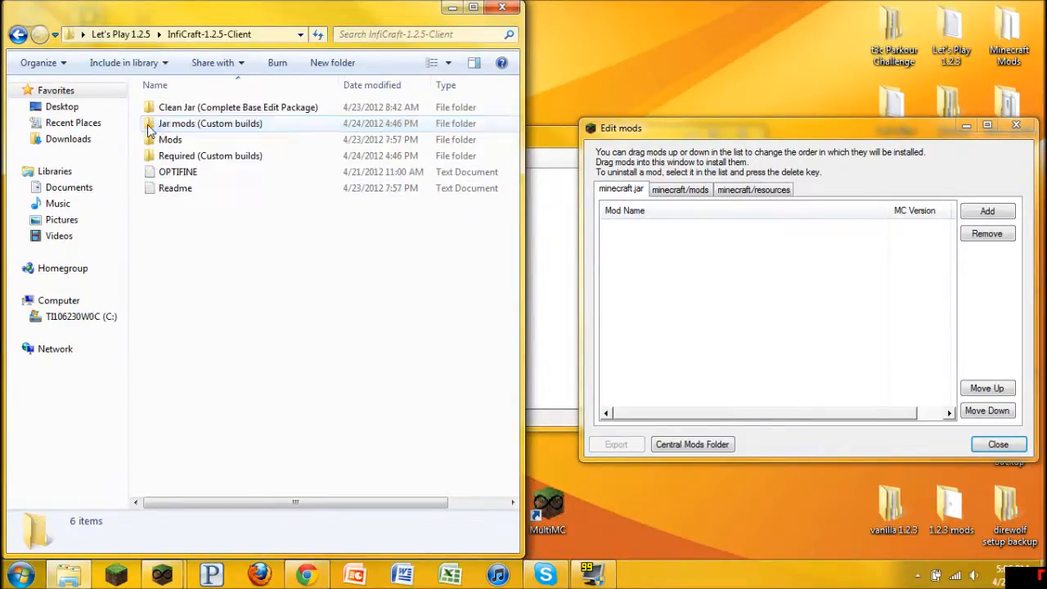
left_click(210, 156)
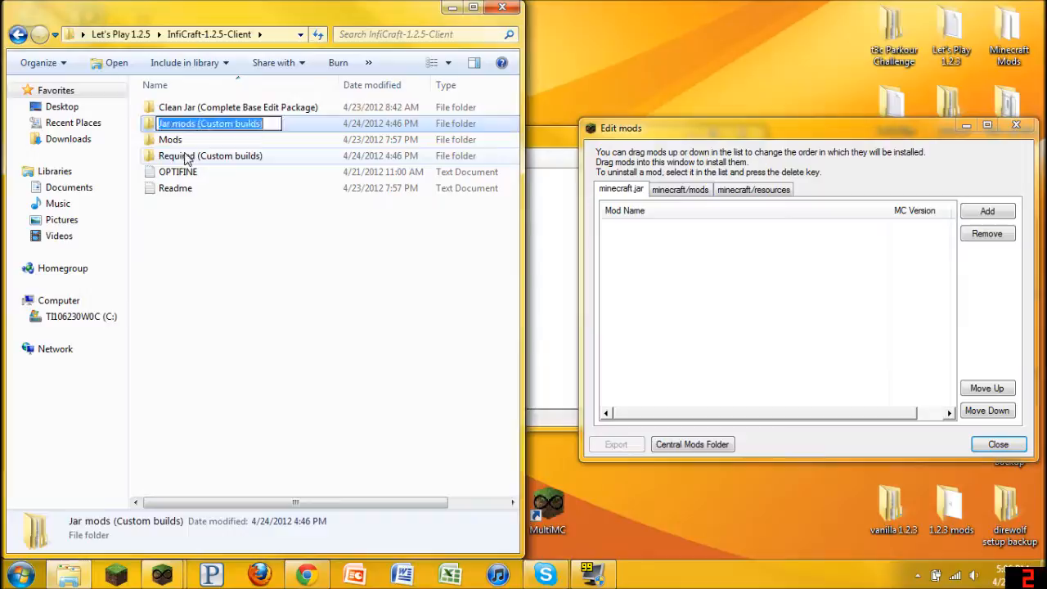
left_click(239, 107)
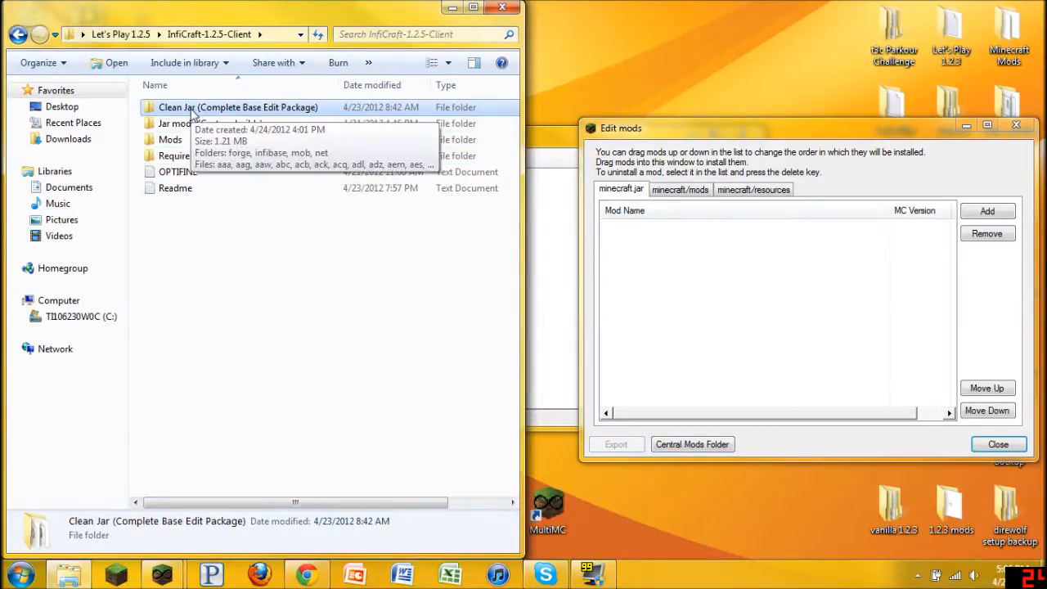
double_click(238, 107)
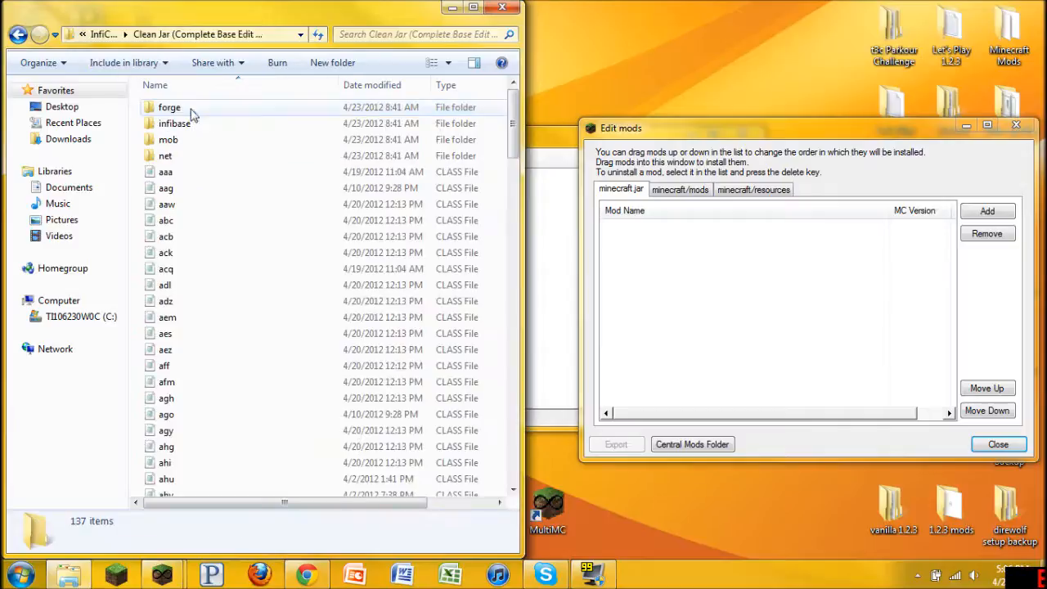
left_click(18, 34)
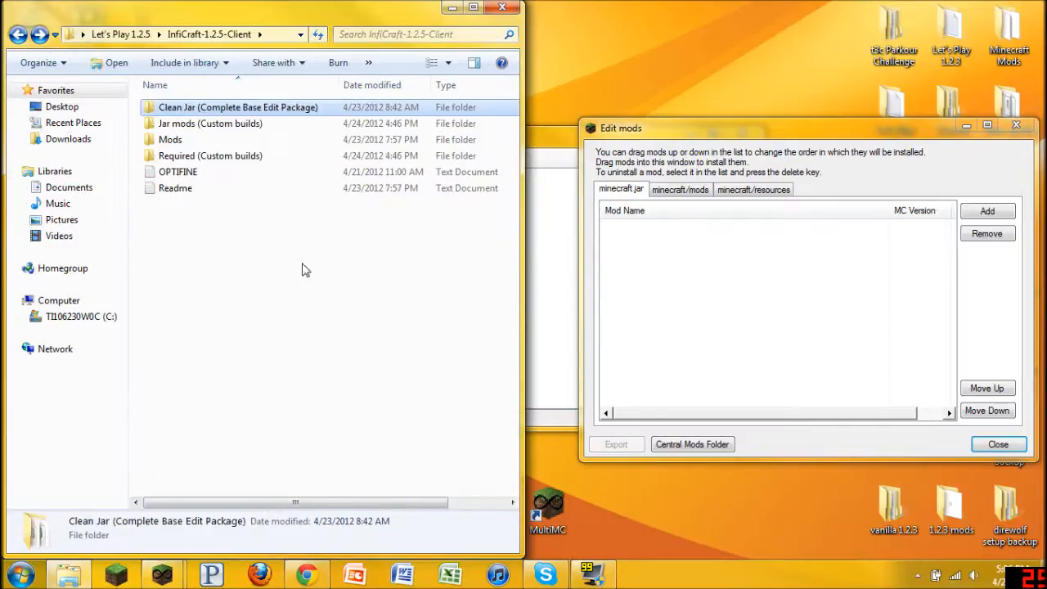
mouse_move(196, 156)
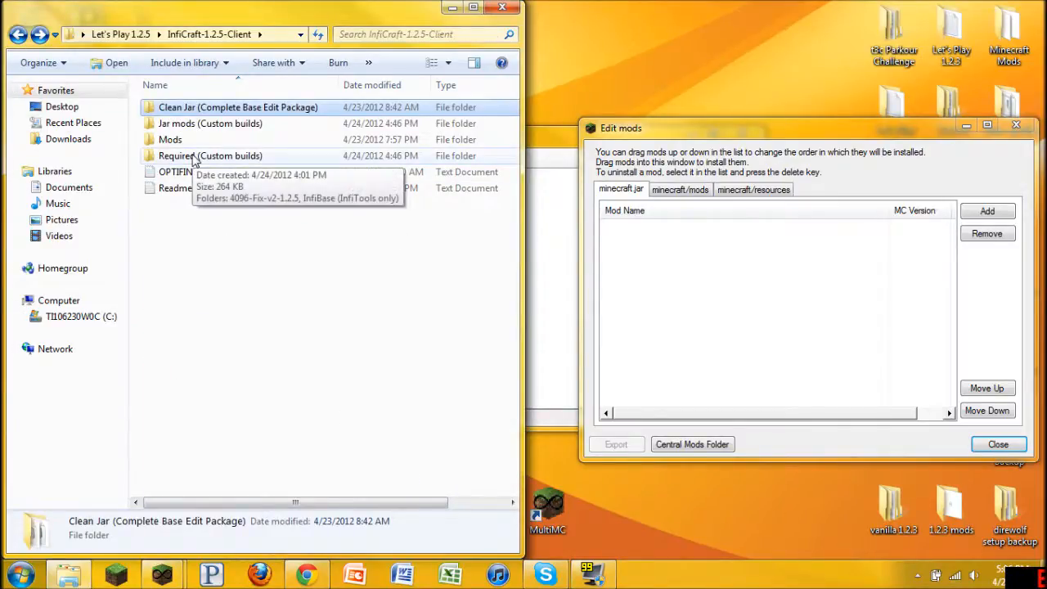
mouse_move(180, 171)
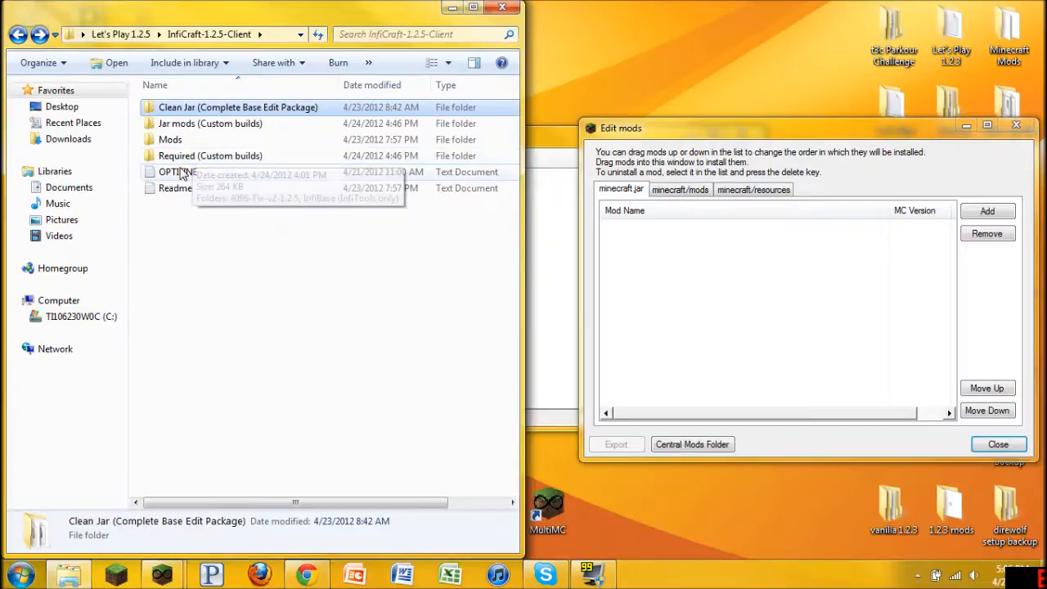
mouse_move(192, 159)
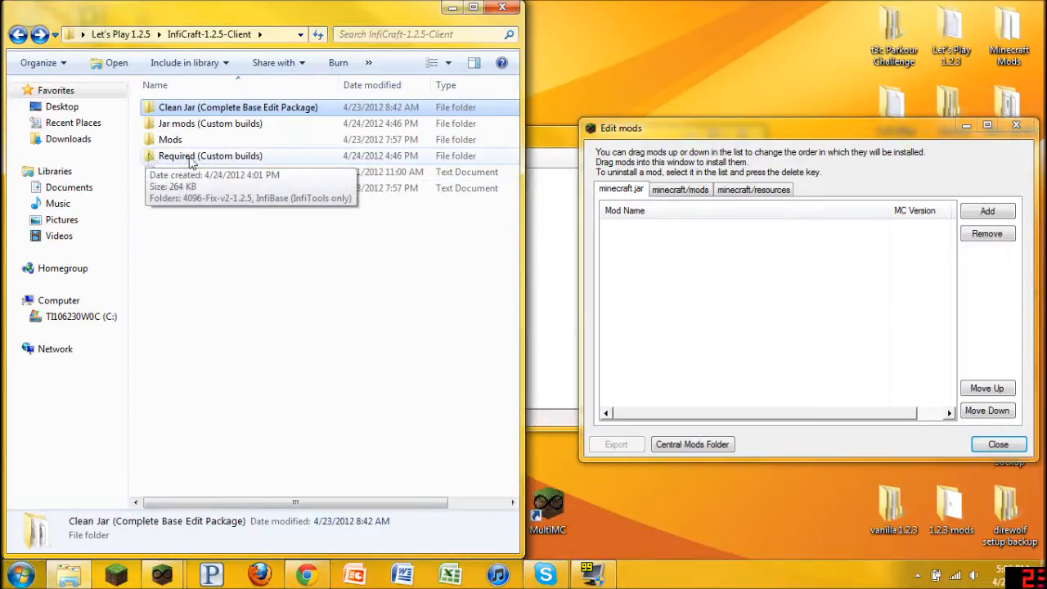
- Open Required (Custom builds) and point out its InfiBase and 4096-Fix-v2-1.2.5 folders
double_click(210, 155)
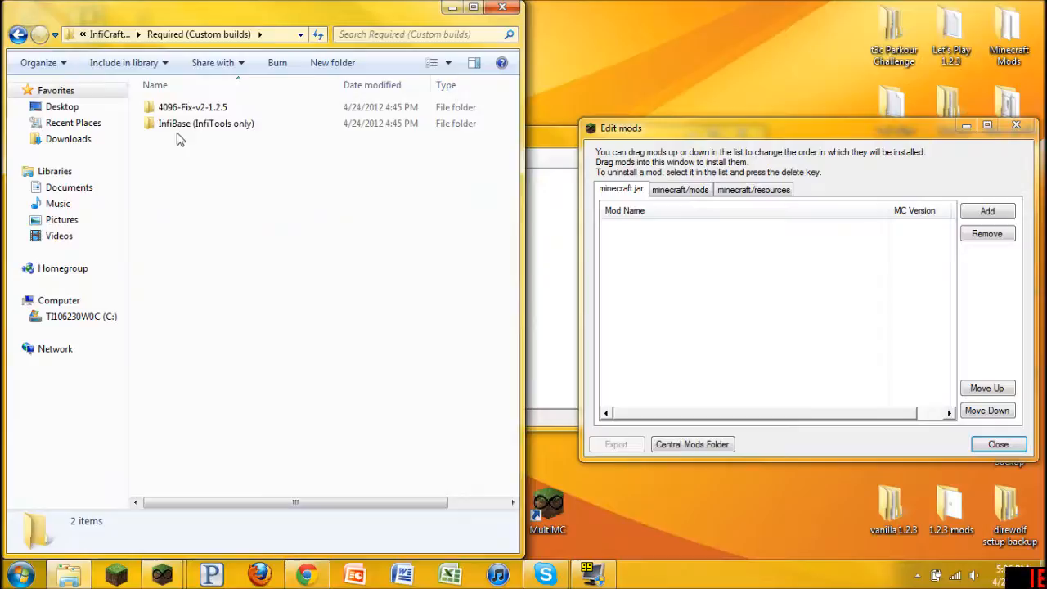
left_click(206, 123)
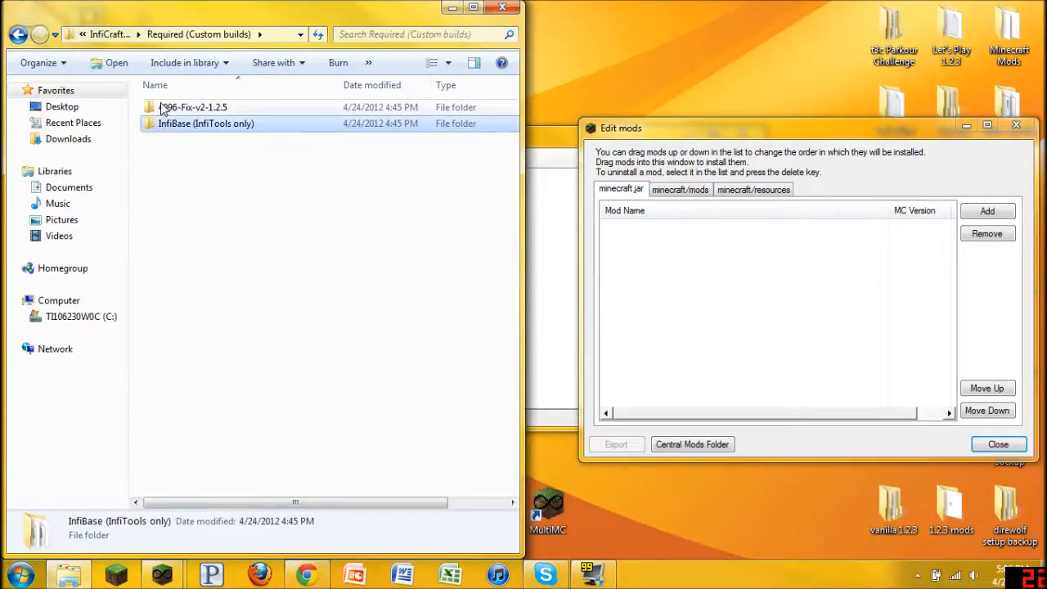
left_click(192, 107)
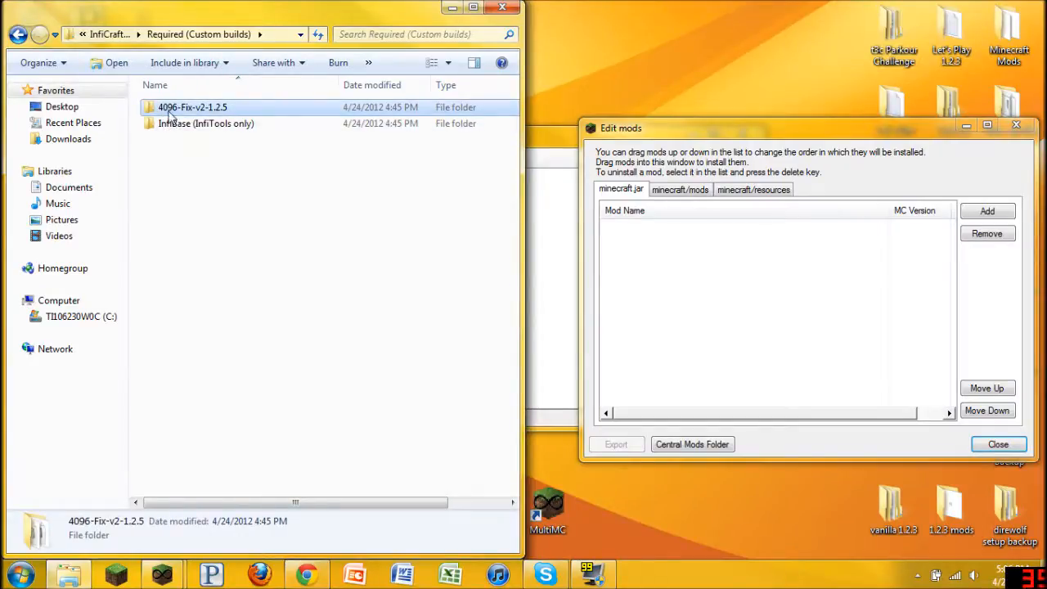
mouse_move(188, 123)
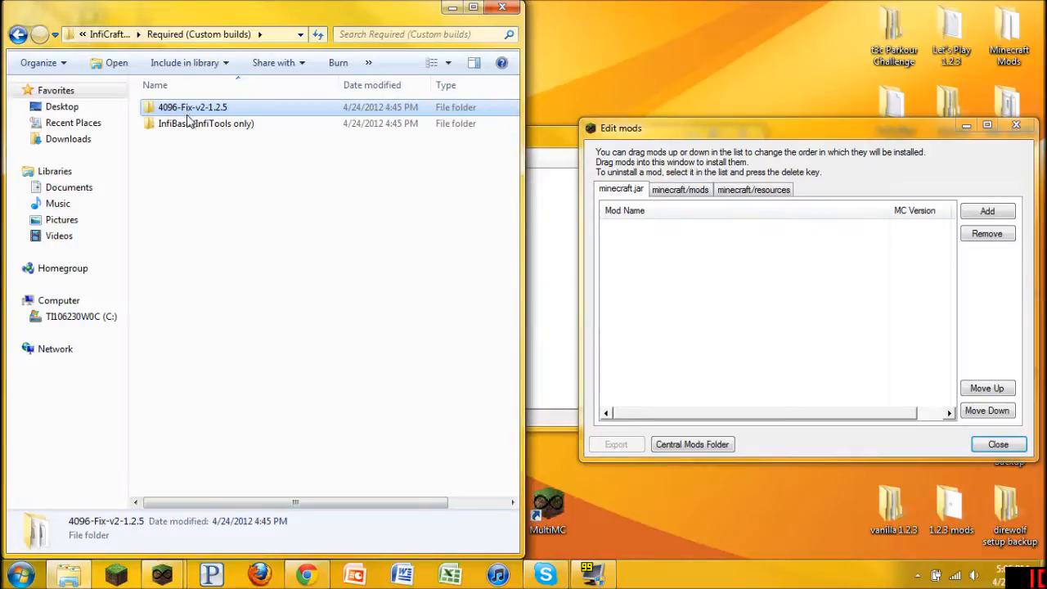
mouse_move(162, 121)
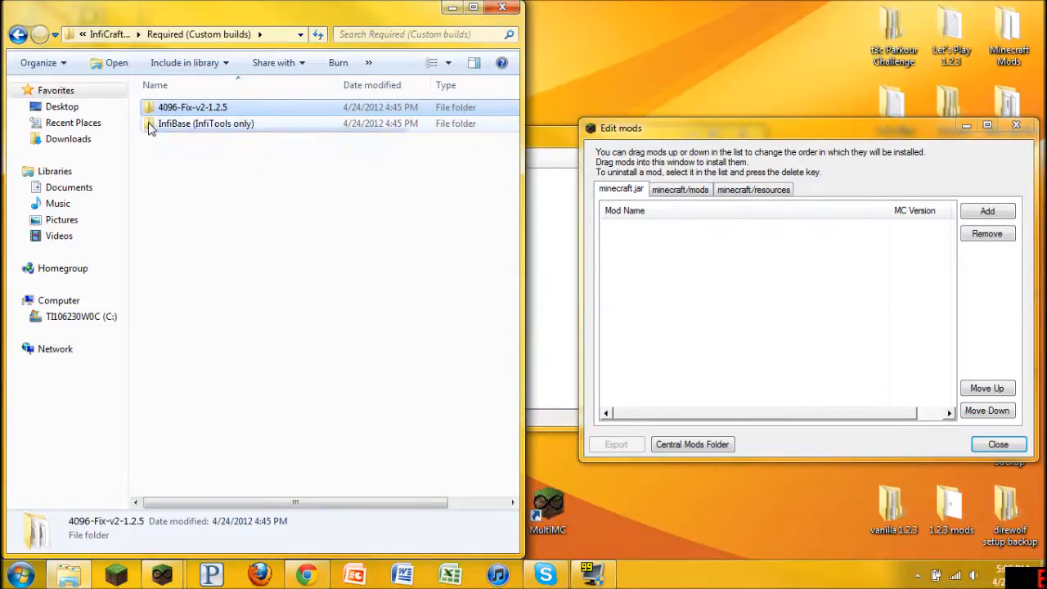
- Select all items in InfiBase (InfiTools only) and add them to a ZIP archive of the same name
double_click(205, 123)
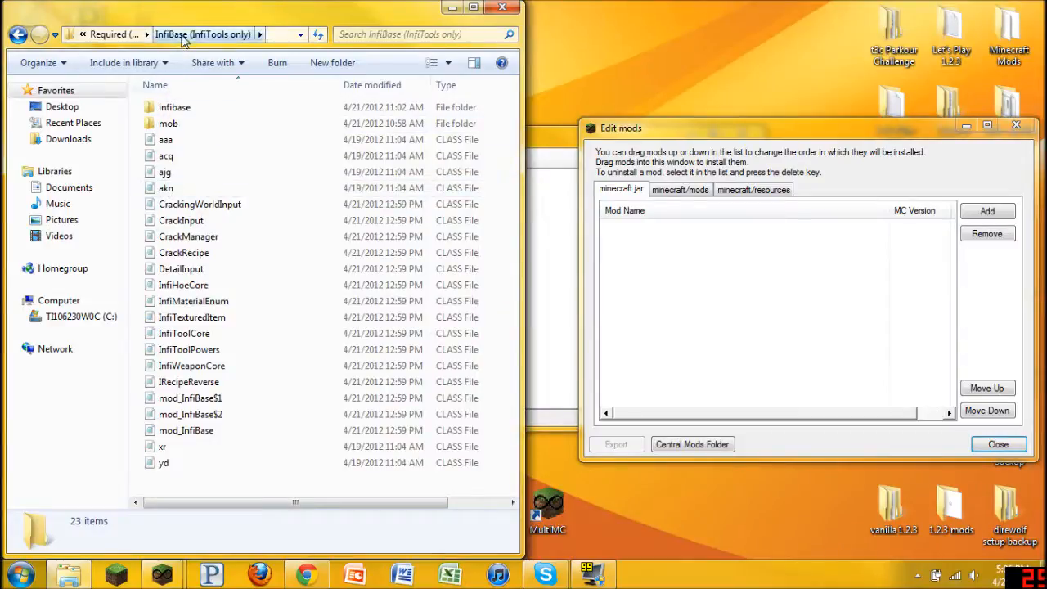
left_click(174, 107)
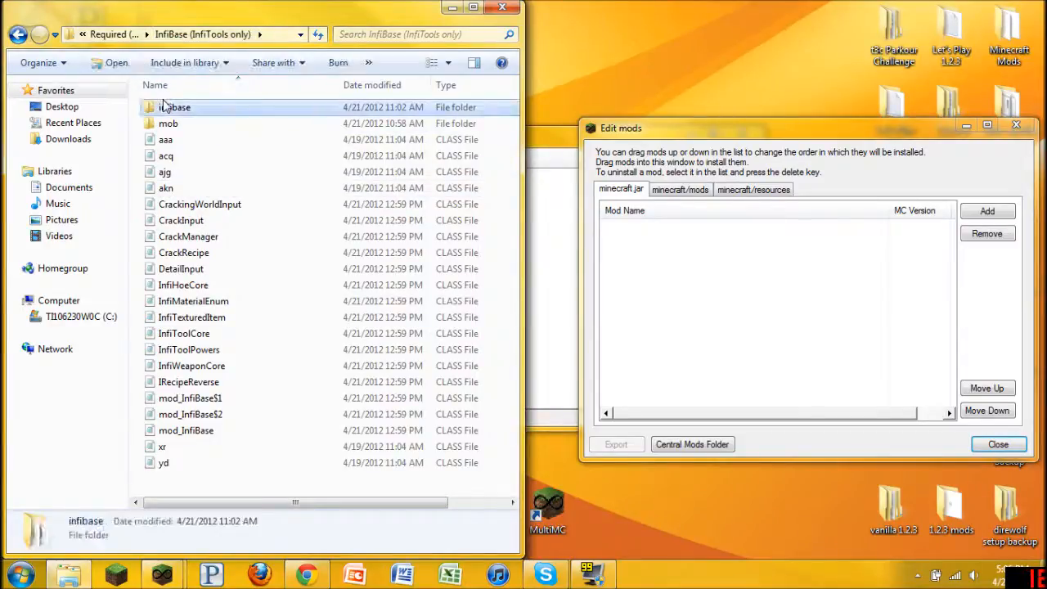
key("ctrl+a")
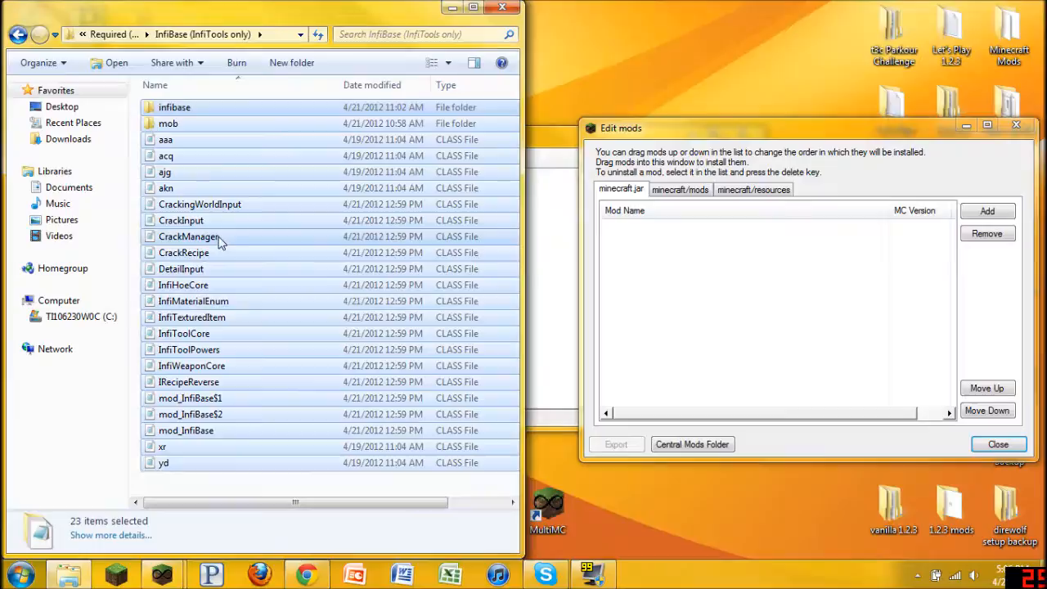
mouse_move(147, 168)
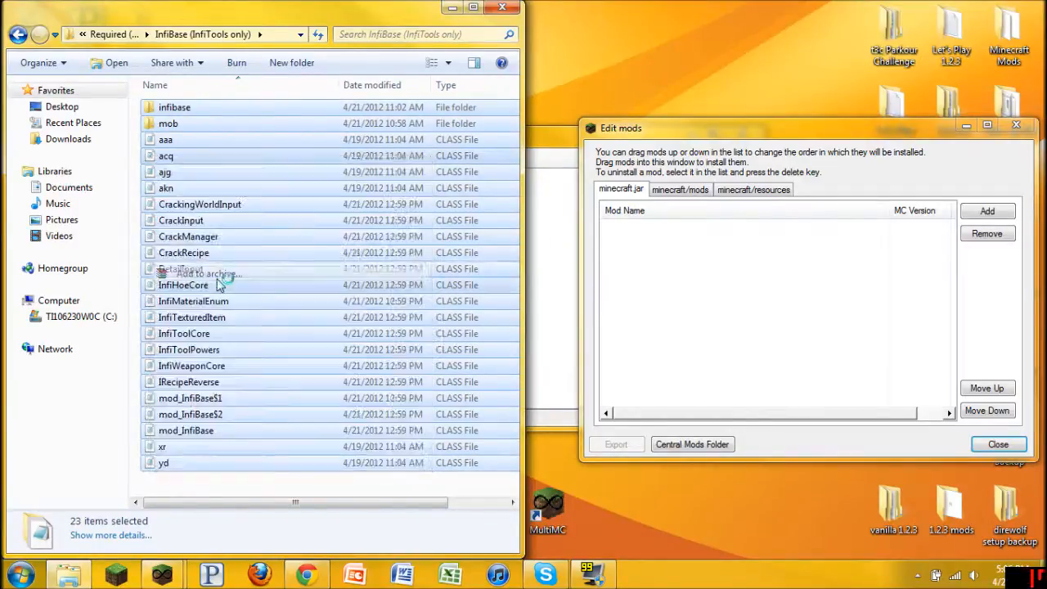
left_click(199, 273)
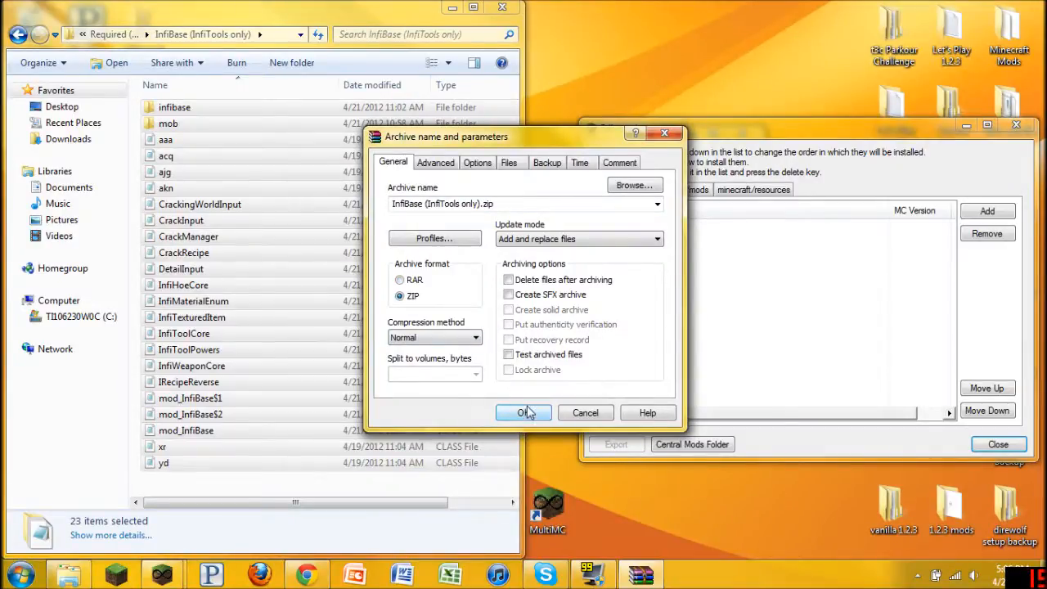
mouse_move(530, 384)
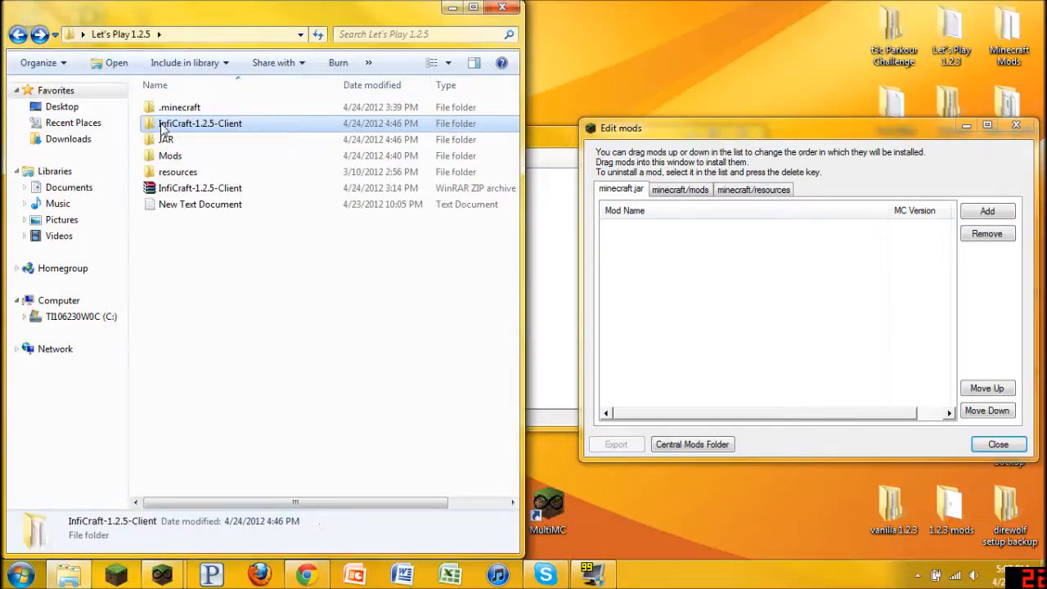
double_click(201, 122)
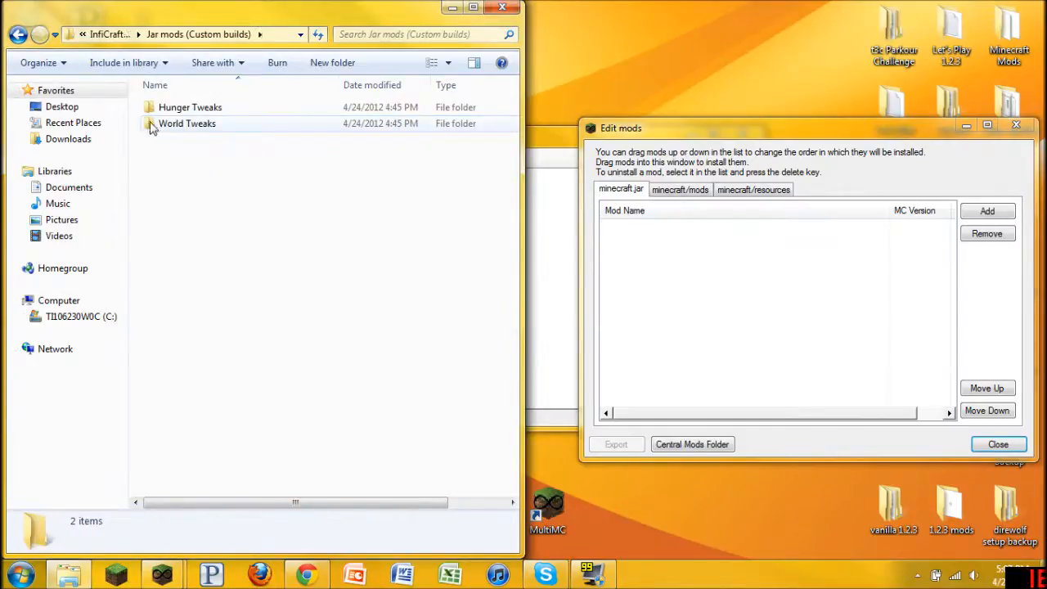
right_click(186, 122)
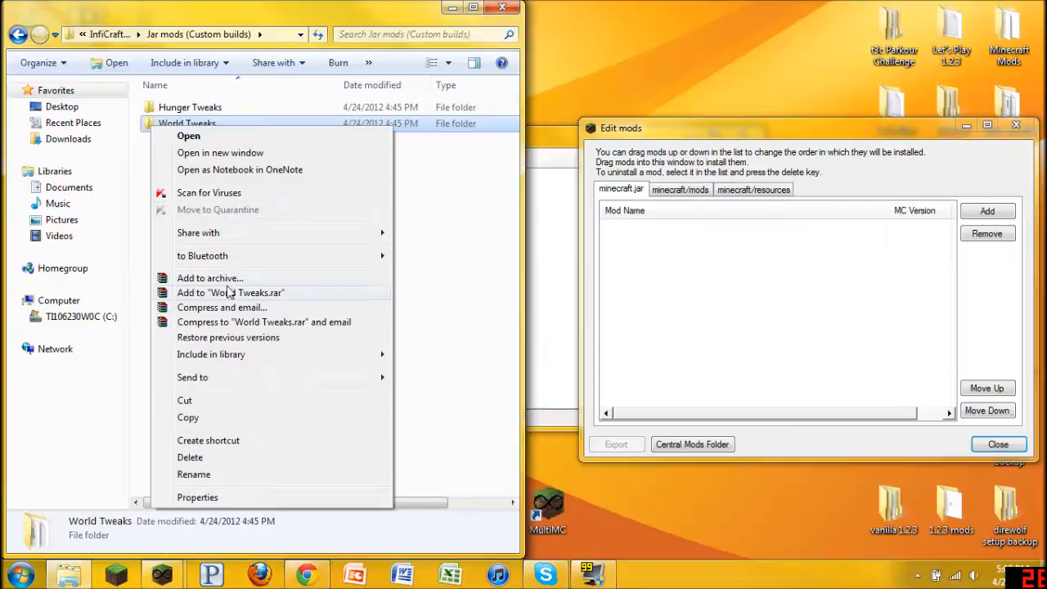
left_click(209, 277)
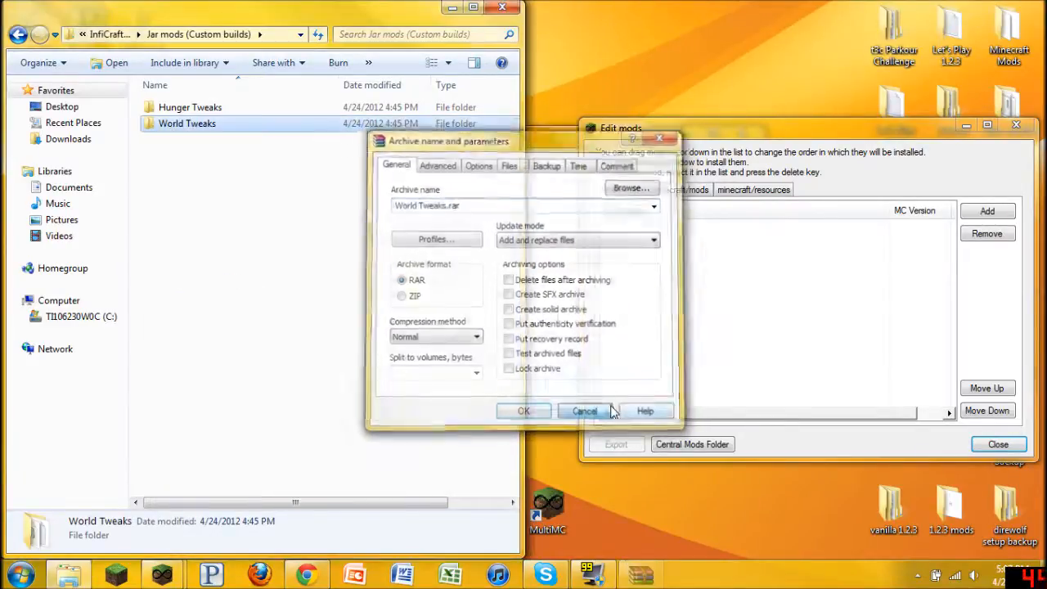
left_click(584, 410)
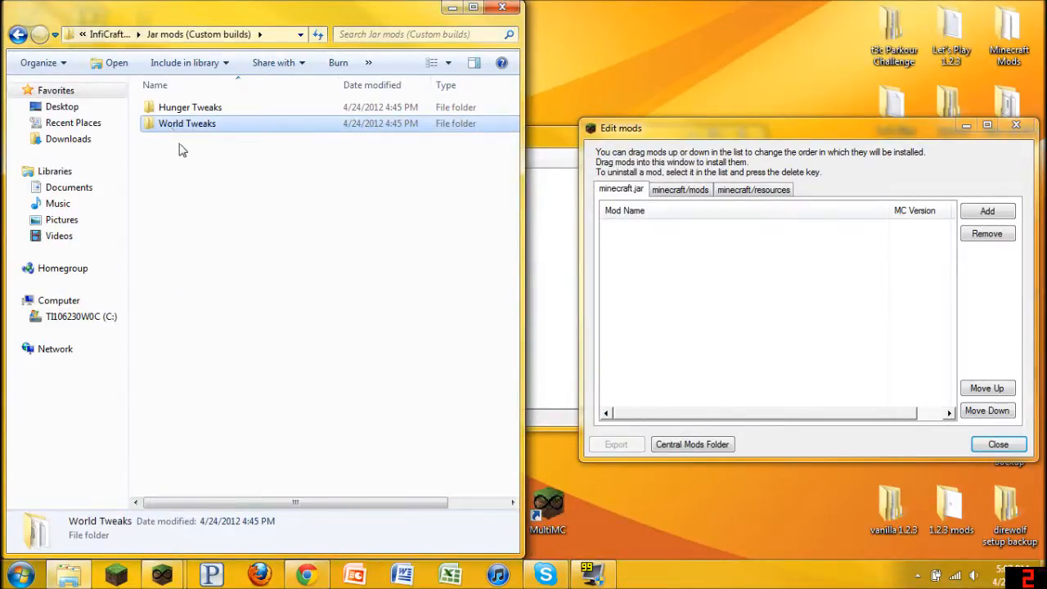
double_click(186, 123)
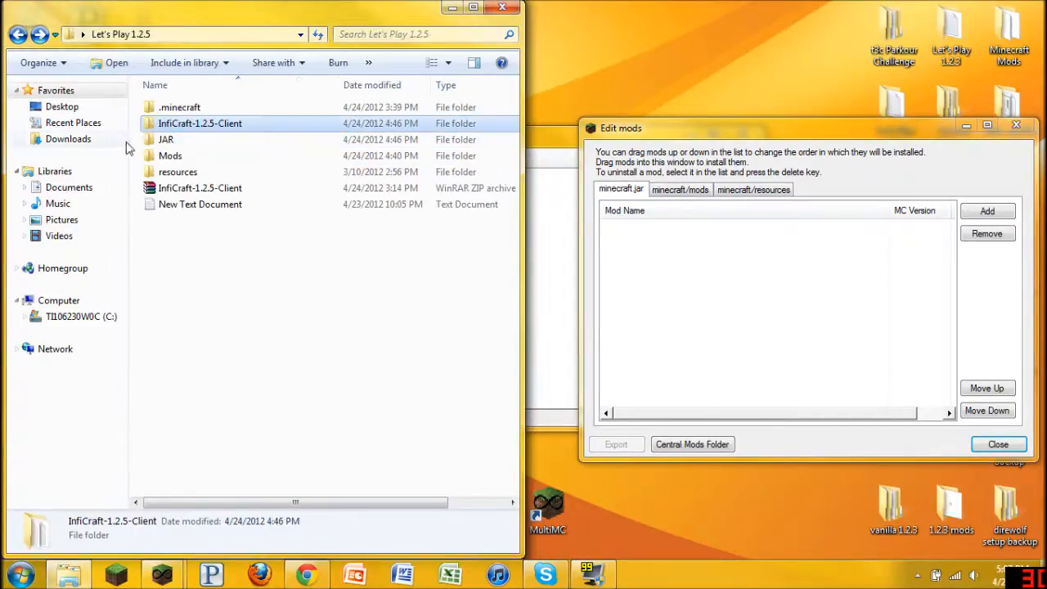
- Open the JAR folder and select all eleven mod archives
double_click(165, 139)
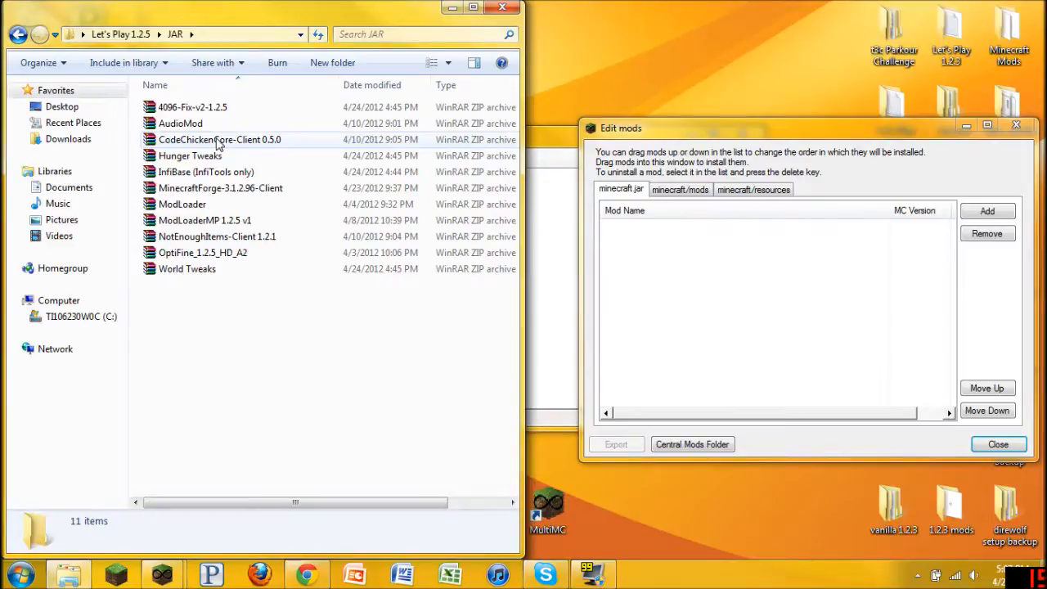
mouse_move(204, 269)
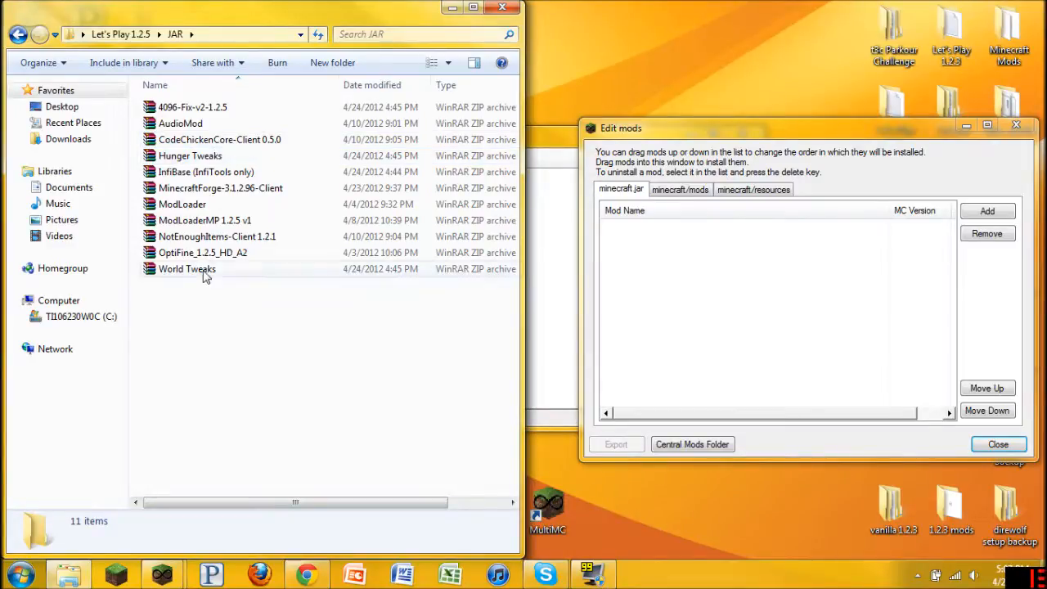
mouse_move(206, 211)
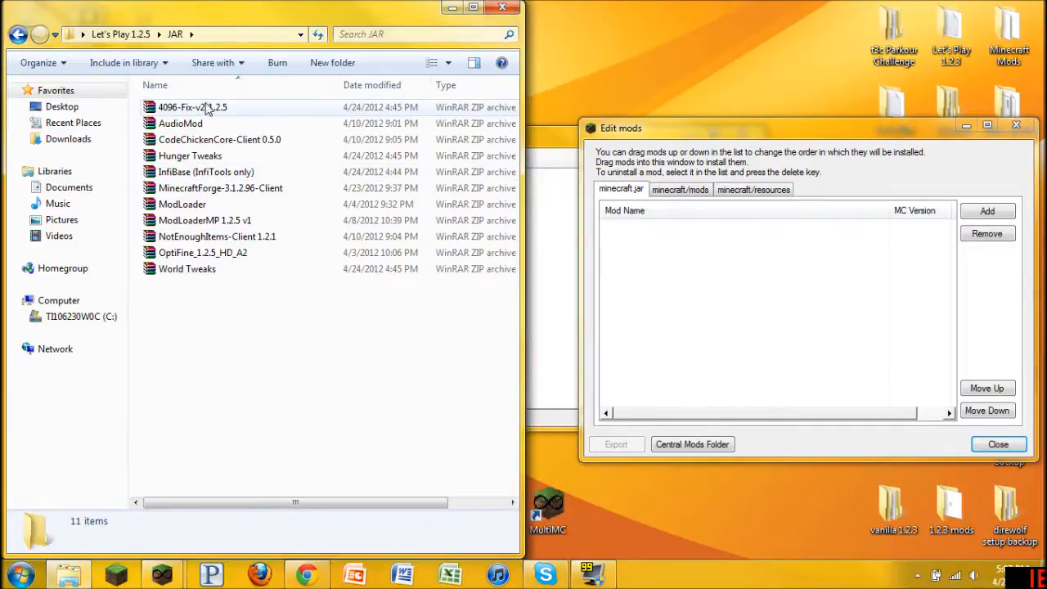
mouse_move(188, 123)
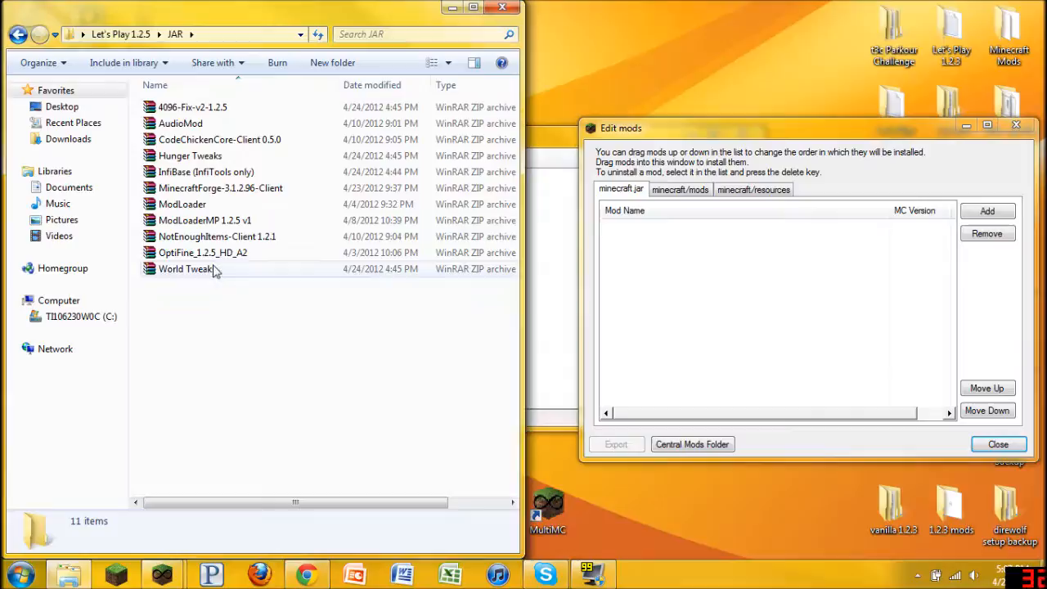
key("ctrl+a")
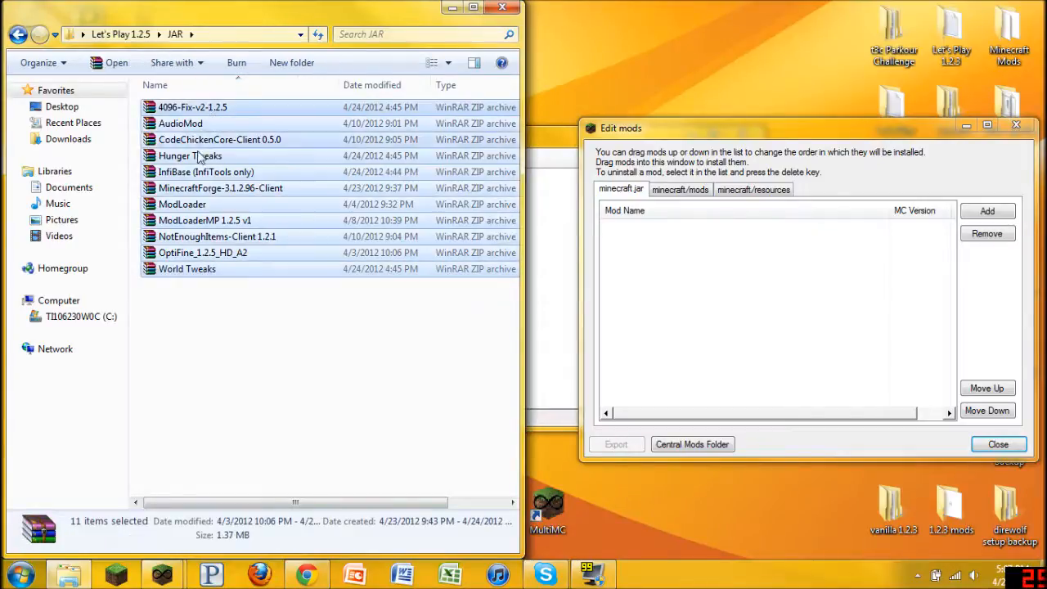
mouse_move(229, 147)
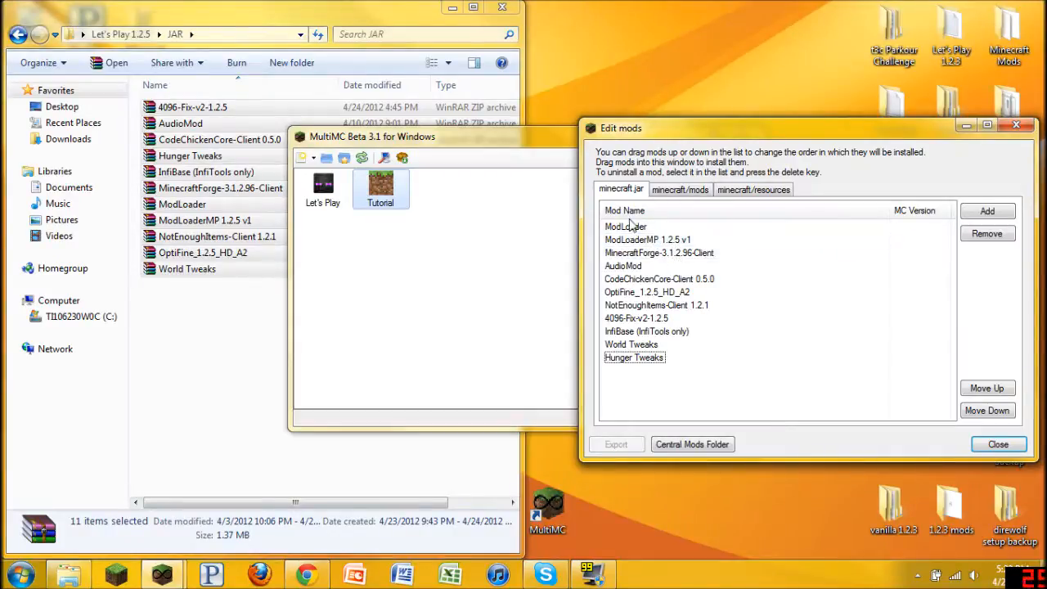
- Order the jar mods with ModLoader first, then ModLoaderMP 1.2.5 v1 and AudioMod
left_click(625, 227)
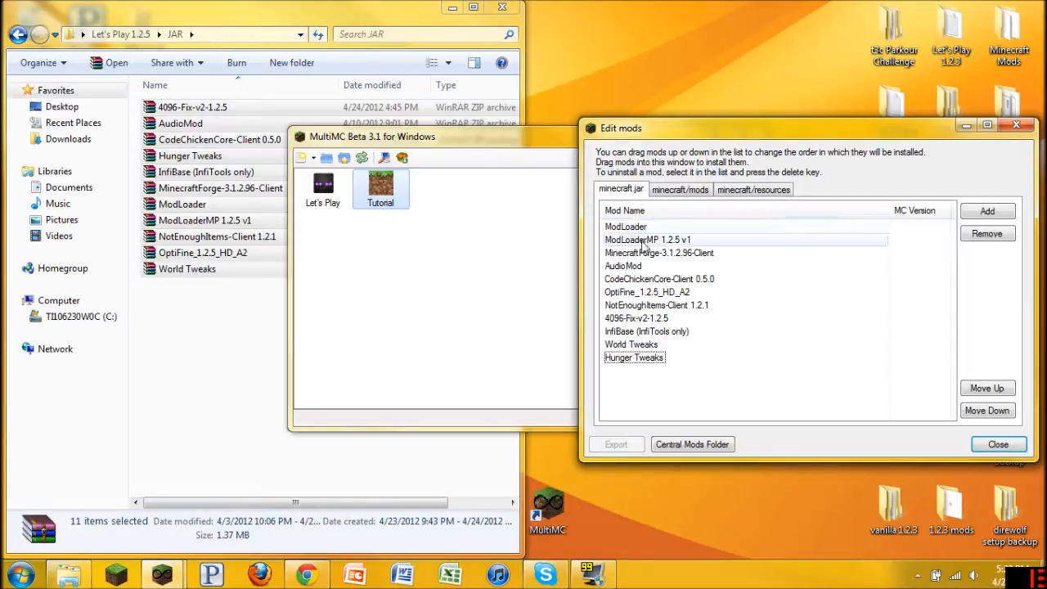
left_click(658, 252)
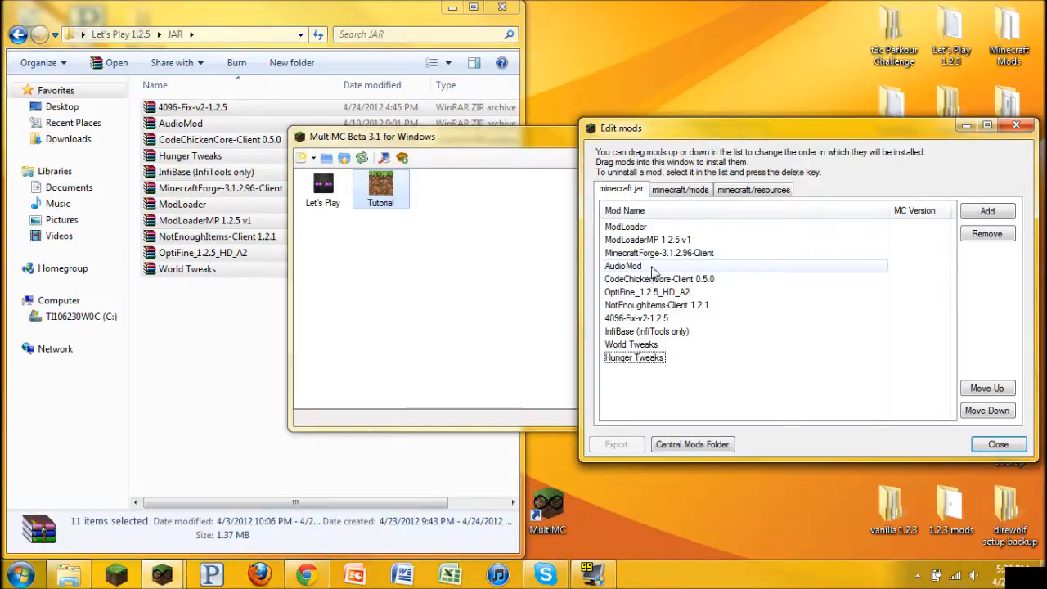
left_click(663, 318)
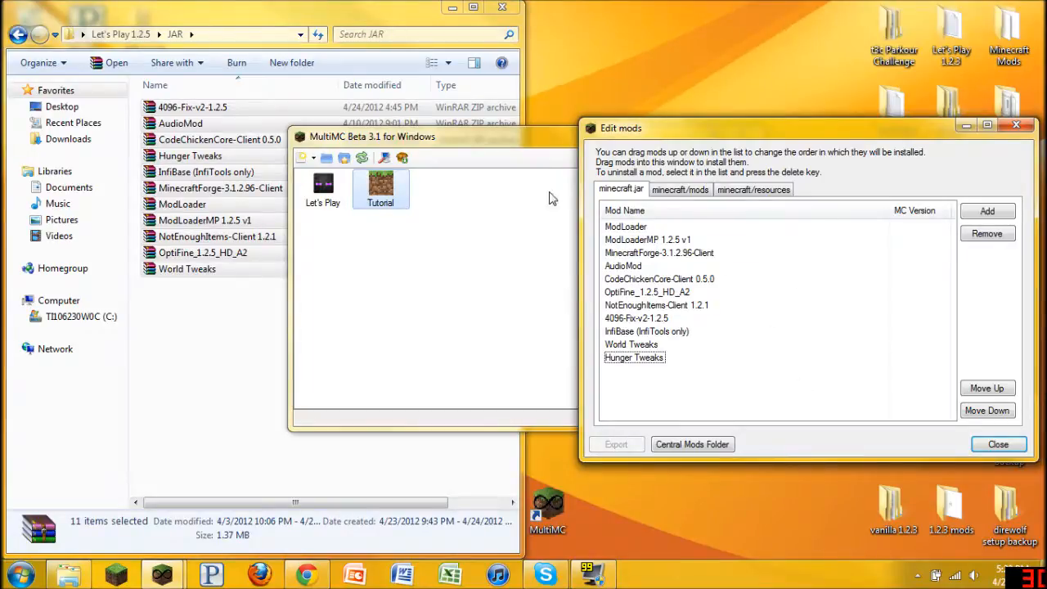
mouse_move(705, 192)
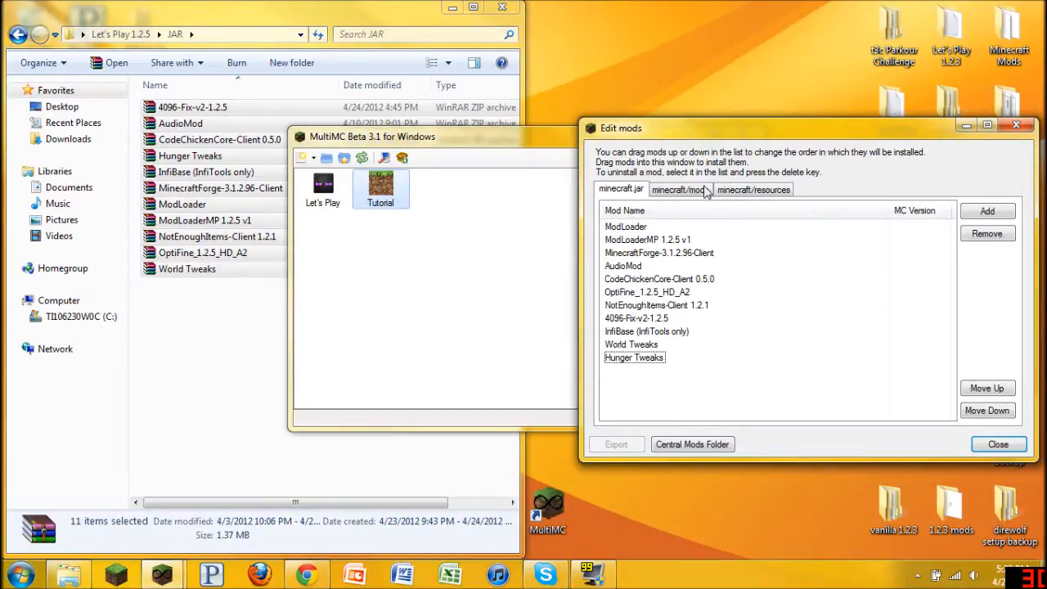
mouse_move(543, 284)
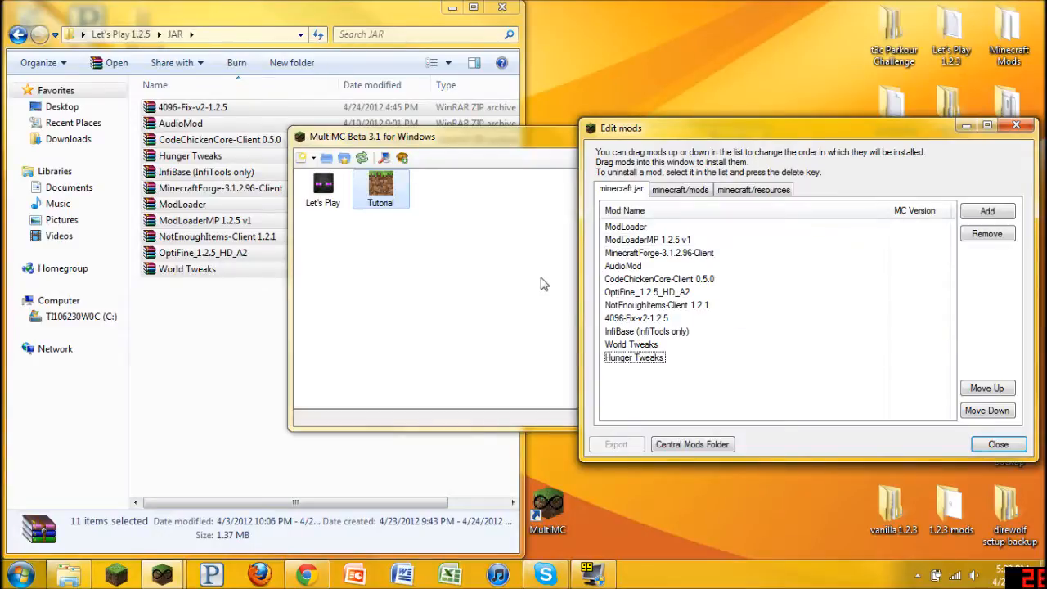
mouse_move(703, 405)
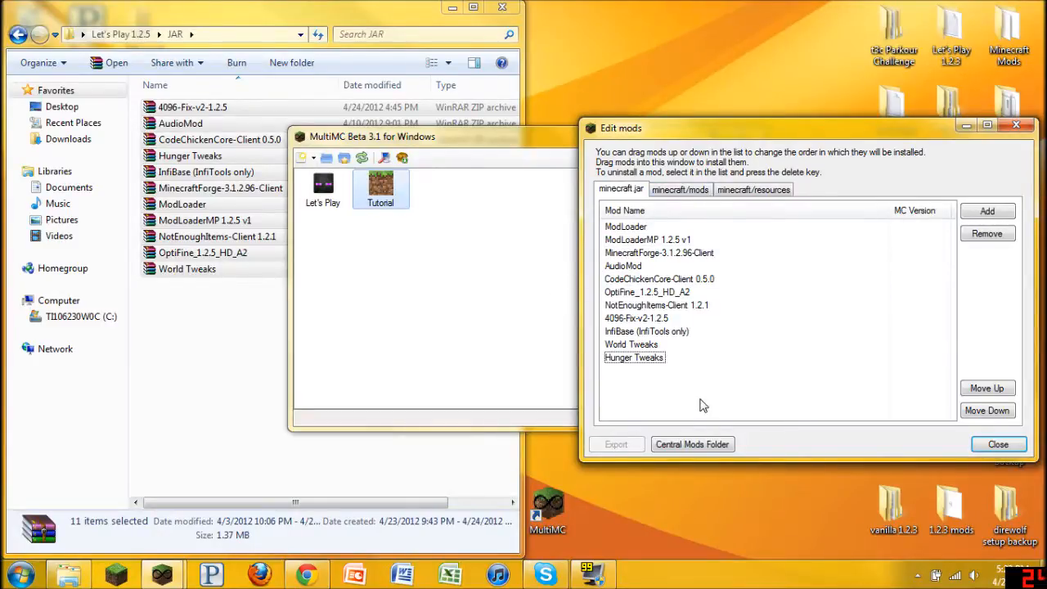
mouse_move(997, 444)
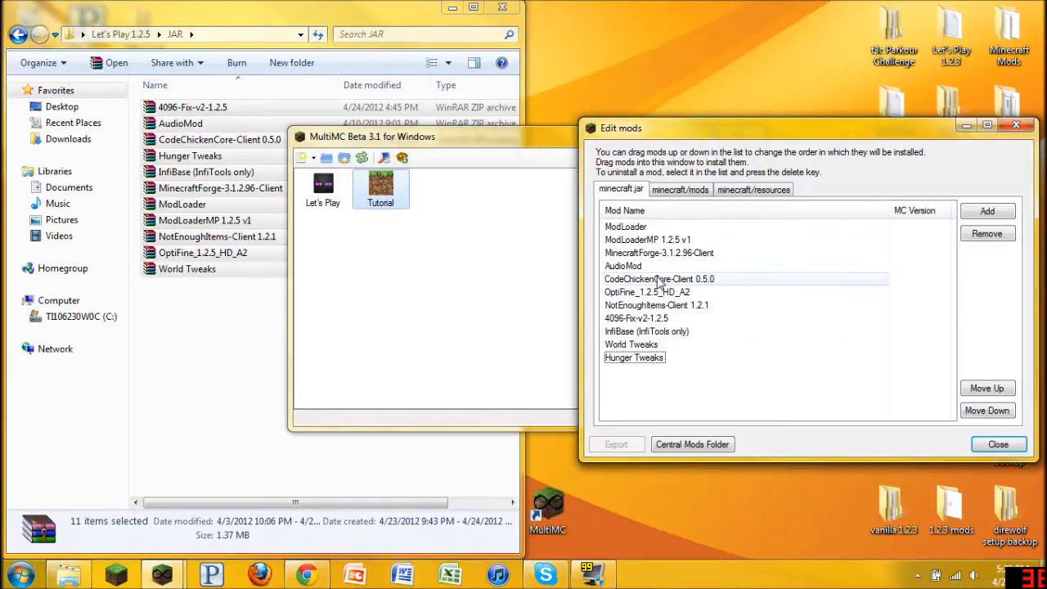
- Add every mod file from Let's Play 1.2.5\Mods to the Tutorial instance's minecraft/mods list
left_click(680, 189)
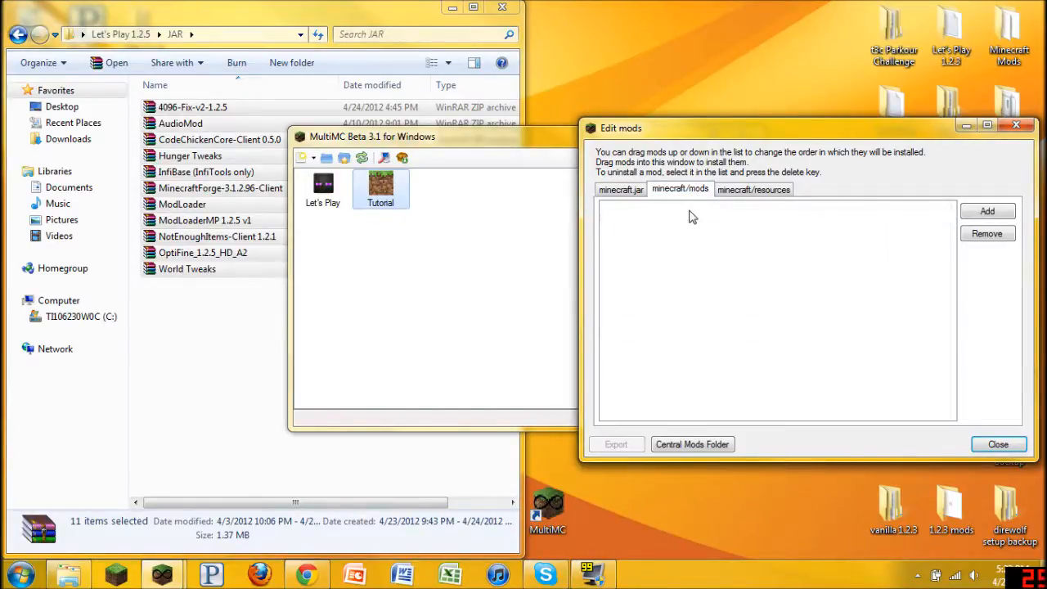
left_click(680, 189)
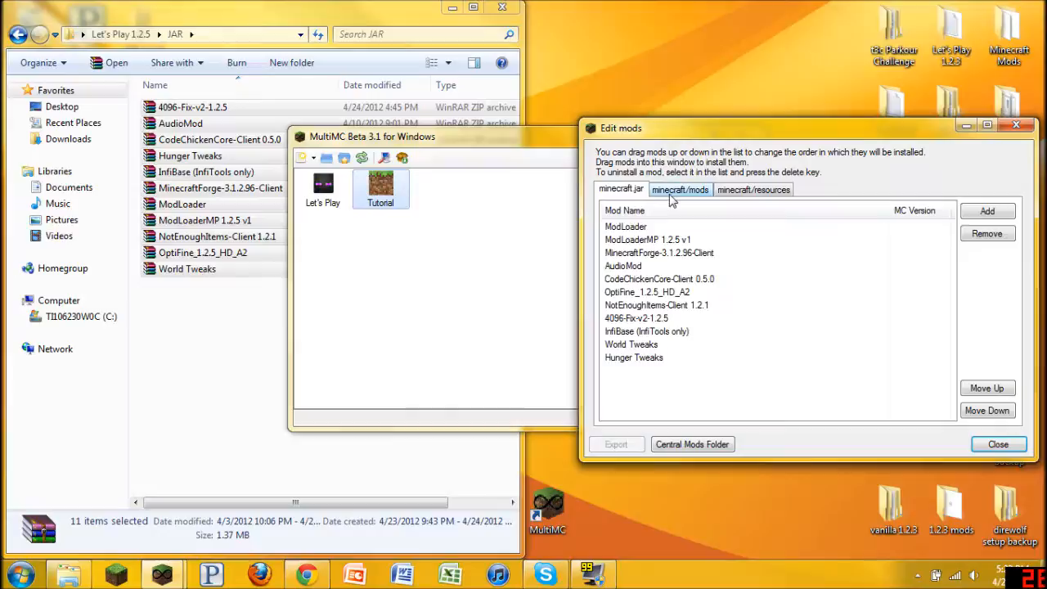
left_click(679, 189)
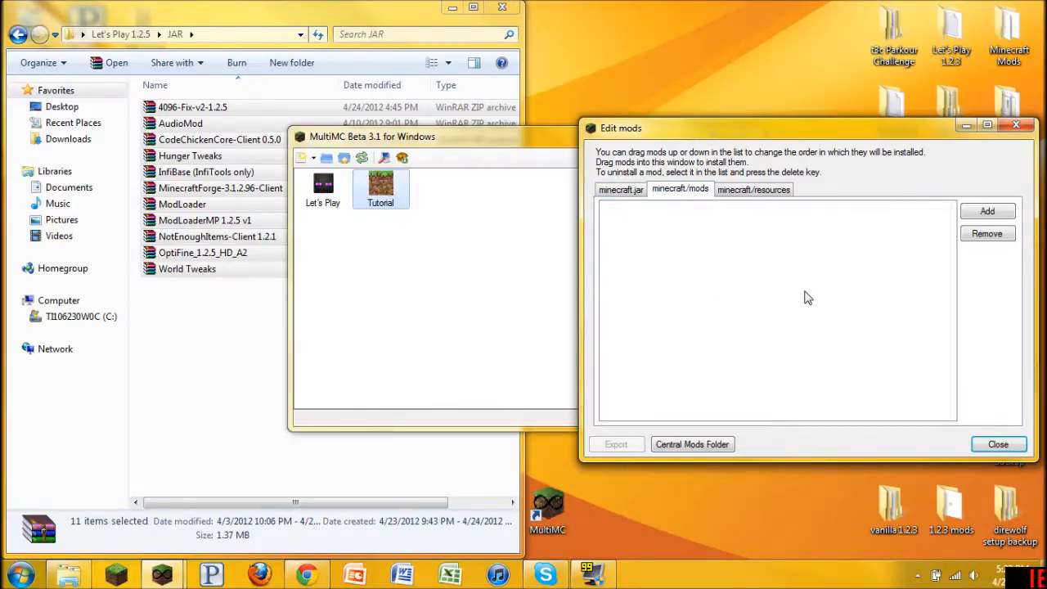
mouse_move(552, 164)
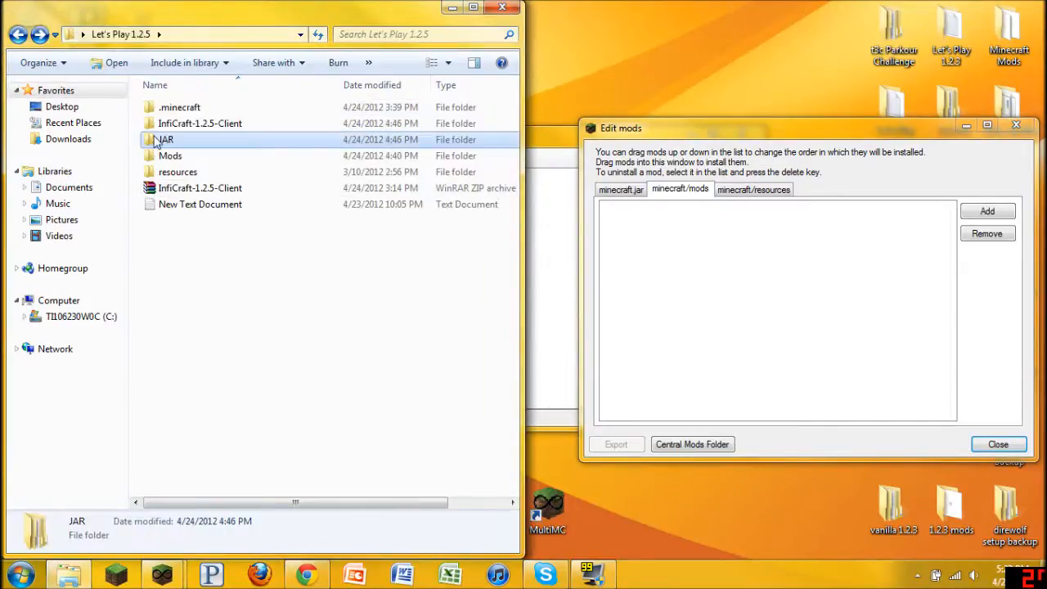
double_click(170, 156)
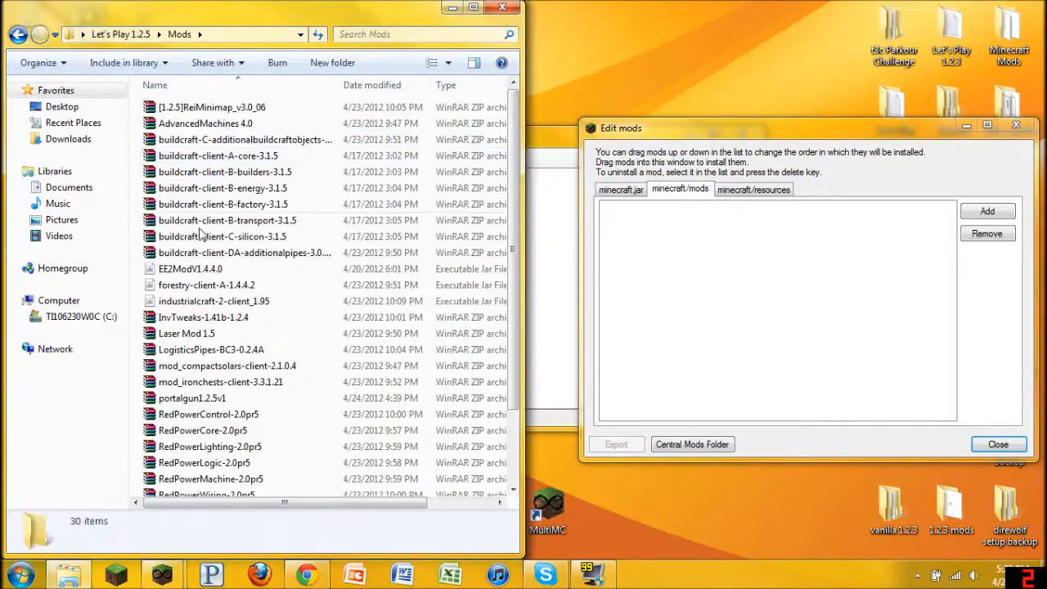
scroll("down", 3)
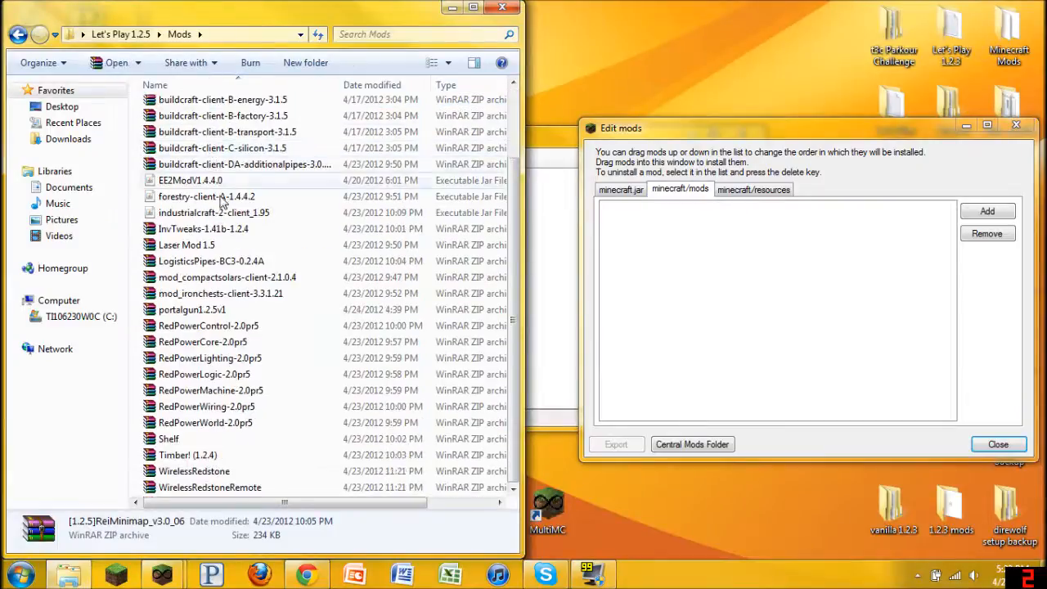
key("ctrl+a")
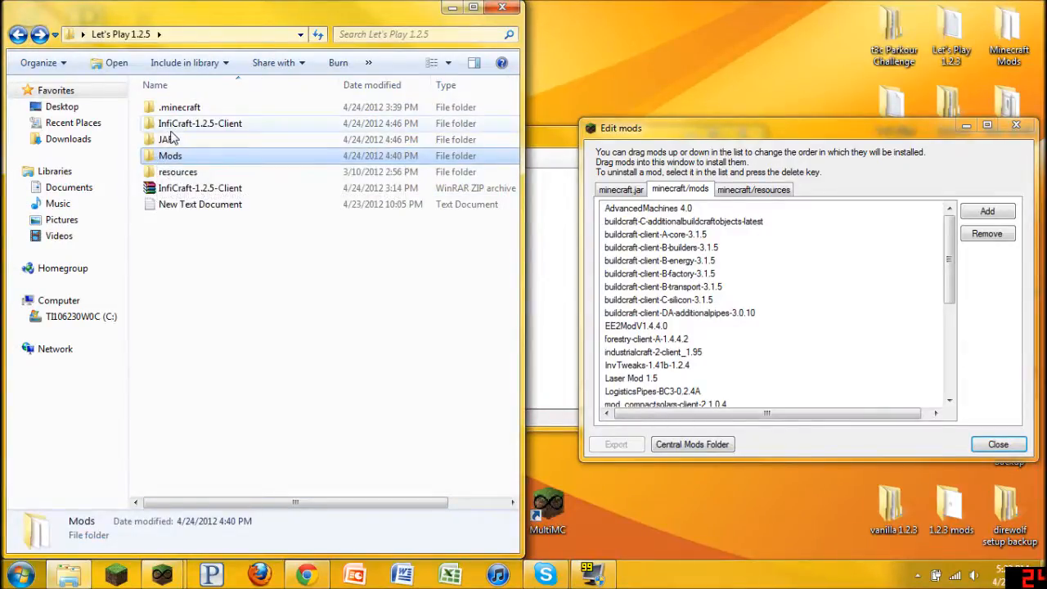
- Add InfiCraft-1.2.5-Client's Mods (Flora-Soma, InfiBlocks, InfiTools) to the same mods list
double_click(200, 122)
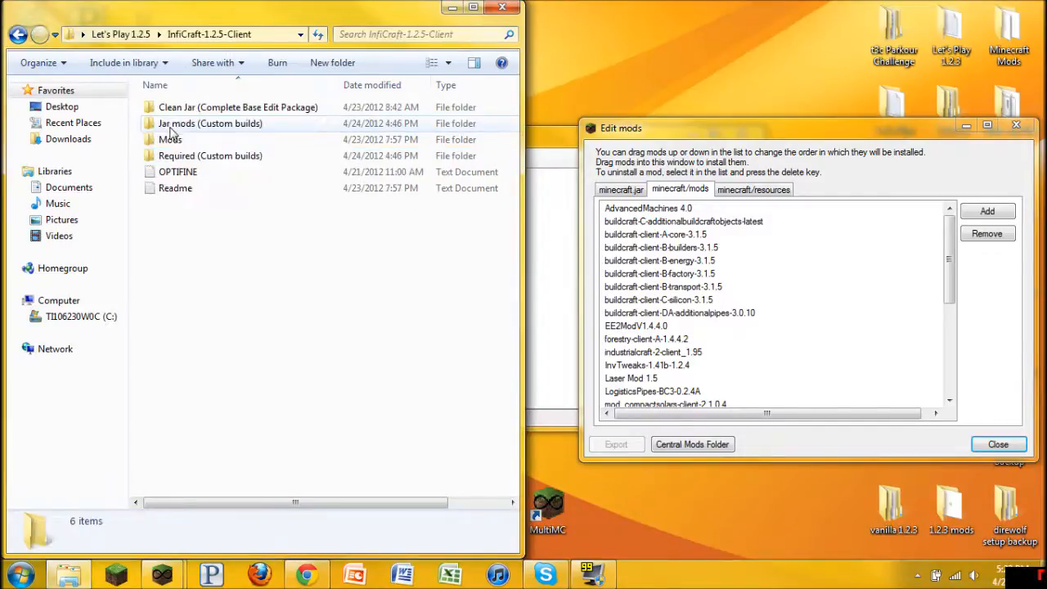
mouse_move(170, 139)
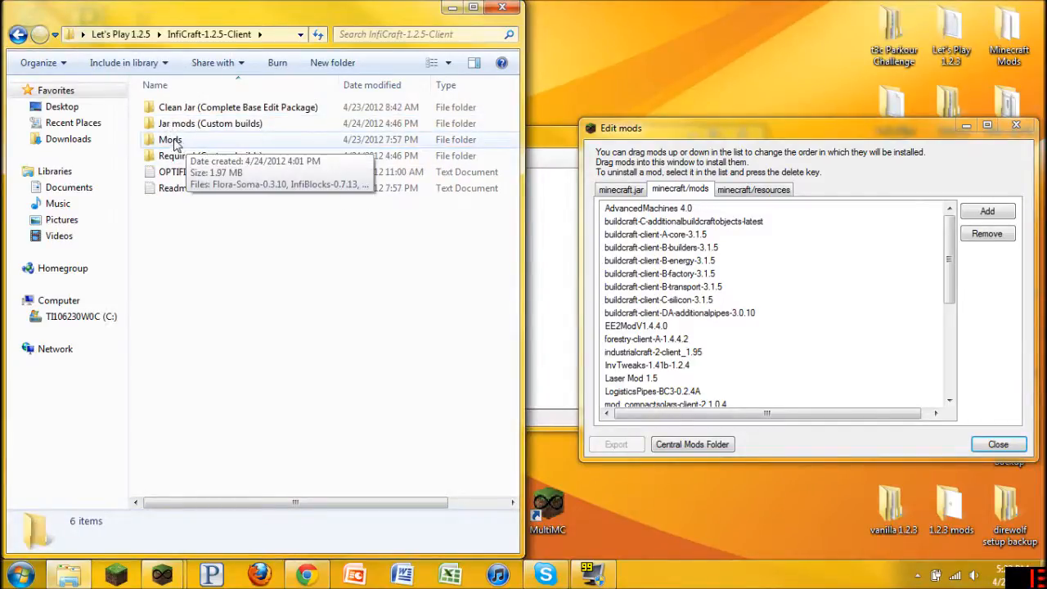
double_click(171, 139)
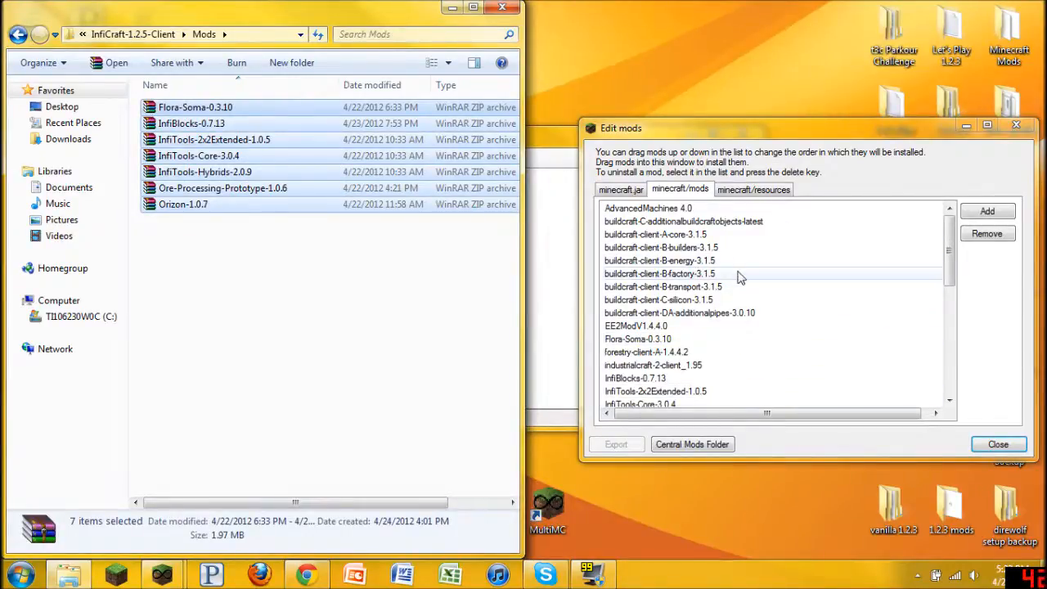
left_click(18, 35)
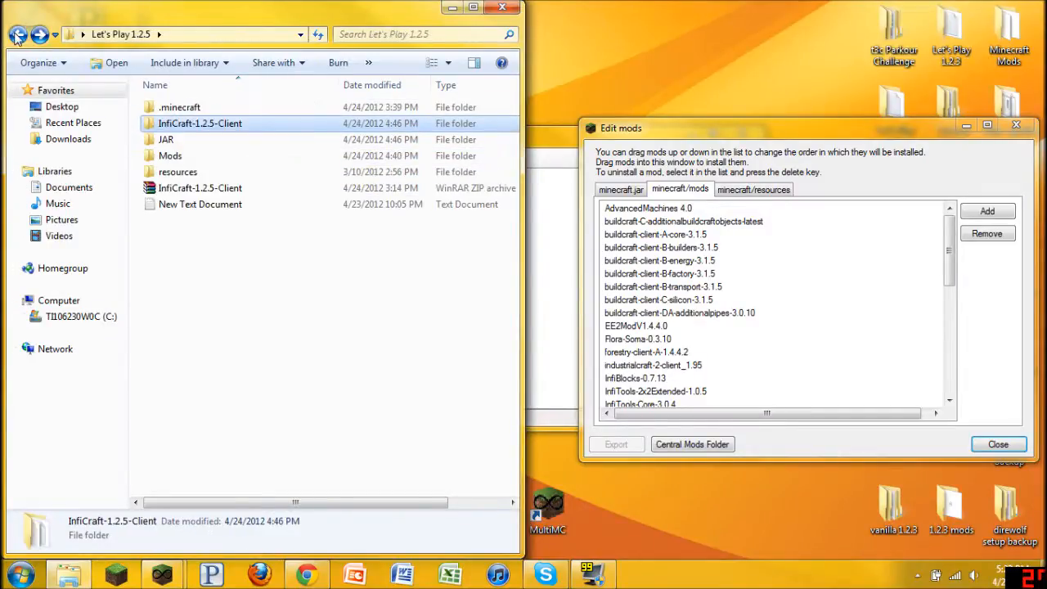
- Review the instance's mods and resources lists before adding resources
left_click(752, 189)
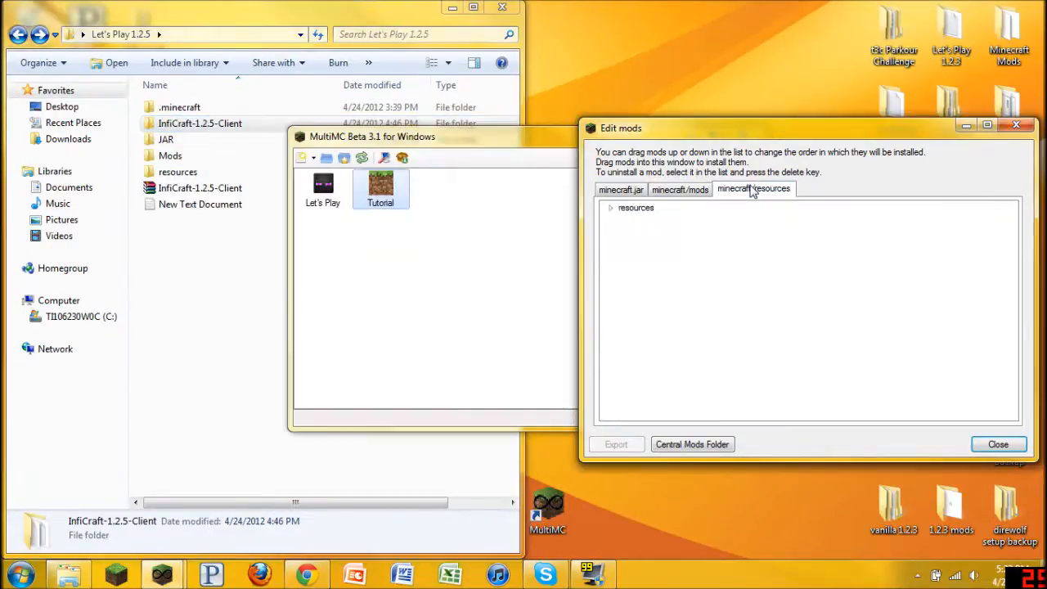
mouse_move(646, 253)
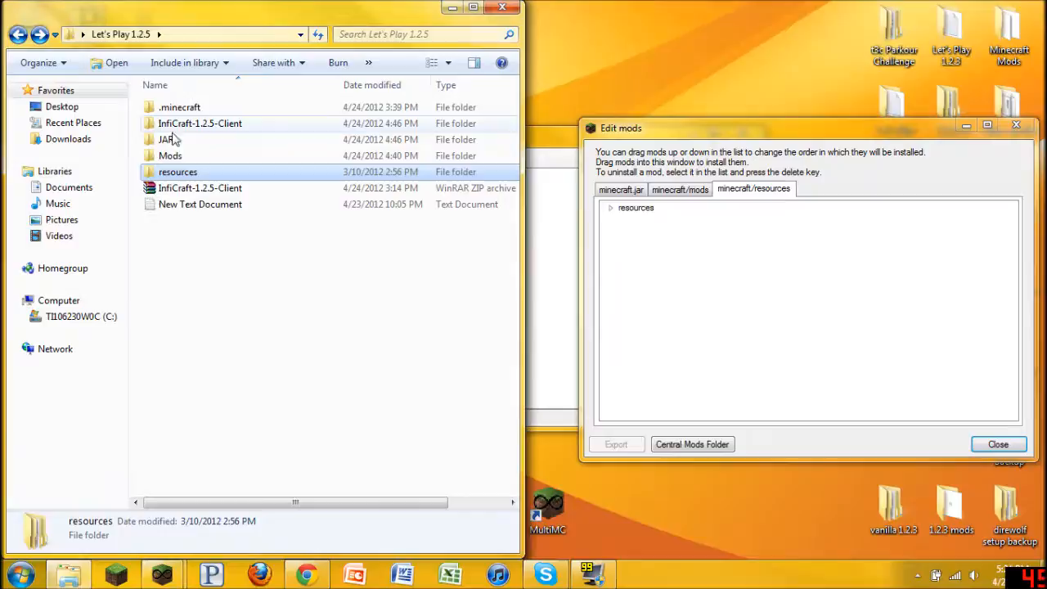
mouse_move(258, 156)
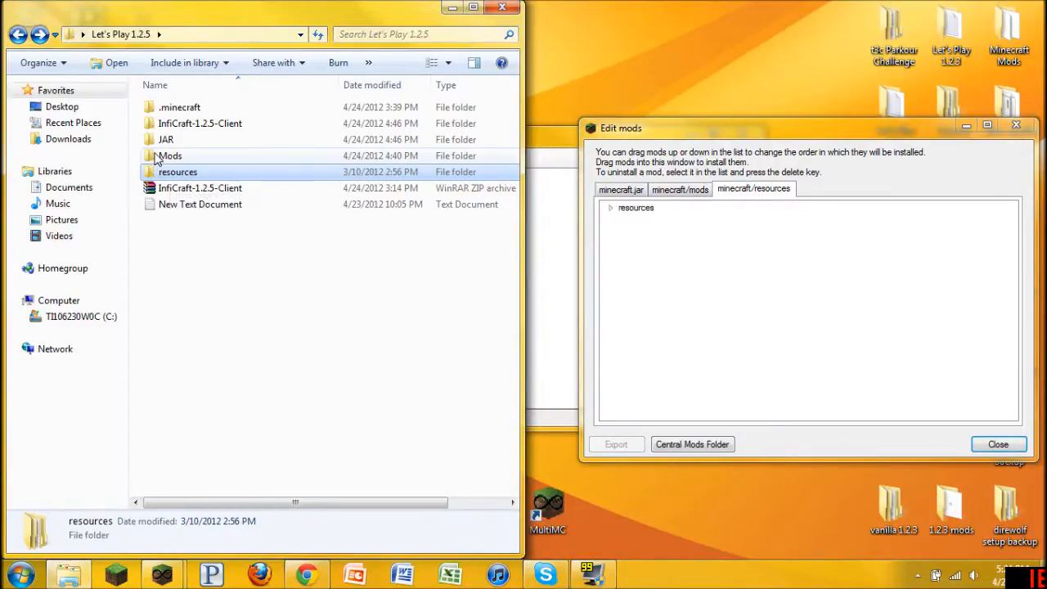
left_click(680, 189)
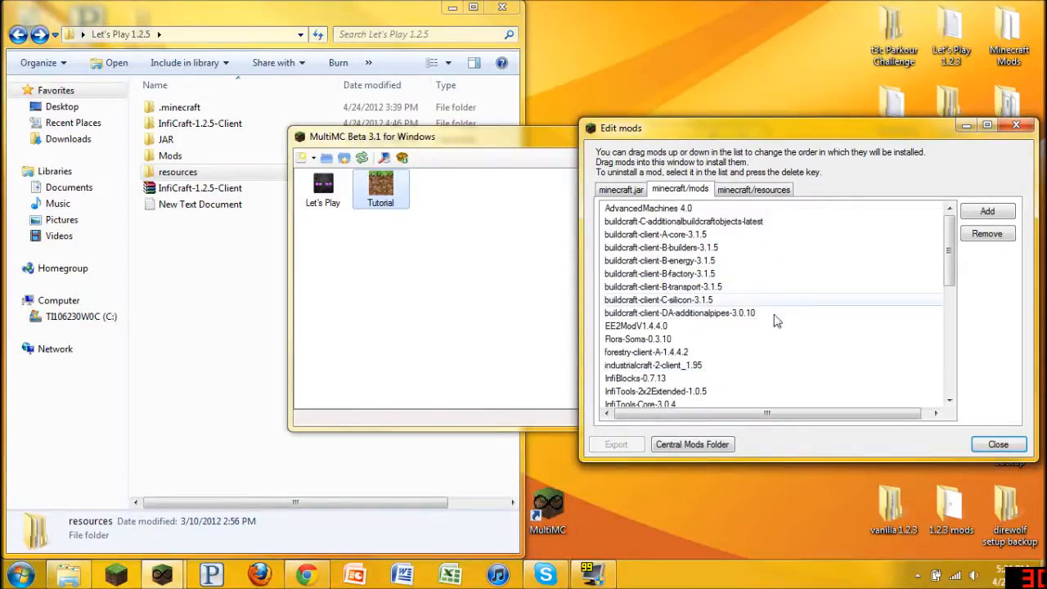
left_click(637, 326)
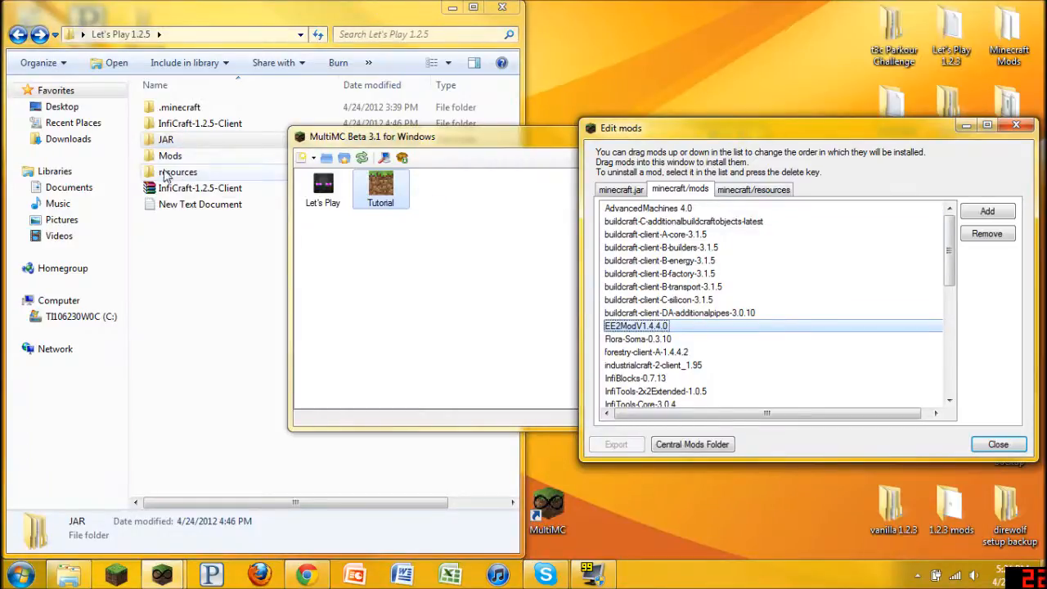
left_click(753, 189)
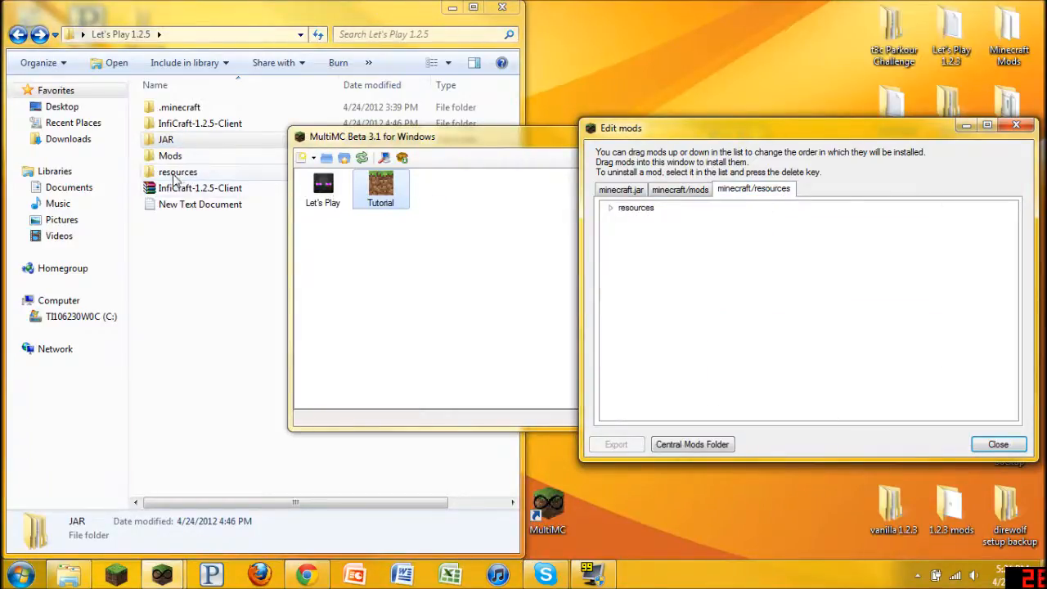
- Add the mod folder to minecraft/resources alongside newsound and close the mod editor
left_click(177, 171)
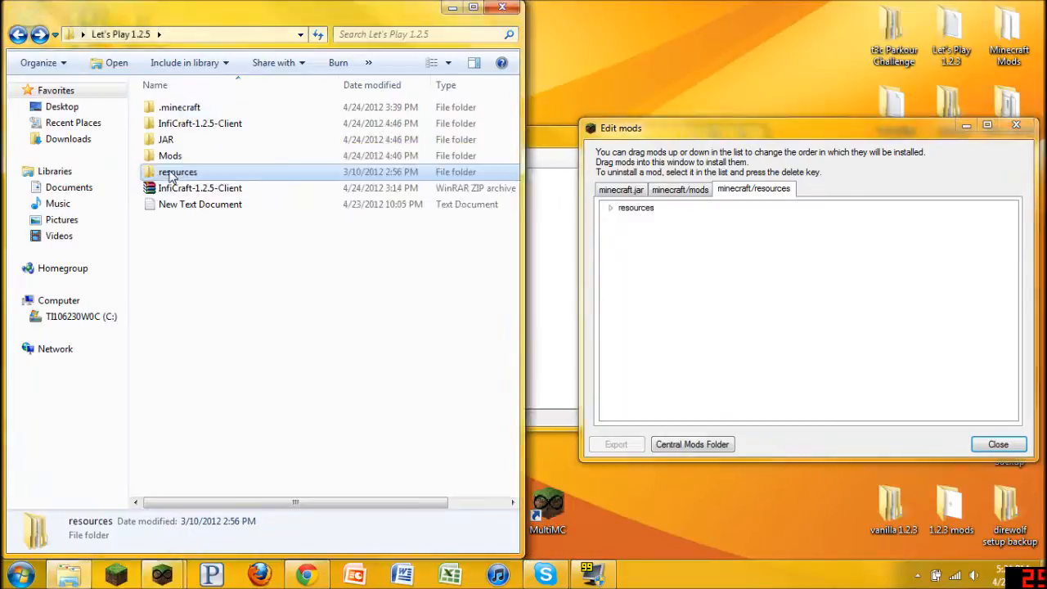
double_click(178, 172)
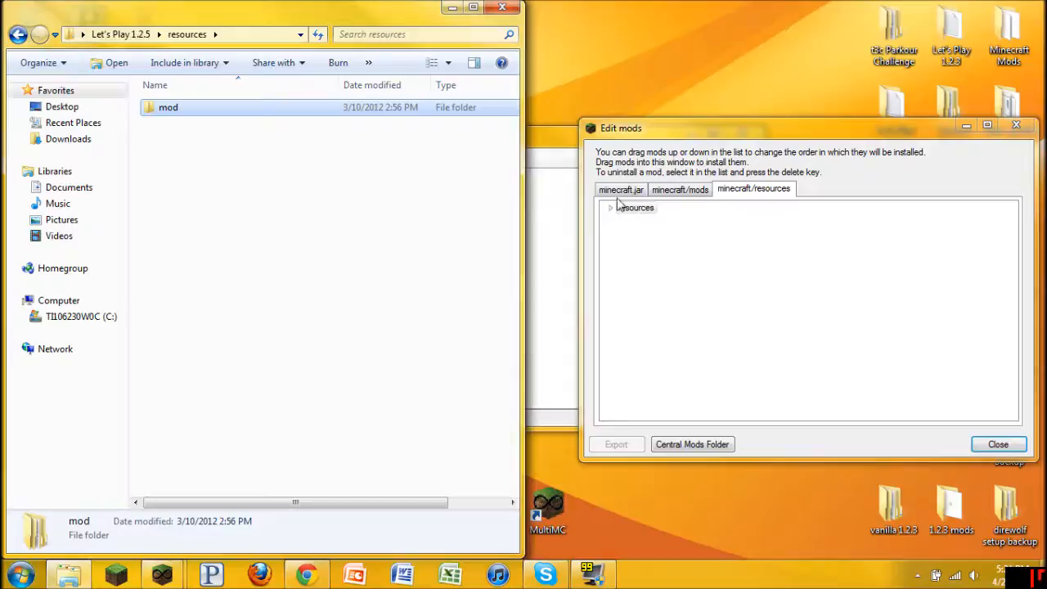
left_click(610, 207)
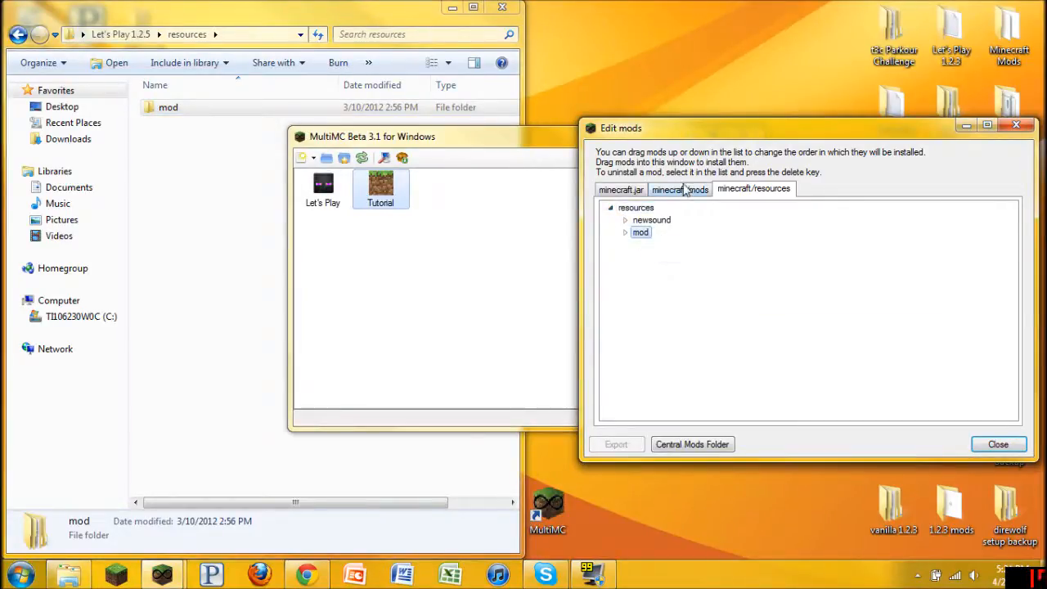
left_click(997, 443)
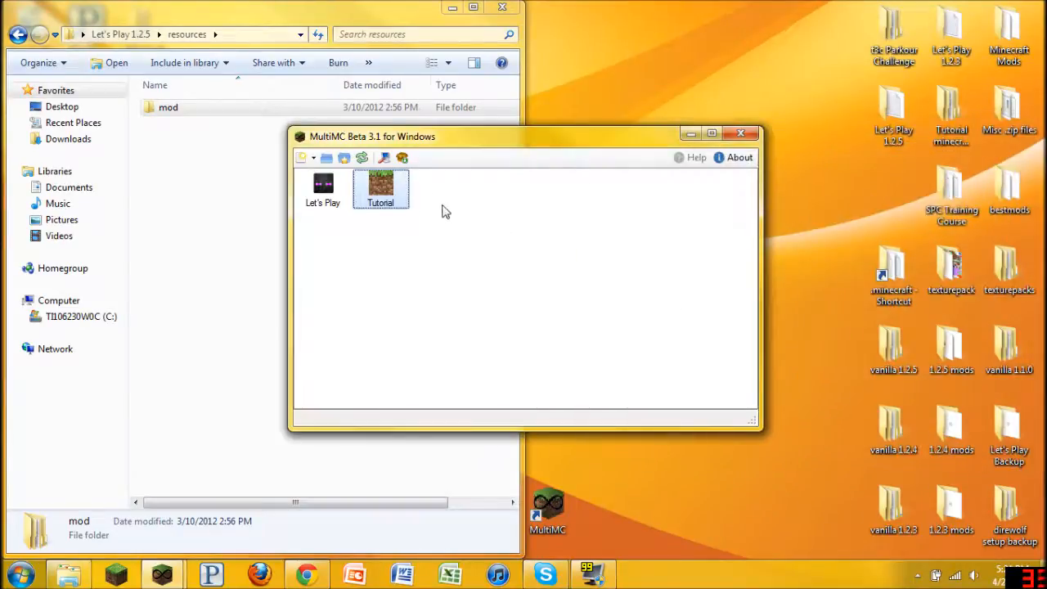
double_click(381, 188)
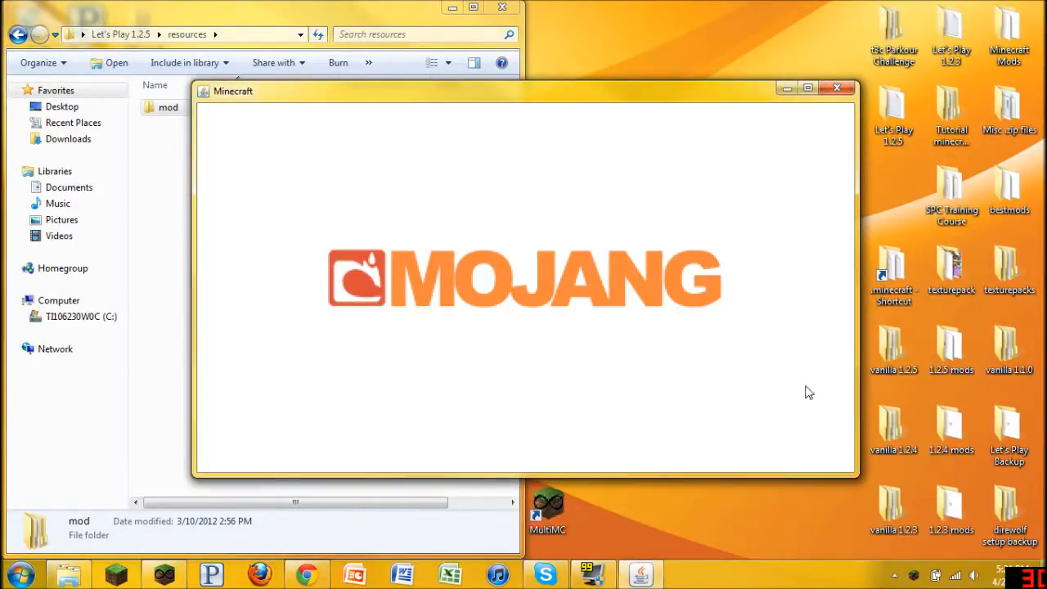
mouse_move(549, 387)
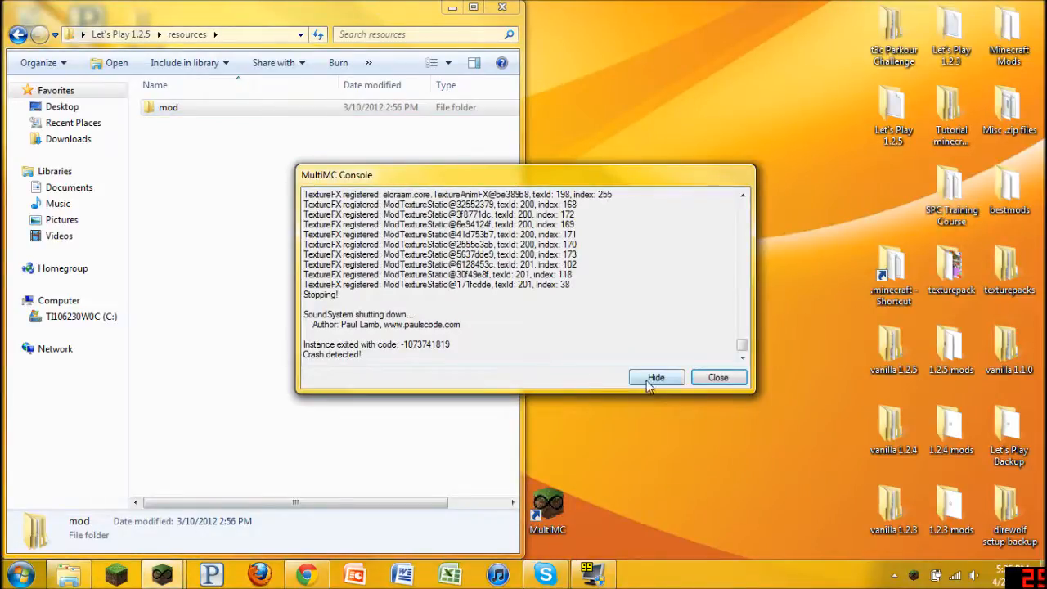
left_click(655, 377)
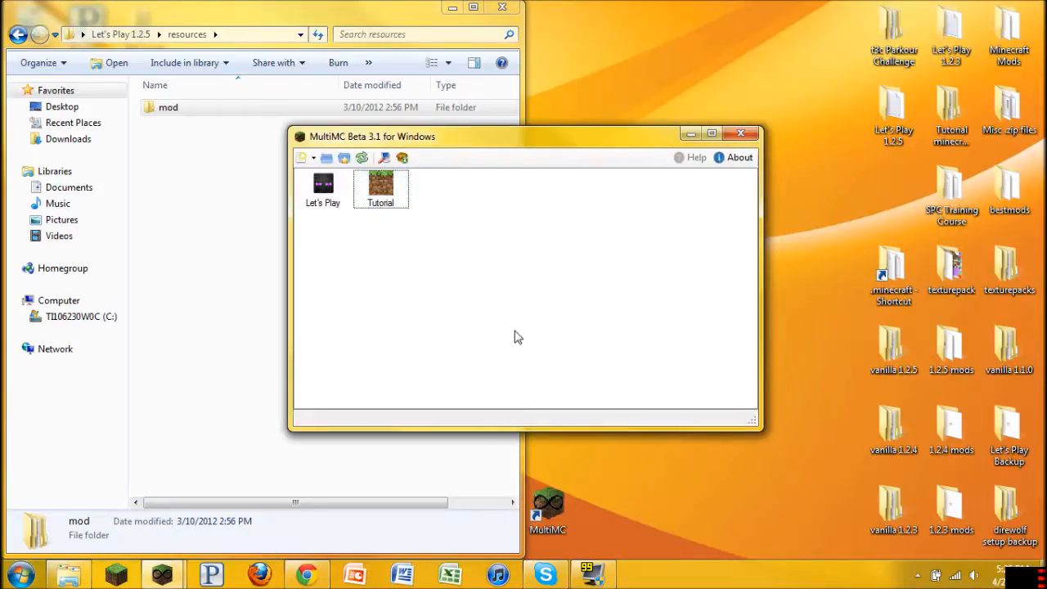
mouse_move(538, 275)
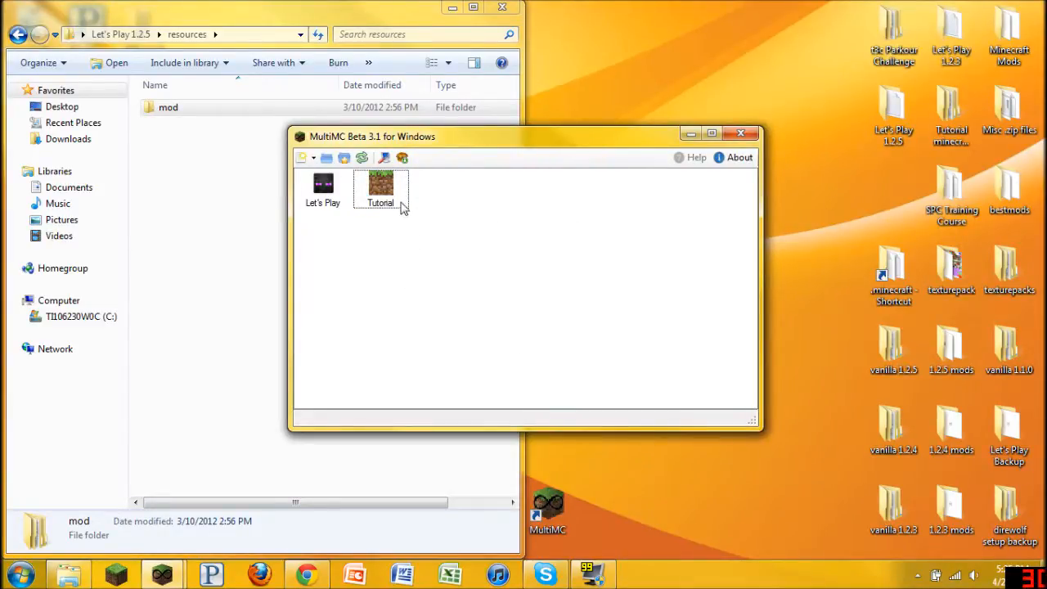
left_click(380, 184)
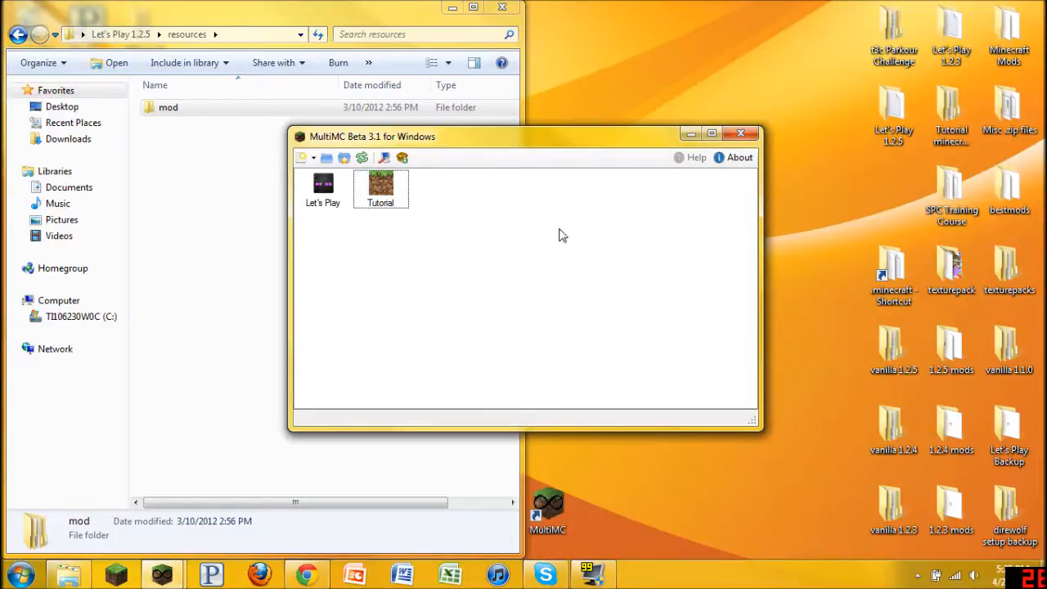
mouse_move(639, 324)
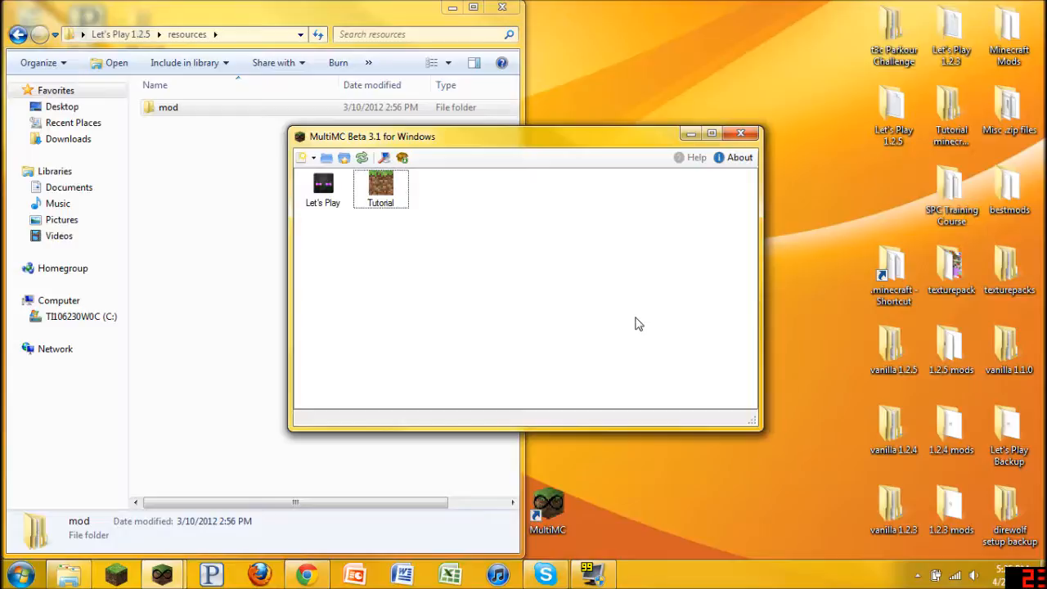
mouse_move(748, 151)
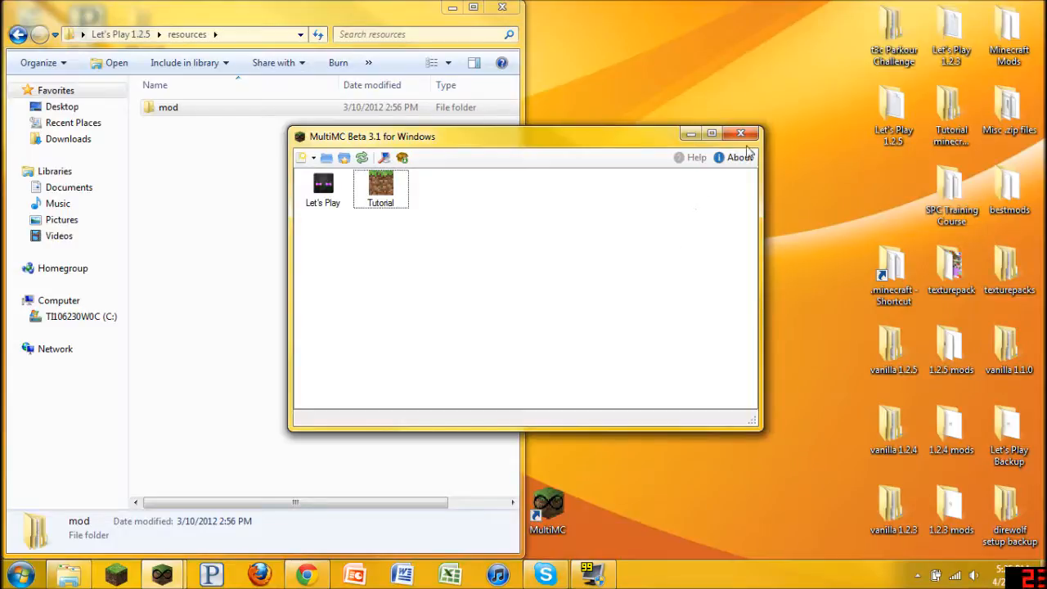
mouse_move(552, 288)
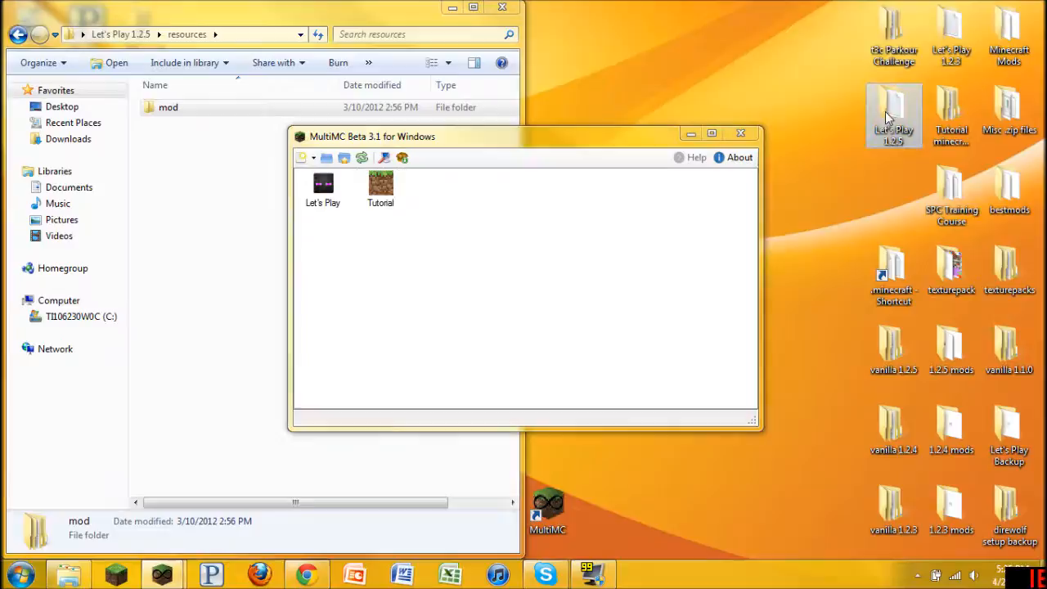
mouse_move(515, 262)
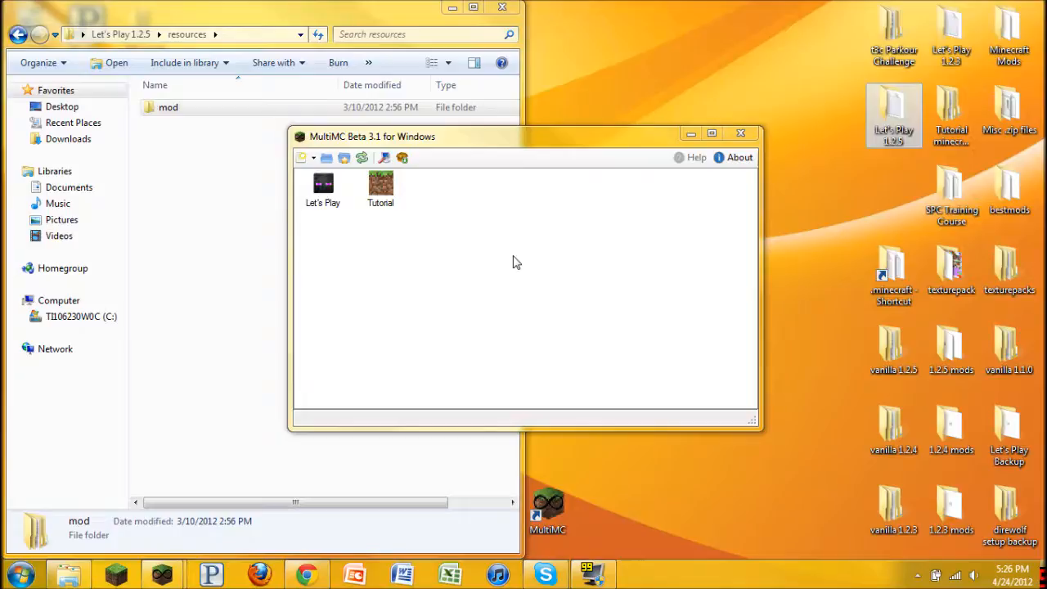
mouse_move(516, 237)
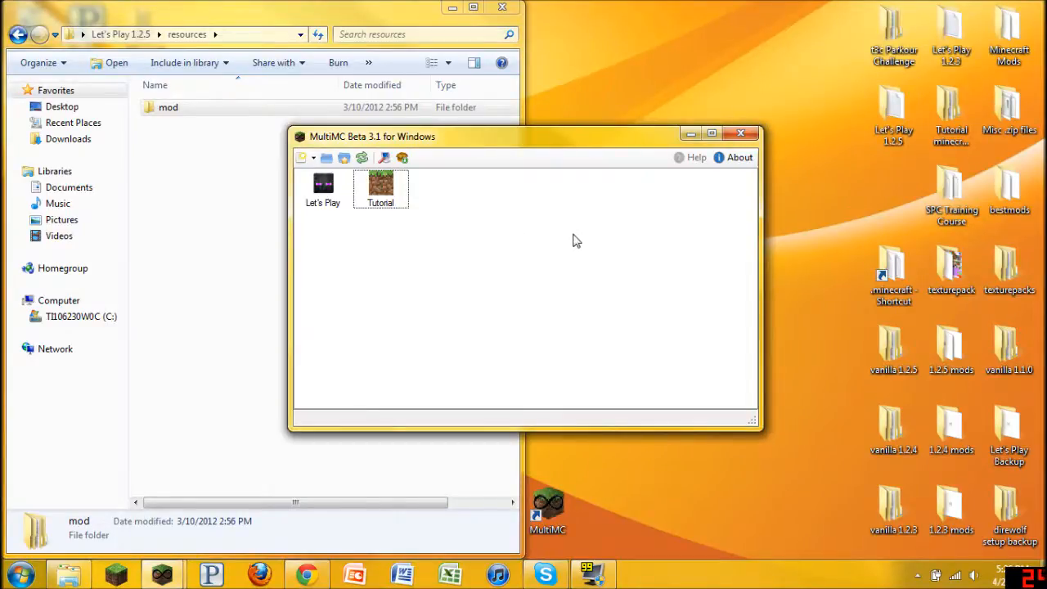
mouse_move(609, 264)
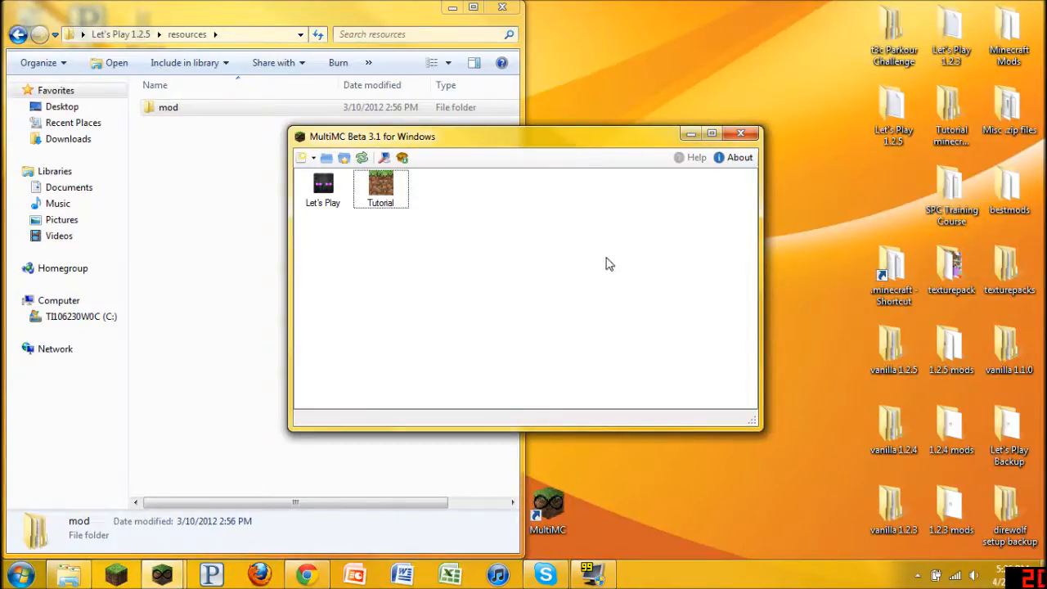